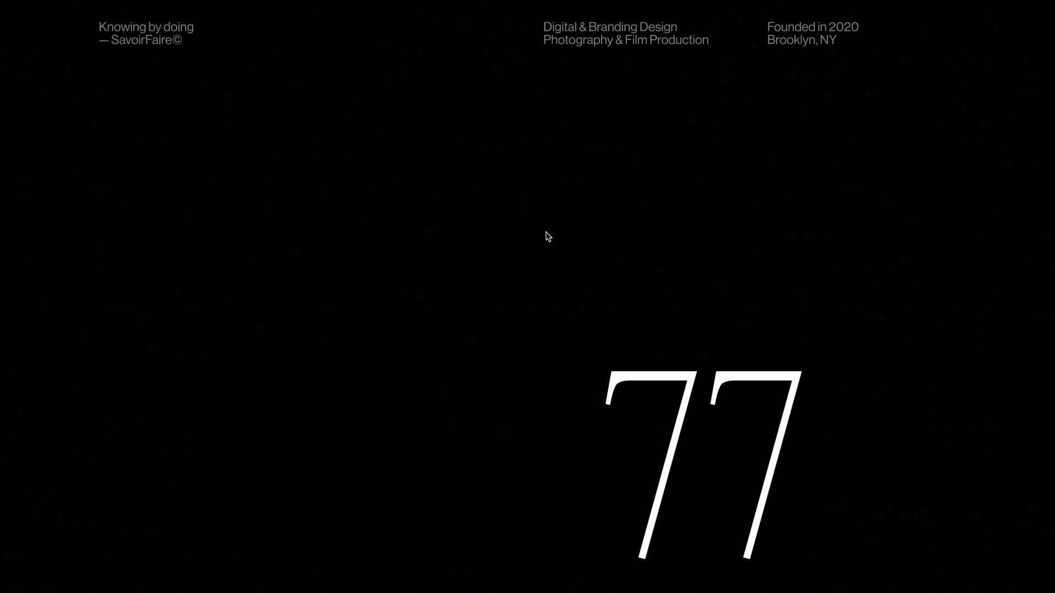
Step: Bring up index.html, whose skeleton links styles.css, GSAP and script.js with an empty body
{"action": "left_click", "coordinate": [546, 232]}
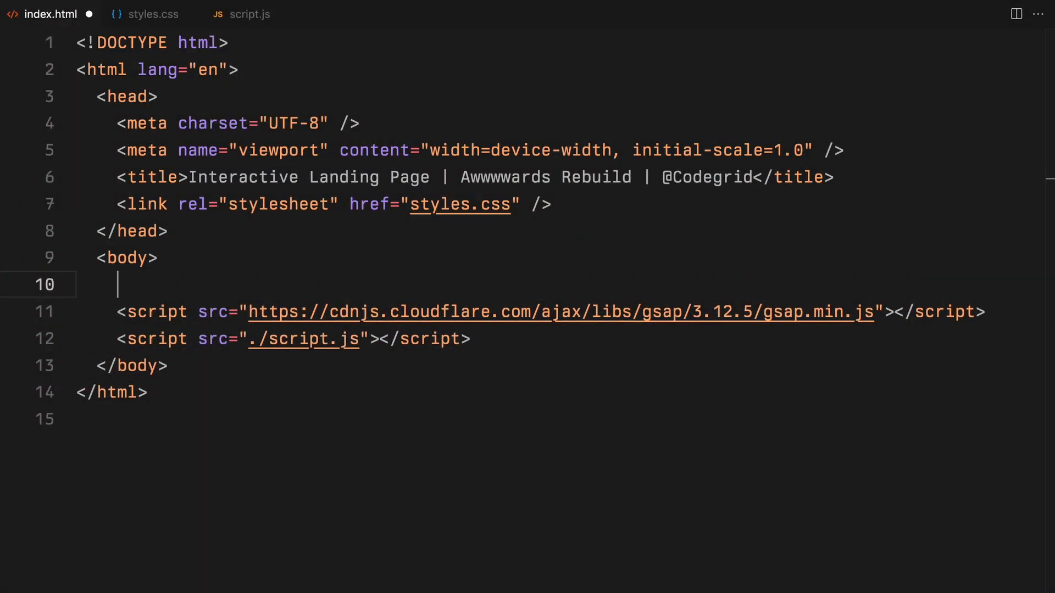
Step: Add an empty .items-container div and a .cursor div holding ./assets/cursor.png
{"action": "type", "text": ".items-co"}
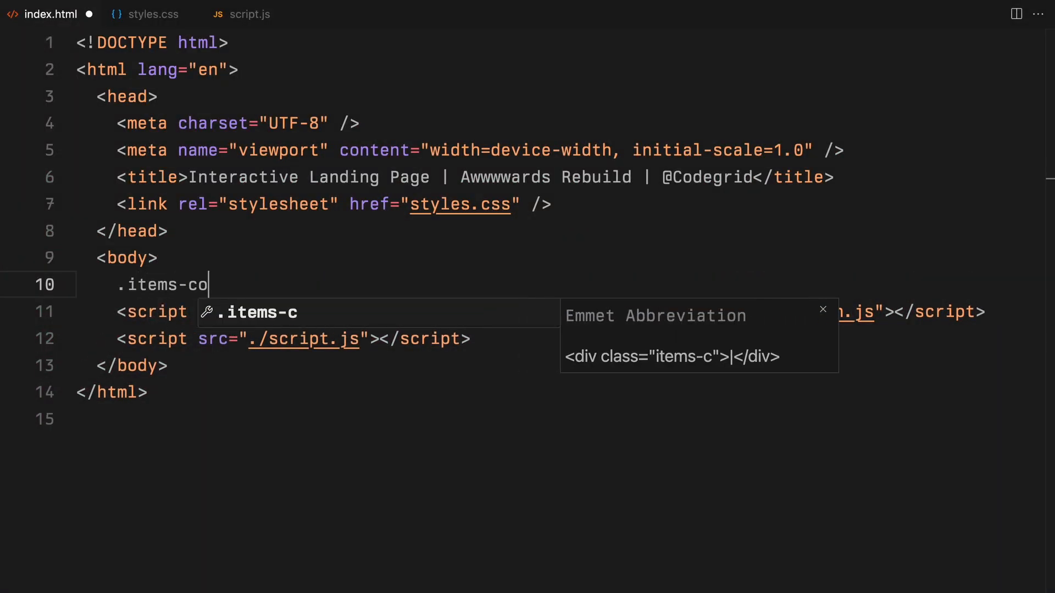
{"action": "key", "text": "Tab"}
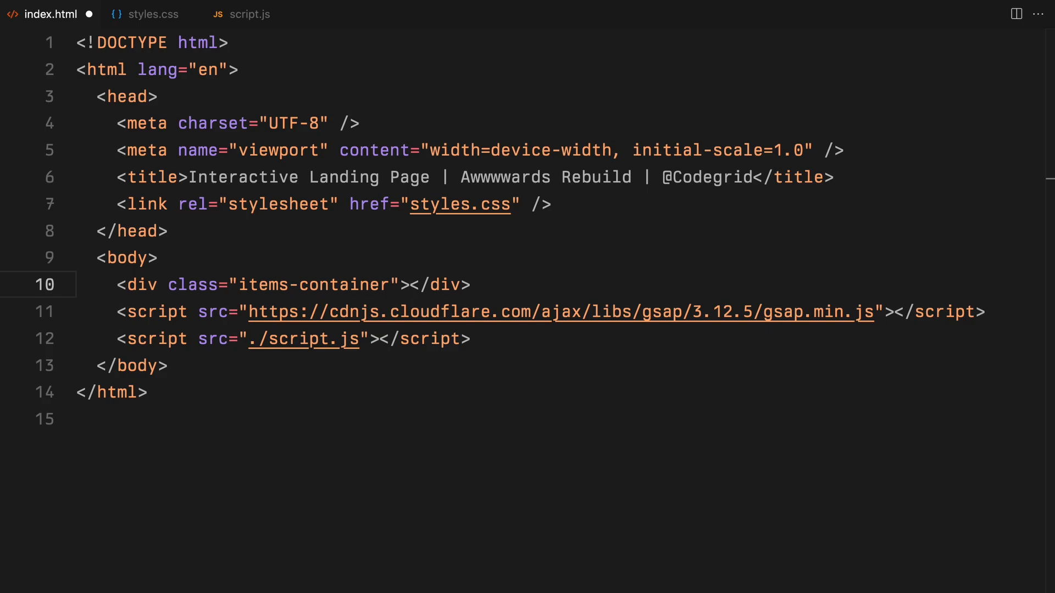
{"action": "key", "text": "Enter"}
{"action": "type", "text": "<div class=\"cursor\">"}
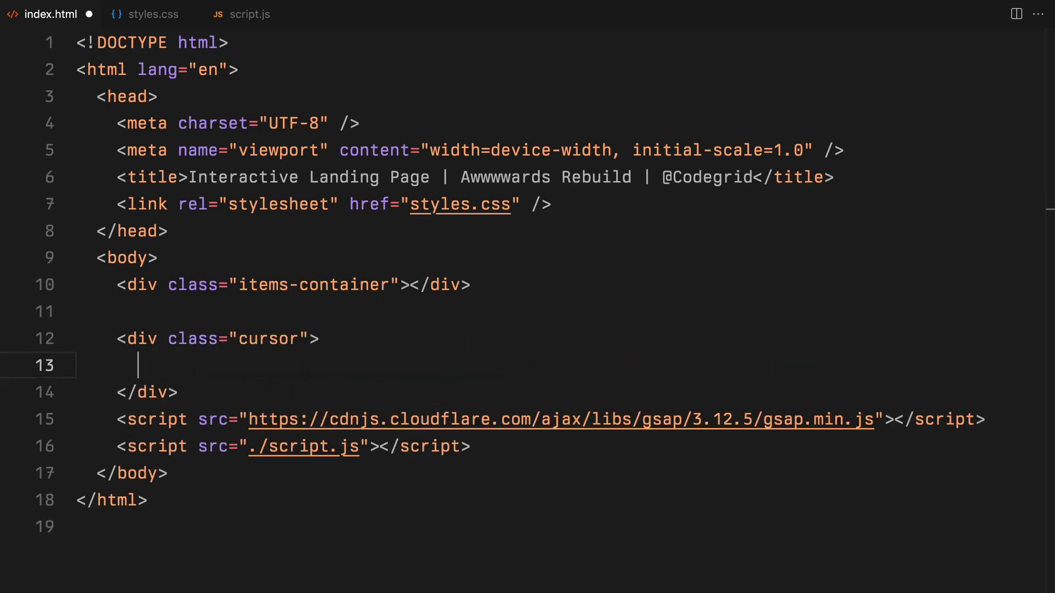
{"action": "type", "text": "<img src=\"./assets/\" alt=\"\">"}
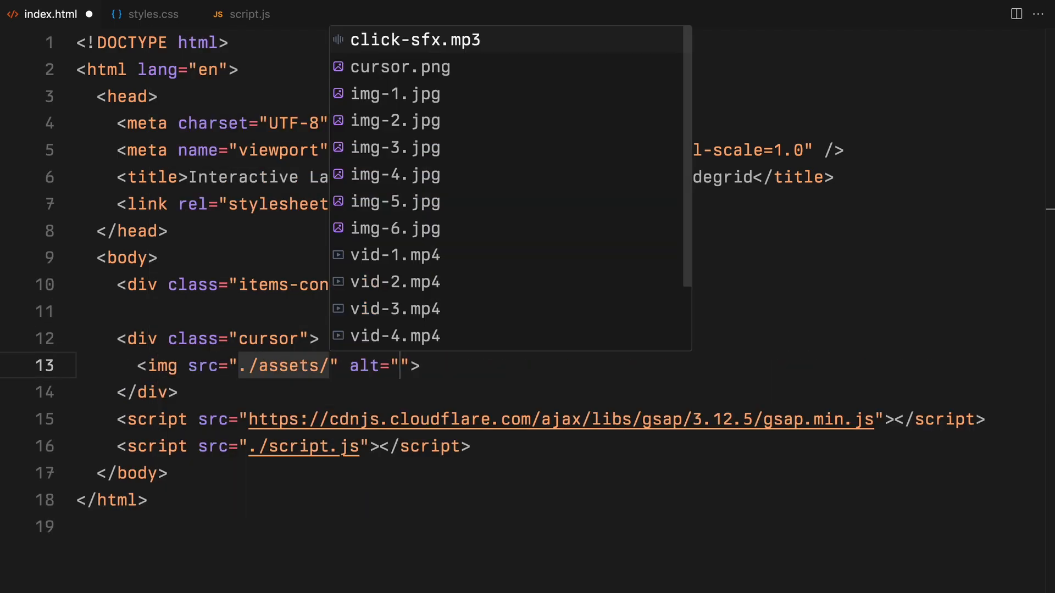
{"action": "left_click", "coordinate": [400, 67]}
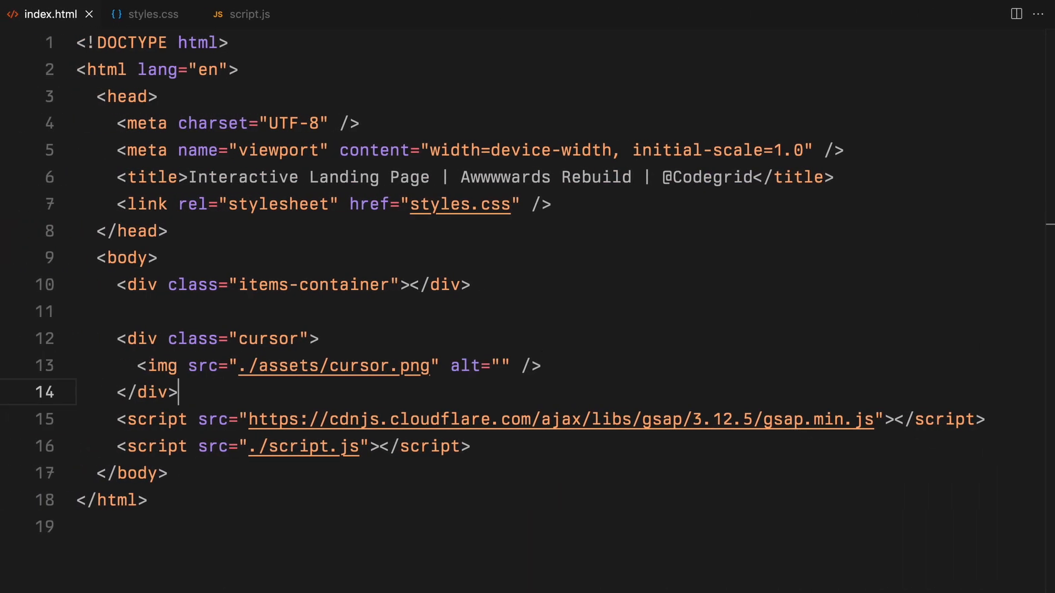
{"action": "key", "text": "Enter"}
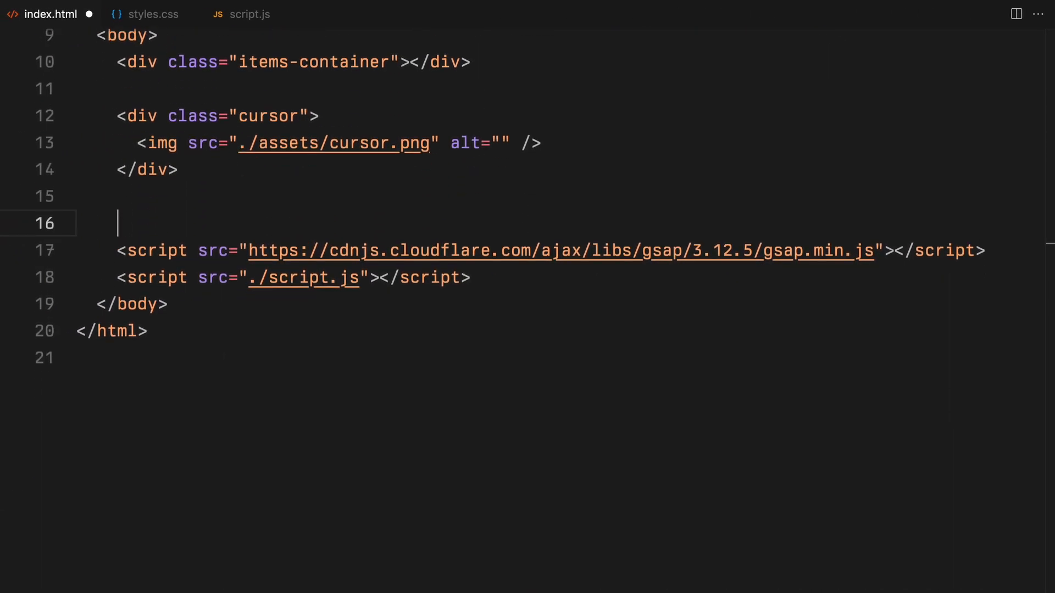
Step: Add a div.wrapper with the nav items and a .header div for the ShieldInferno h1
{"action": "type", "text": "<div class=\"wrapper\"></div>"}
{"action": "type", "text": "<nav></nav>"}
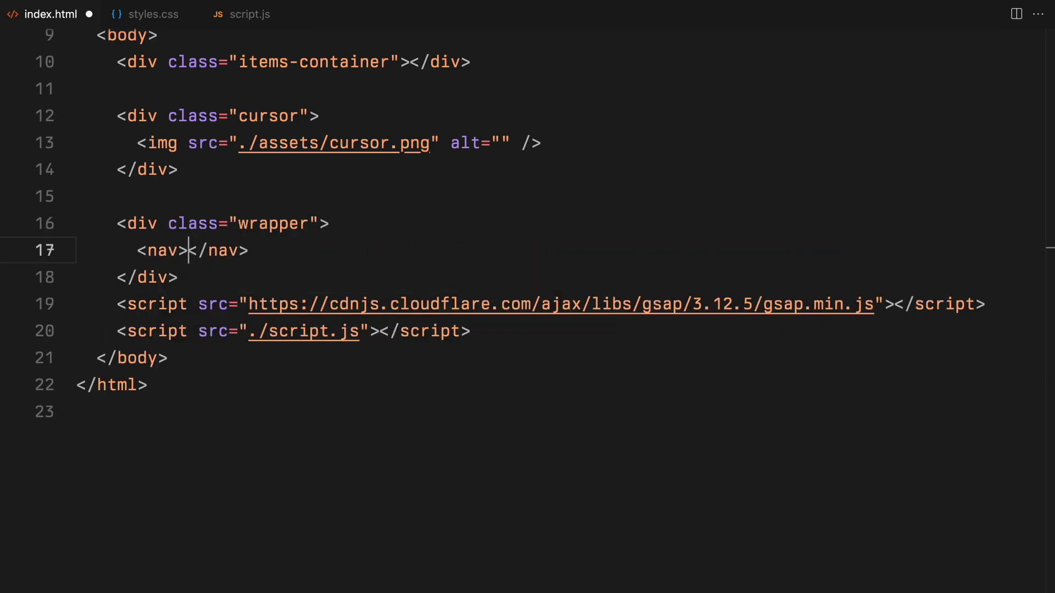
{"action": "type", "text": ".header"}
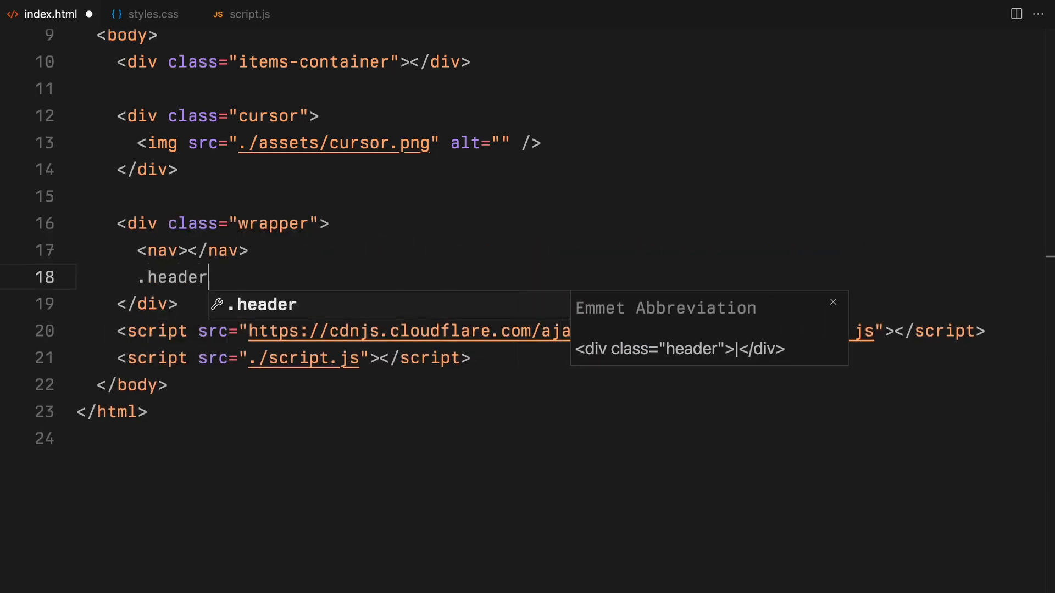
{"action": "key", "text": "Tab"}
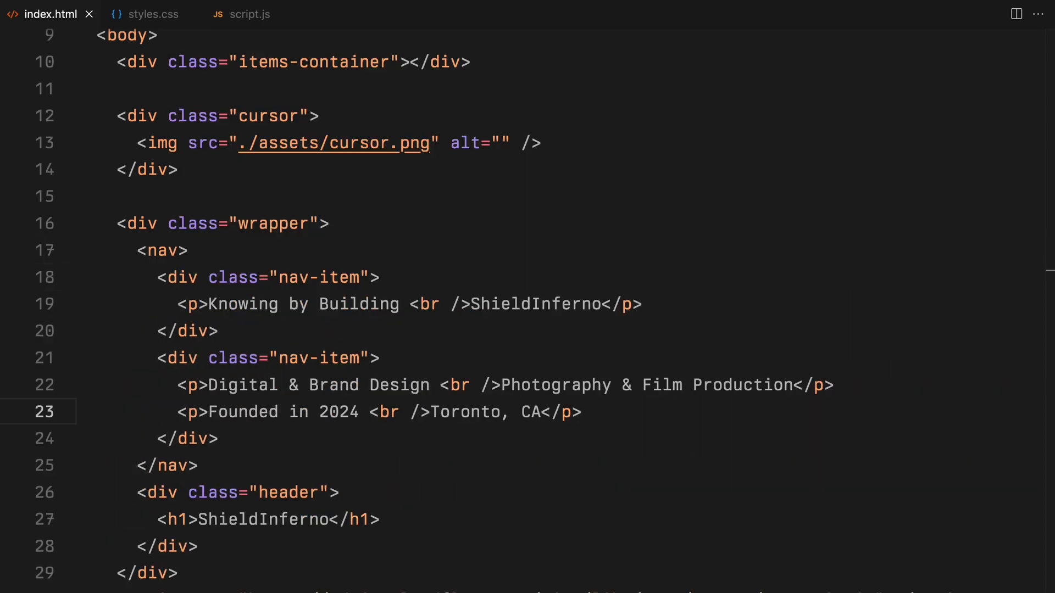
{"action": "type", "text": "margin: 0;"}
{"action": "type", "text": "b"}
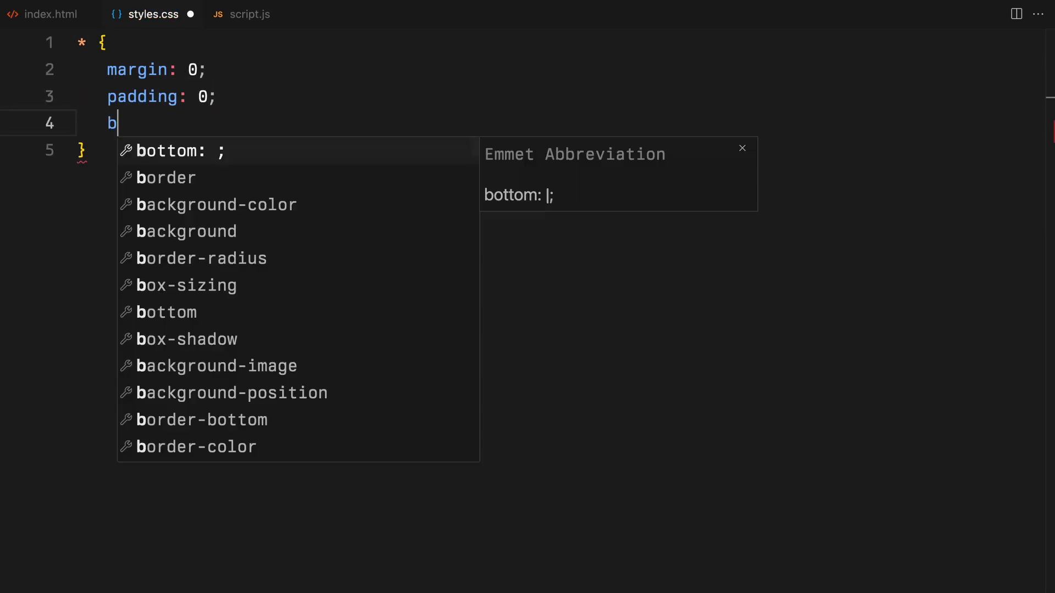
Step: Reset box-sizing to border-box and make body 100vw×100vh, black, overflow hidden, PP Neue Montreal; begin .cursor
{"action": "type", "text": "ox-sizing: border-box;"}
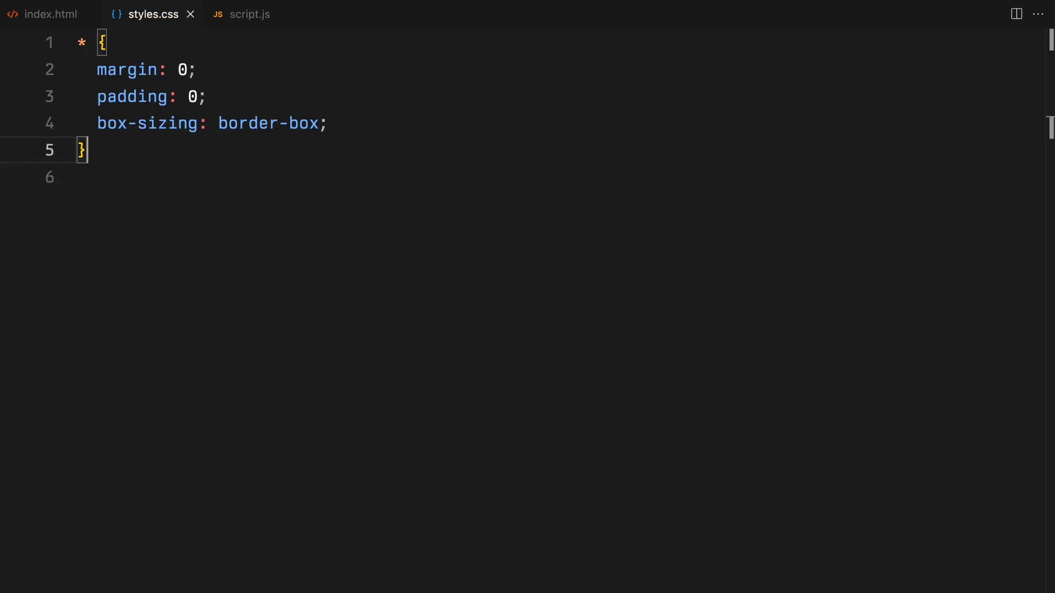
{"action": "type", "text": "body"}
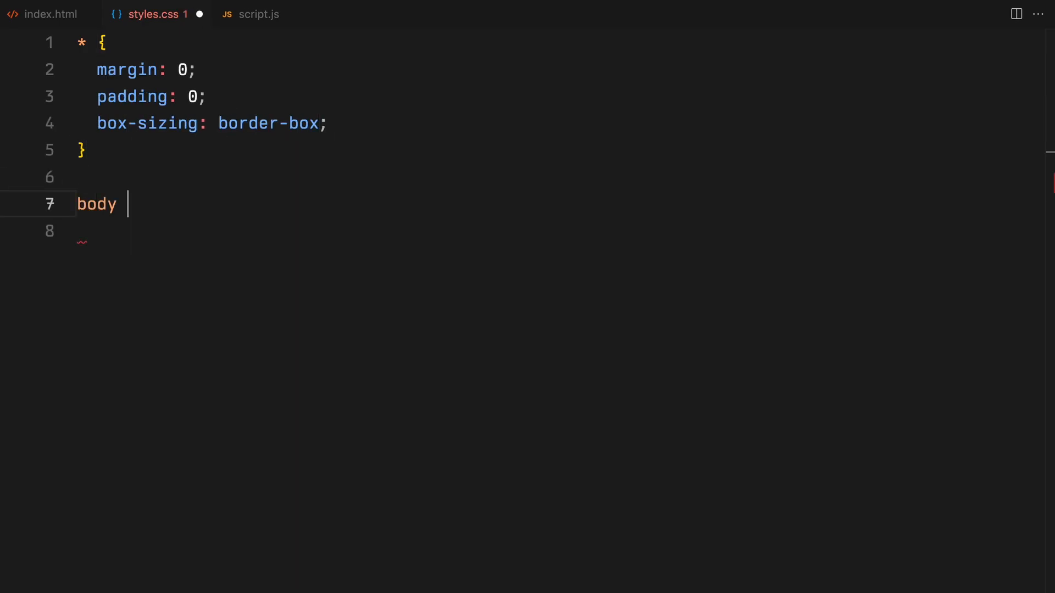
{"action": "type", "text": "{ width: 100;"}
{"action": "type", "text": "height: 100;"}
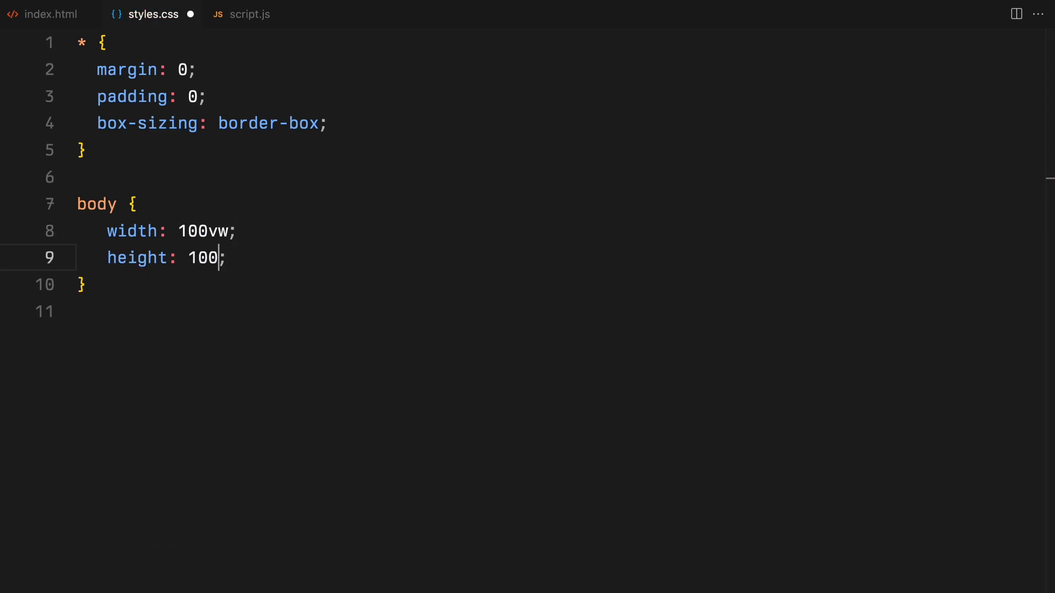
{"action": "type", "text": "vh;"}
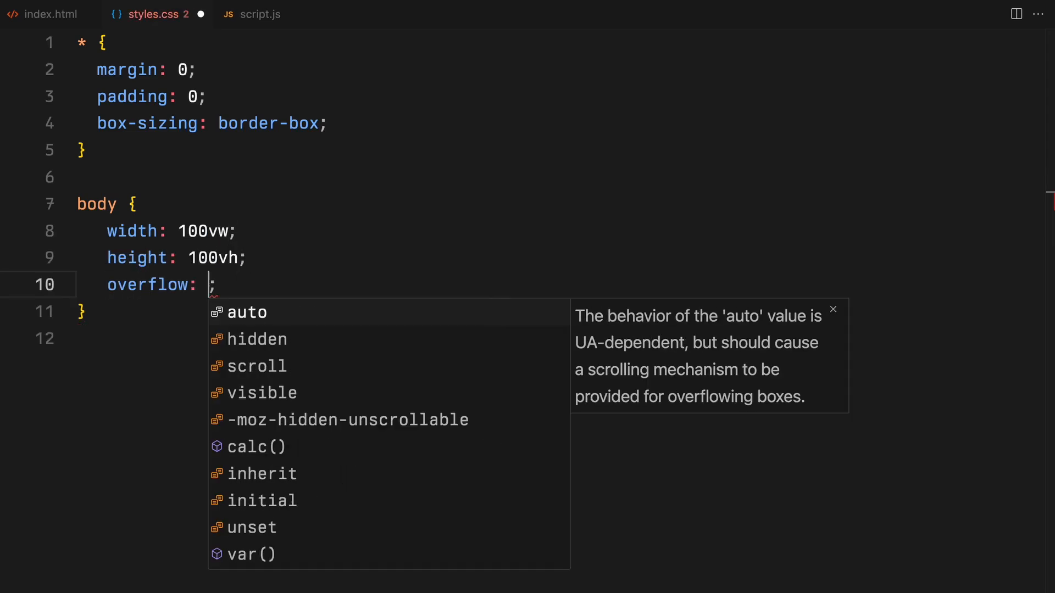
{"action": "type", "text": "background: #000;"}
{"action": "type", "text": "font-family: \"PP \";"}
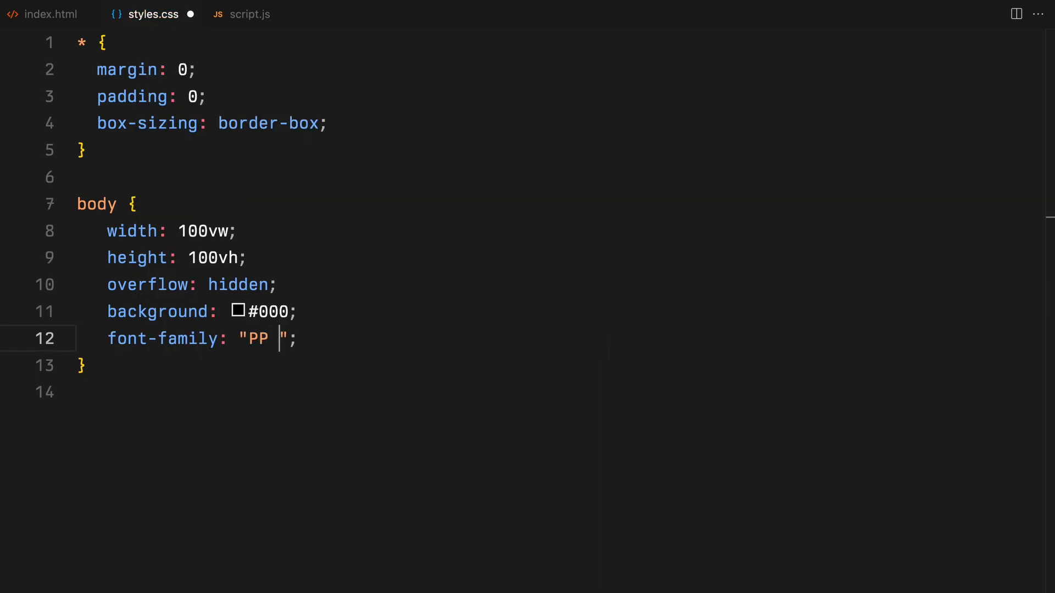
{"action": "type", "text": "Neue Montreal"}
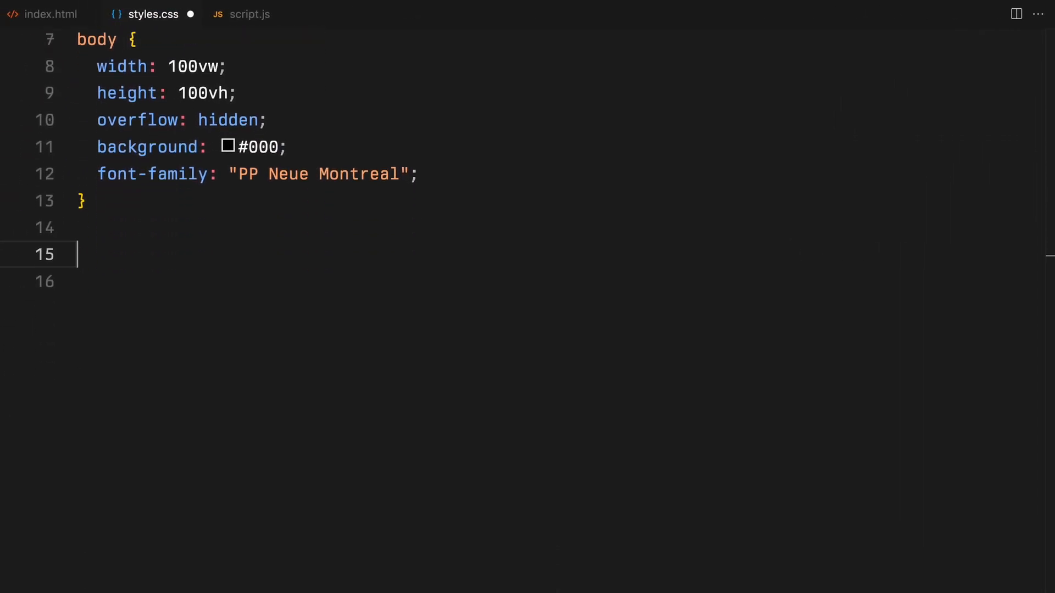
{"action": "type", "text": ".cursor {"}
{"action": "left_click", "coordinate": [561, 281]}
{"action": "type", "text": "position: absolute;"}
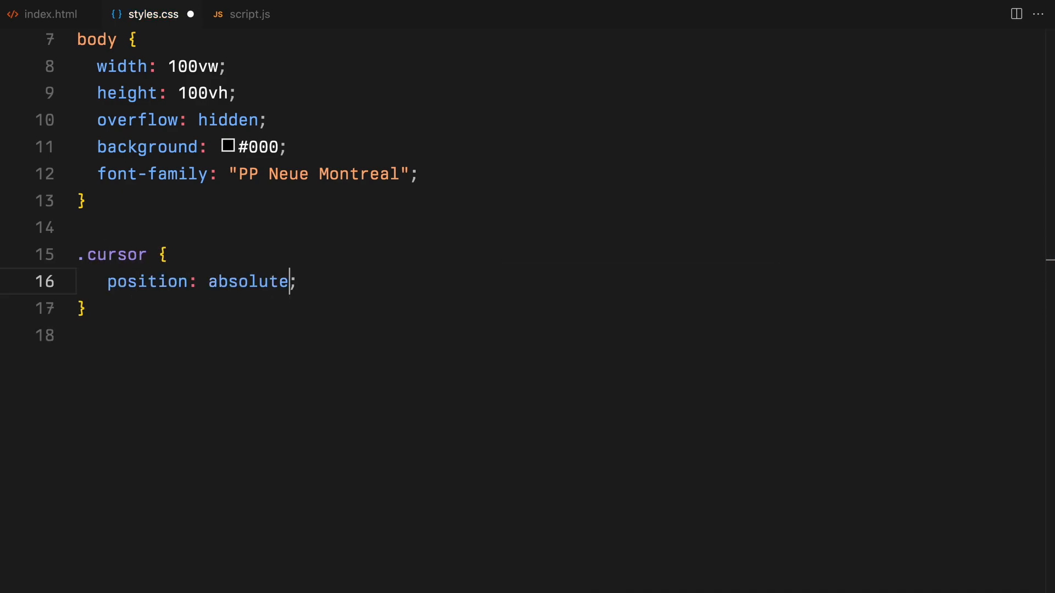
Step: Make .cursor a 150px white circle with flex centring, and put .wrapper at z-index -1
{"action": "type", "text": "width: ;"}
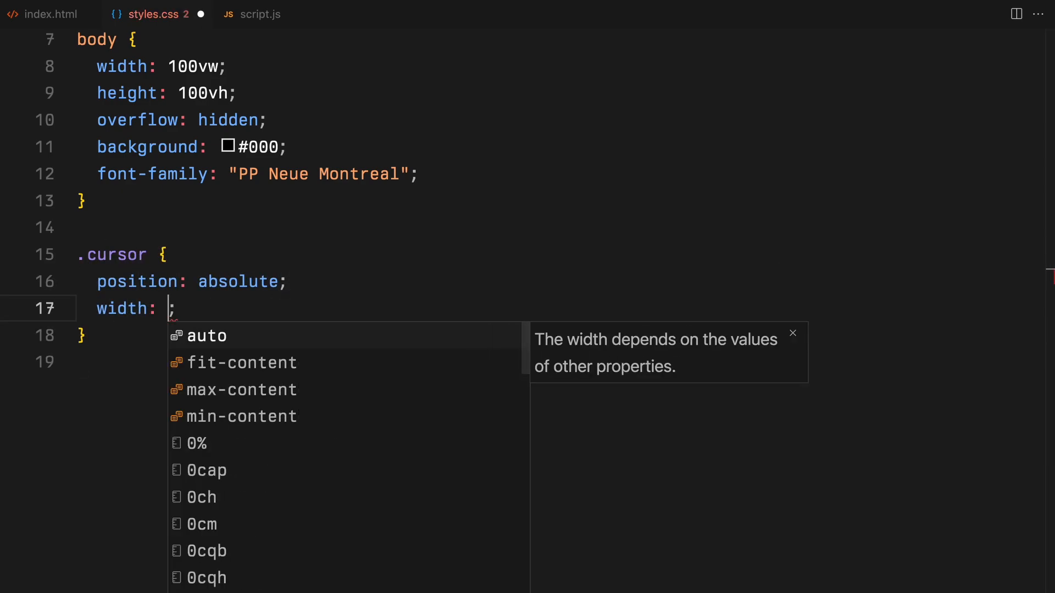
{"action": "type", "text": "150px;"}
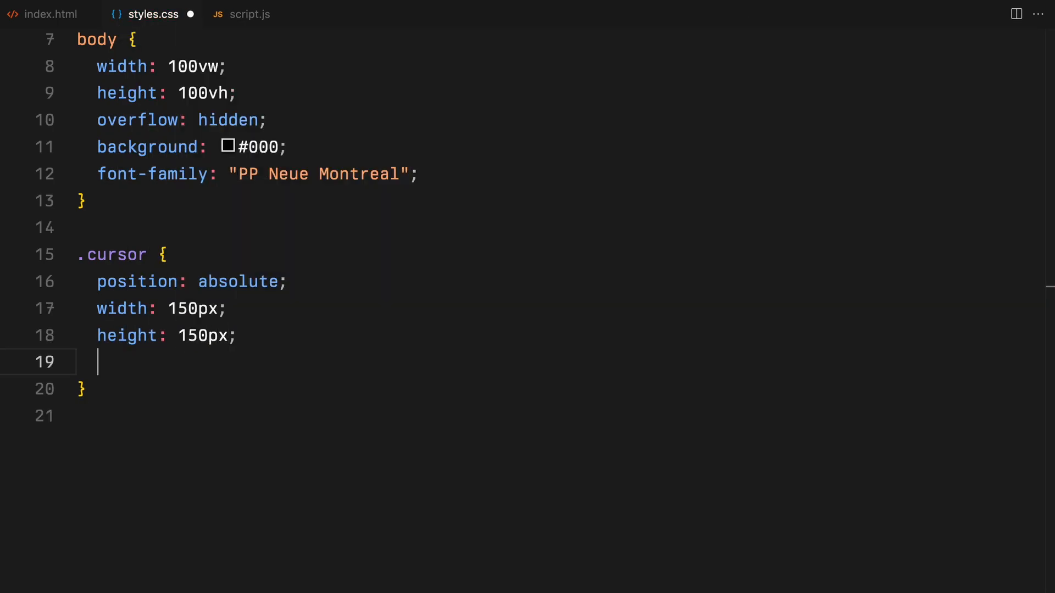
{"action": "type", "text": "background: #;"}
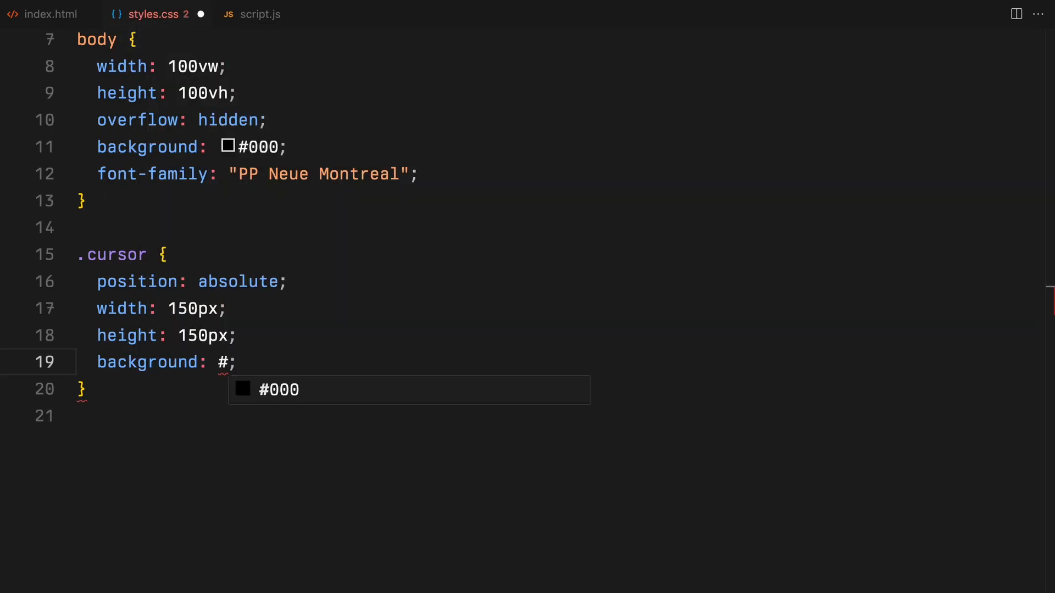
{"action": "type", "text": "borde"}
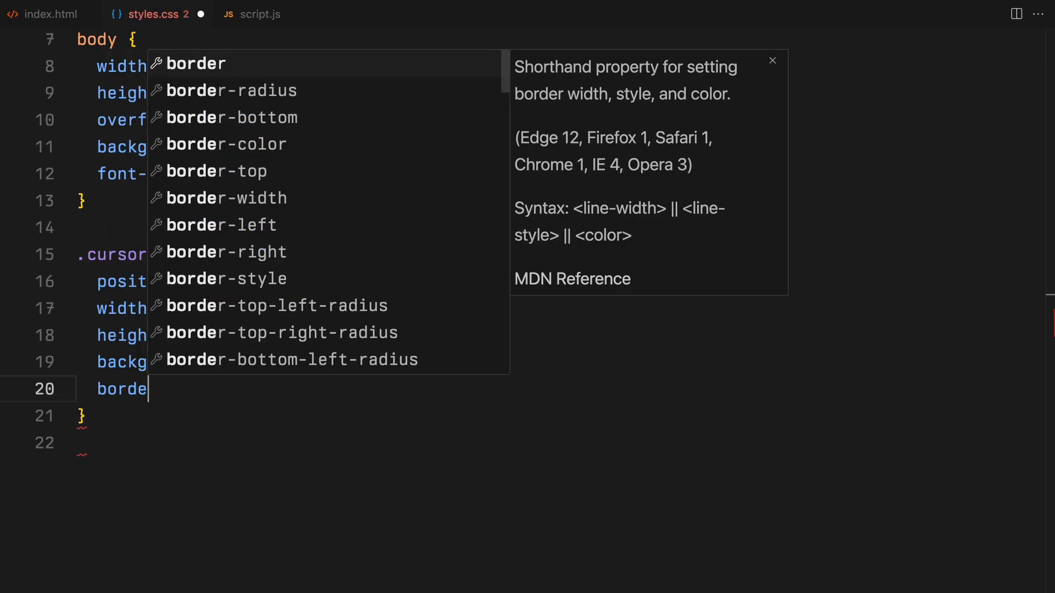
{"action": "key", "text": "Enter"}
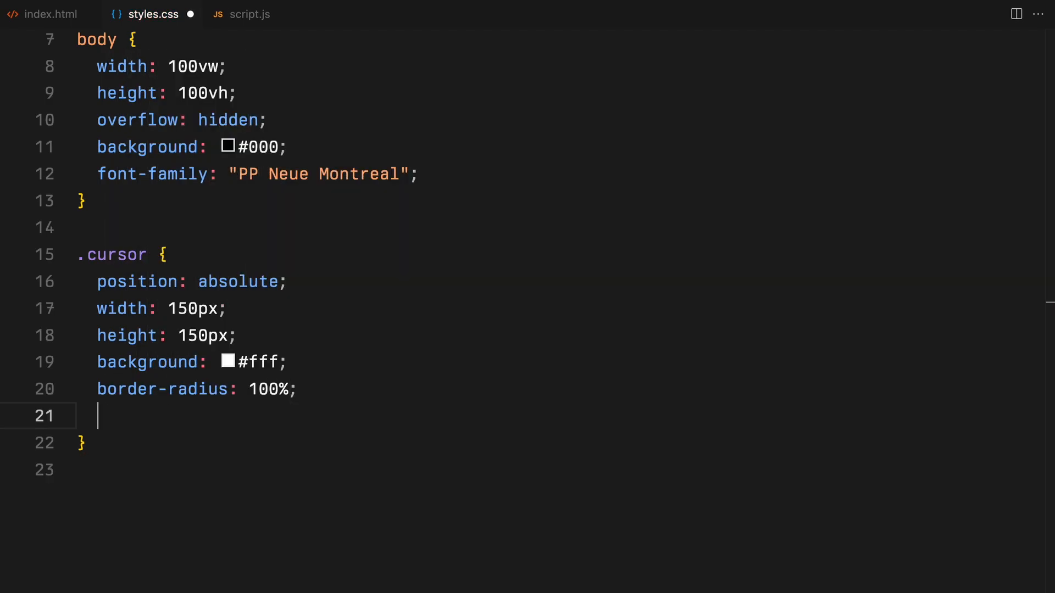
{"action": "type", "text": "display: flex;"}
{"action": "type", "text": "justify-content: center;"}
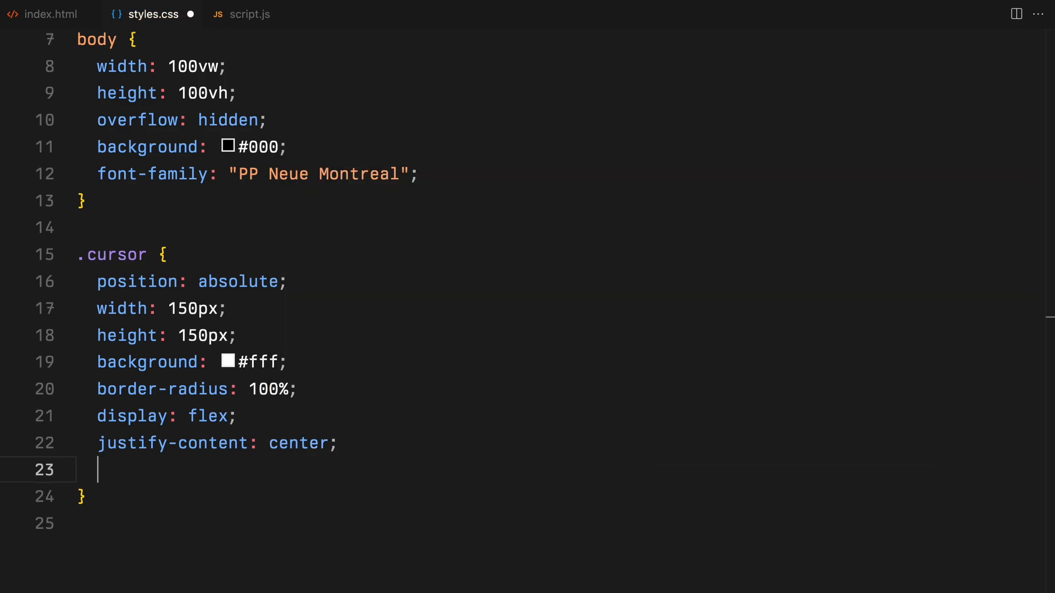
{"action": "type", "text": "align-items: center;"}
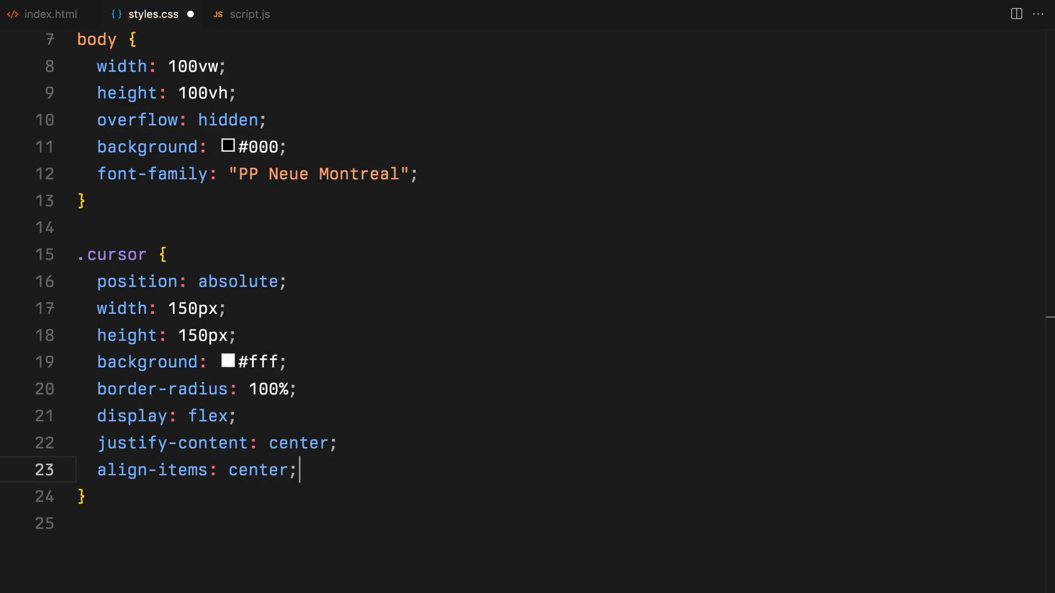
{"action": "type", "text": "z-index: -1;"}
{"action": "type", "text": "position: fixed;"}
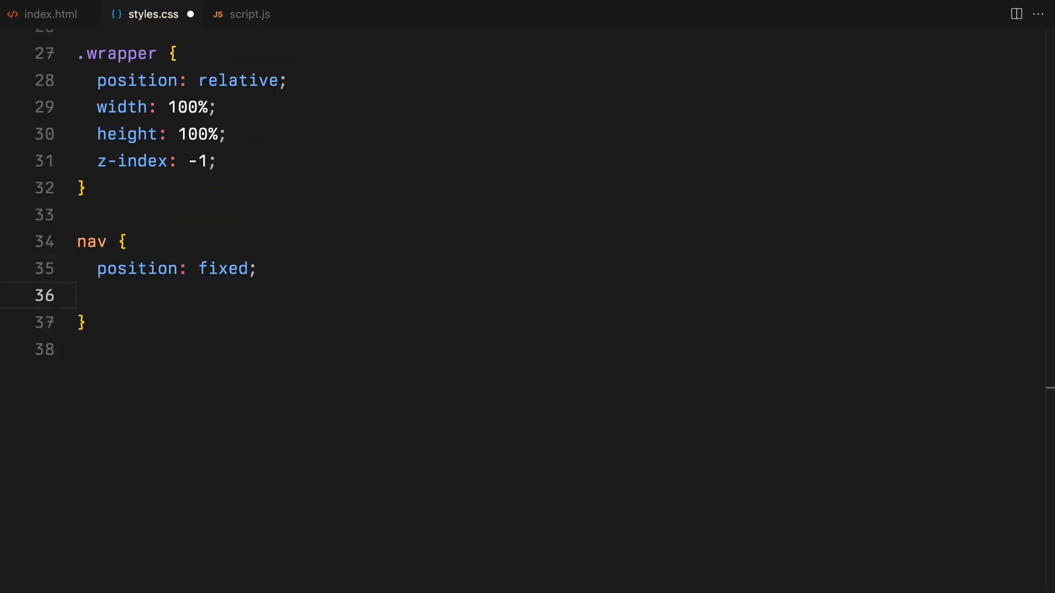
Step: Pin nav at top 0 as a full-width flex bar and give paragraphs white #fff text
{"action": "type", "text": "top: 0;"}
{"action": "type", "text": ".nav-item:nth-child(2)"}
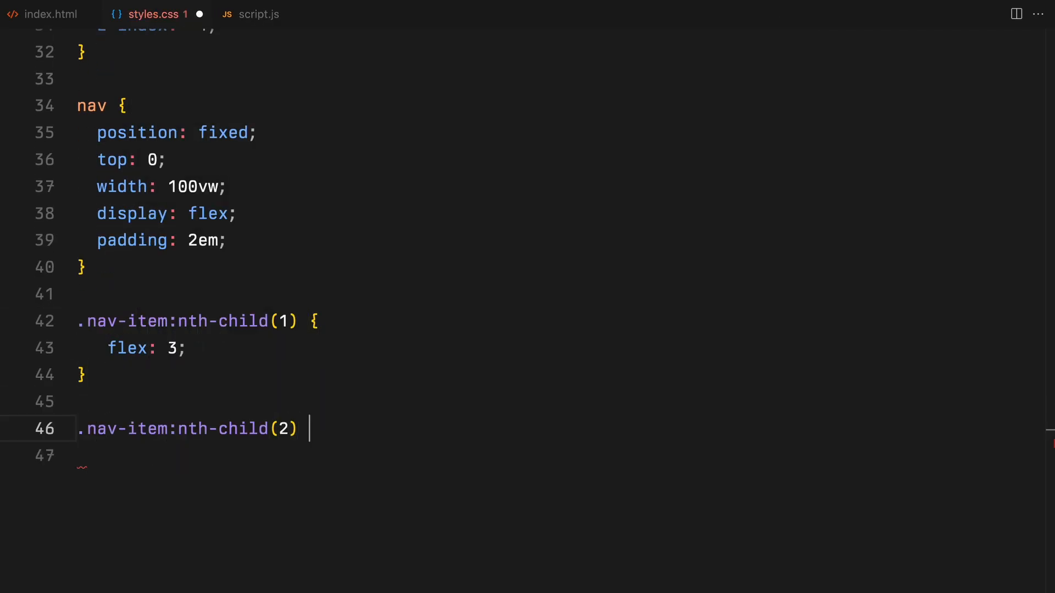
{"action": "scroll", "scroll_direction": "down", "scroll_amount": 3}
{"action": "type", "text": "c"}
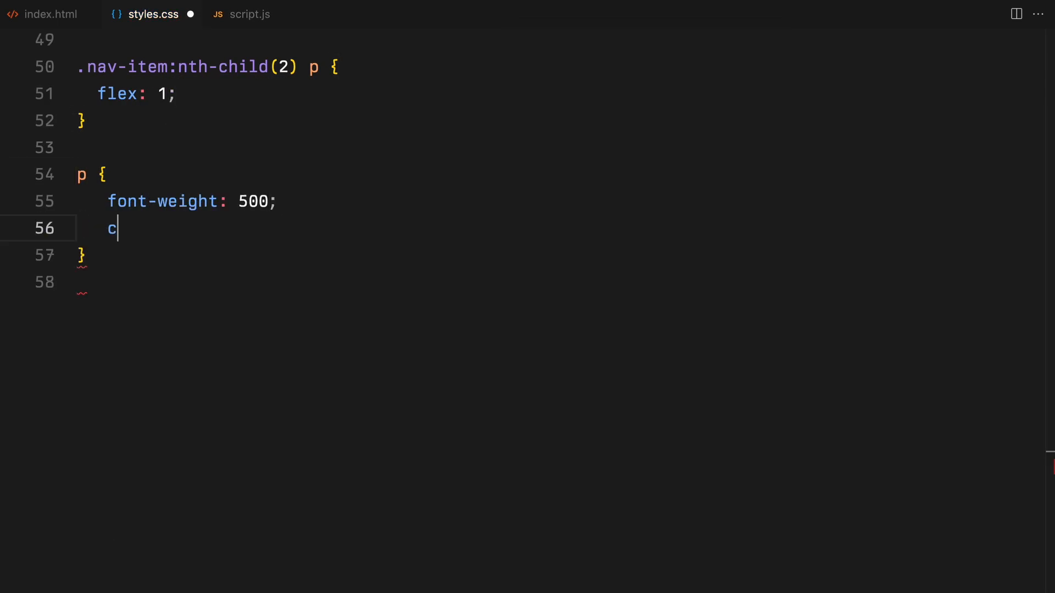
{"action": "type", "text": "olor: #fff;"}
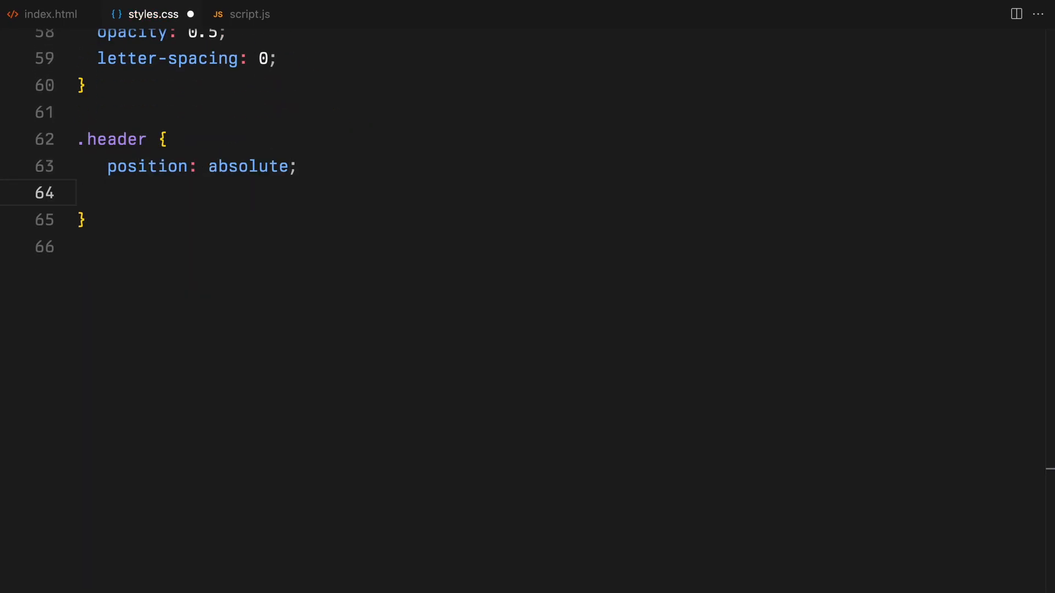
Step: Pin .header at bottom 0, set the h1 font styling, and begin the video, img rule
{"action": "type", "text": "bottom: 0;"}
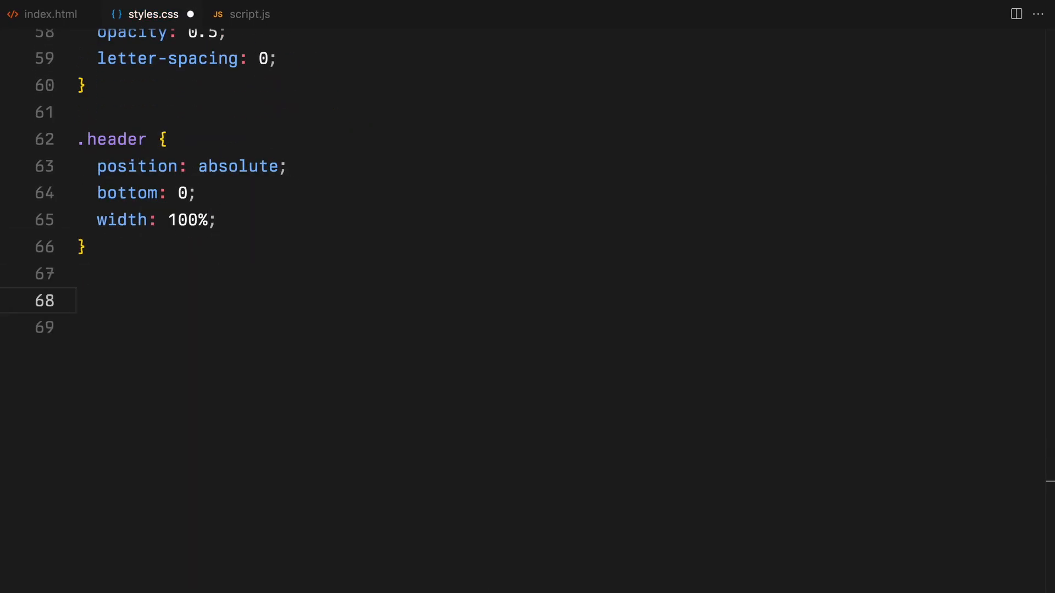
{"action": "type", "text": "font-family: \"PP Editorial Old\";"}
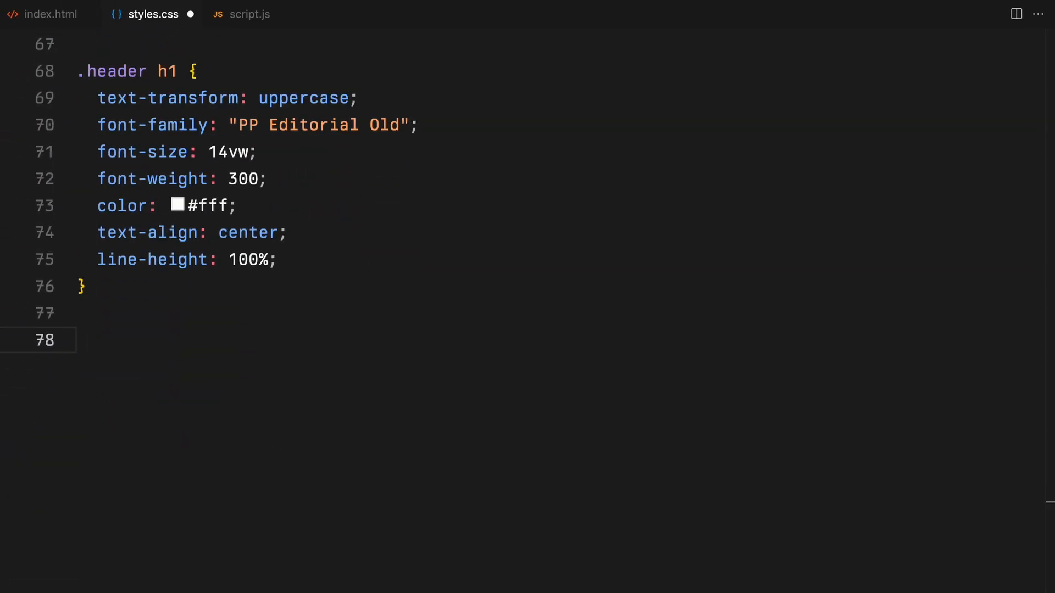
{"action": "type", "text": "video, img {"}
{"action": "type", "text": "w"}
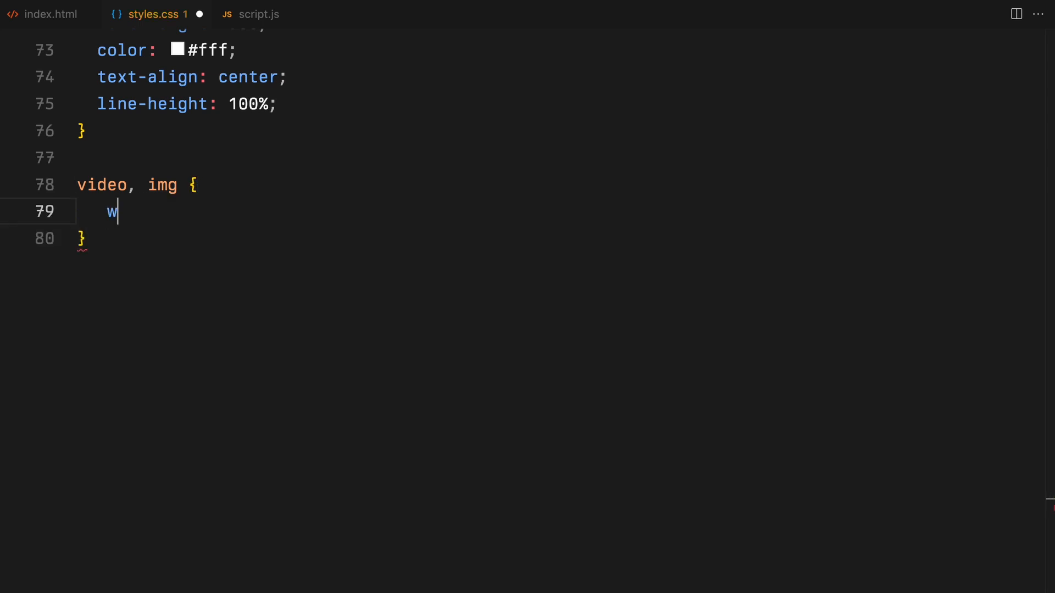
Step: Give video and img 100% width and height with object-fit cover
{"action": "type", "text": "idth: 100%;"}
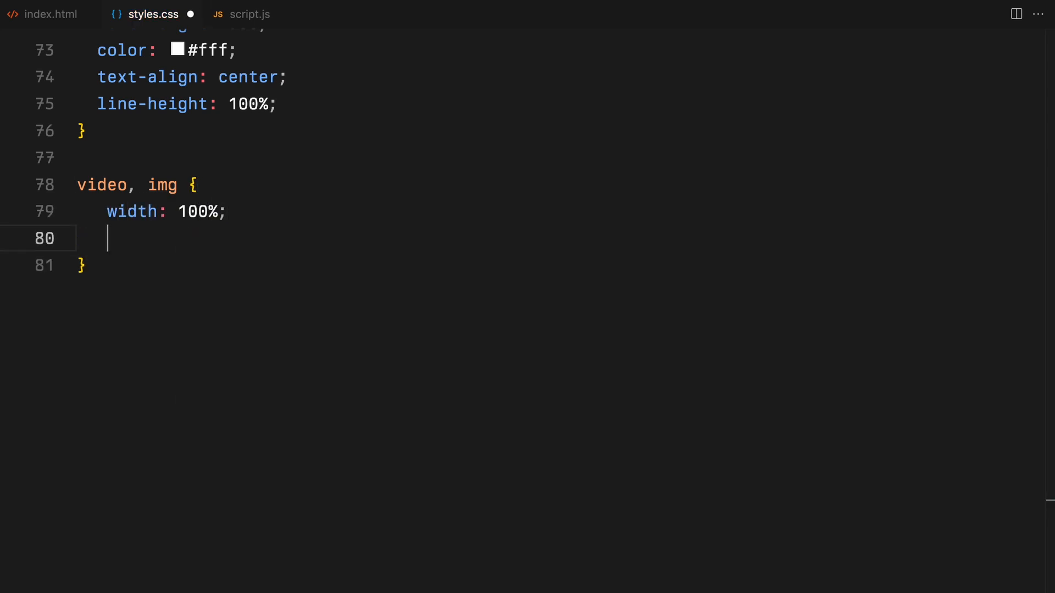
{"action": "type", "text": "height: 100%;"}
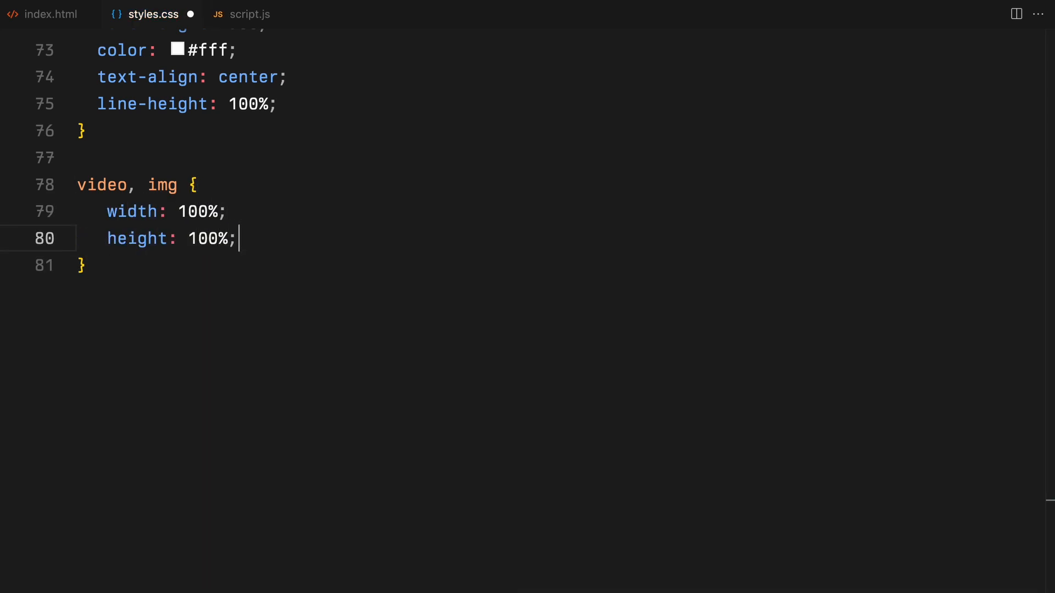
{"action": "type", "text": "object-fit: cover;"}
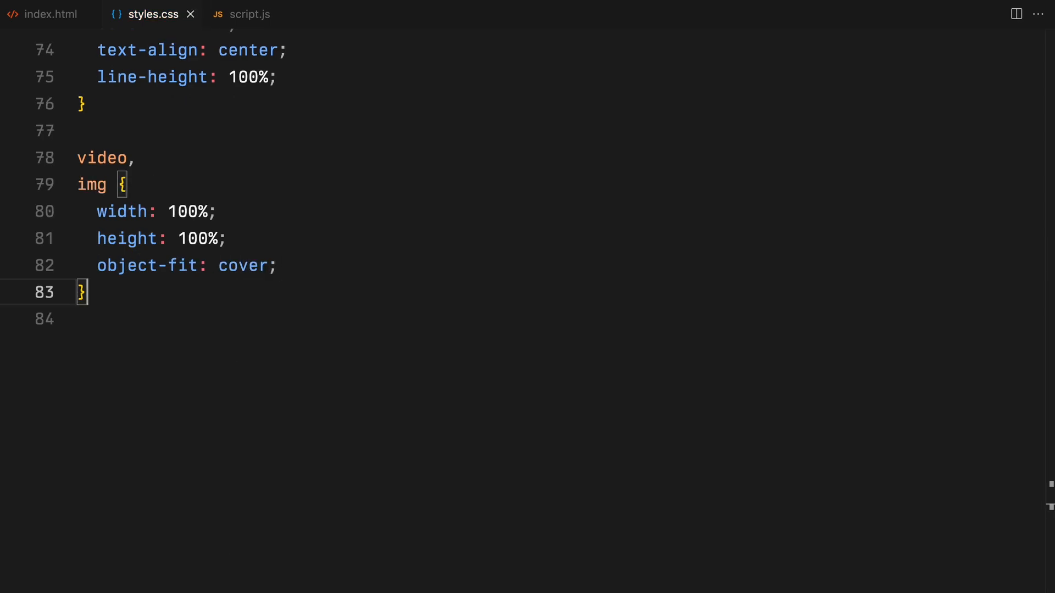
Step: Make .video-container and .img-container absolute 700×500px with translateY(-50%) and pointer-events none
{"action": "type", "text": ".video"}
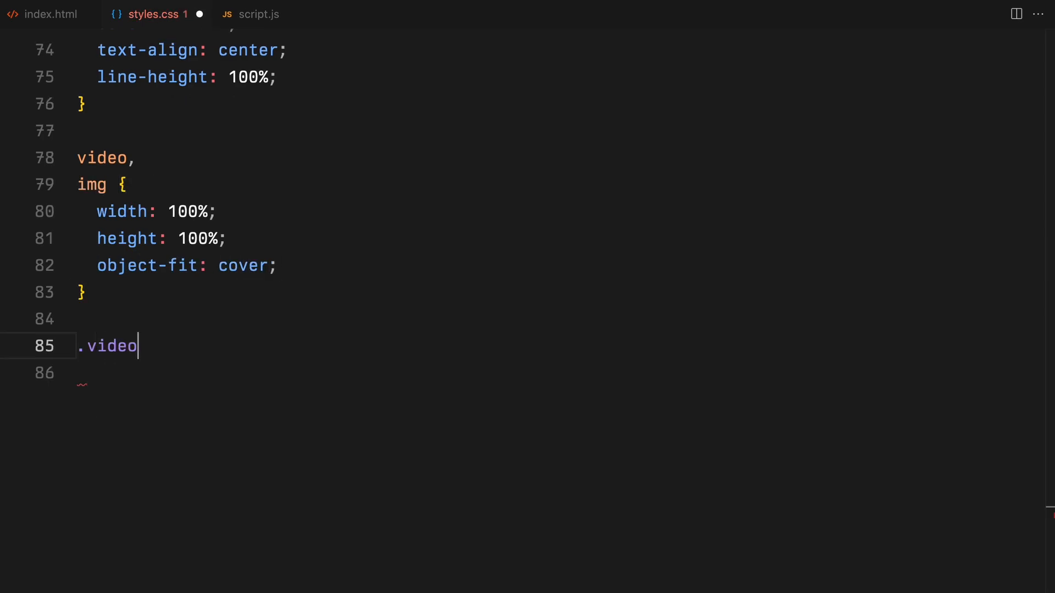
{"action": "type", "text": "-container"}
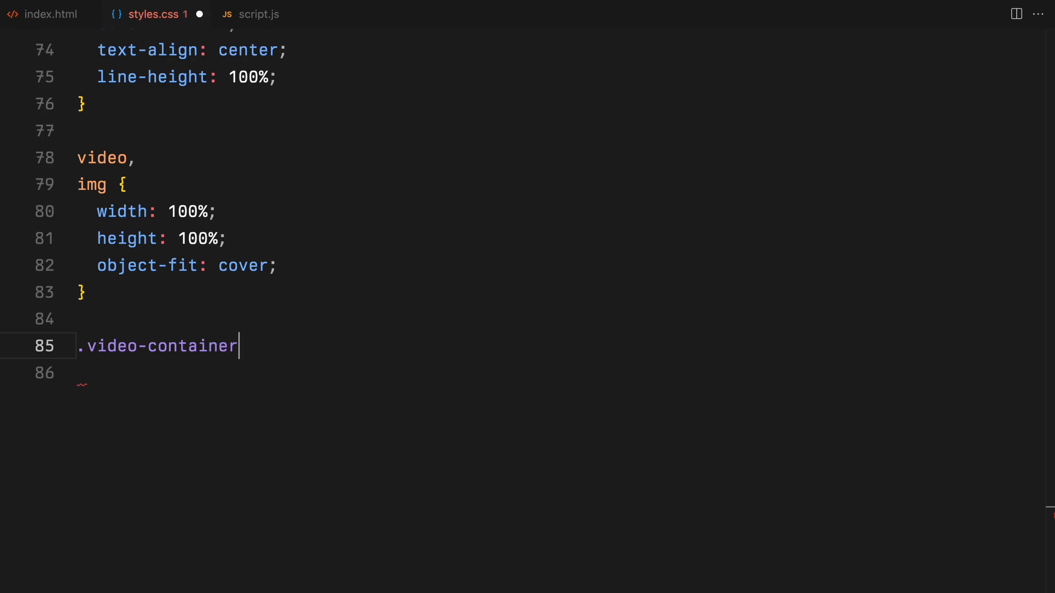
{"action": "type", "text": ", .img-container"}
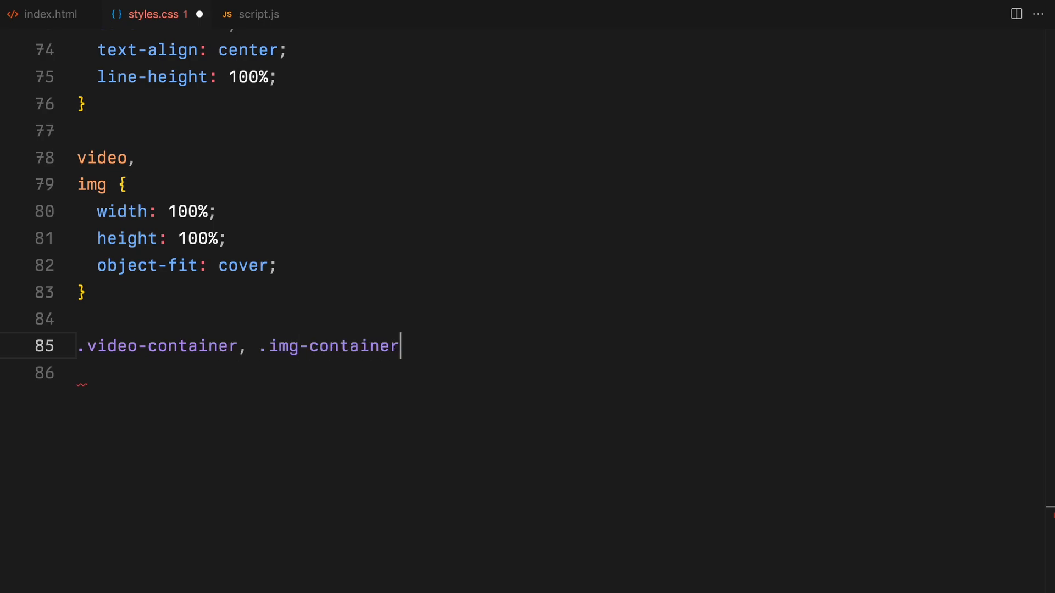
{"action": "type", "text": "position: absolute;"}
{"action": "type", "text": "height: 500px;"}
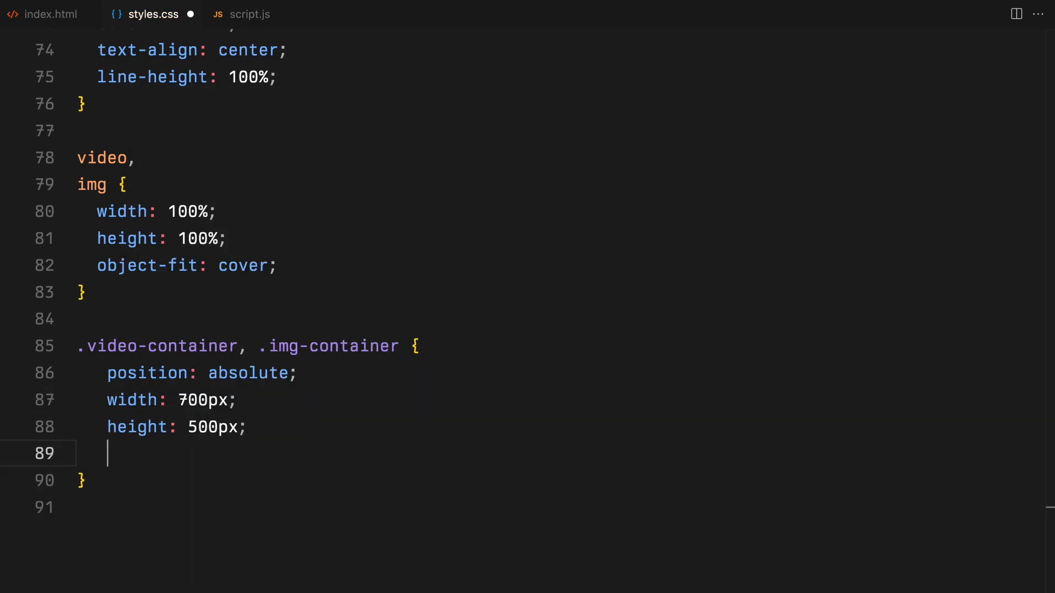
{"action": "type", "text": "transform: translateY(-50%);"}
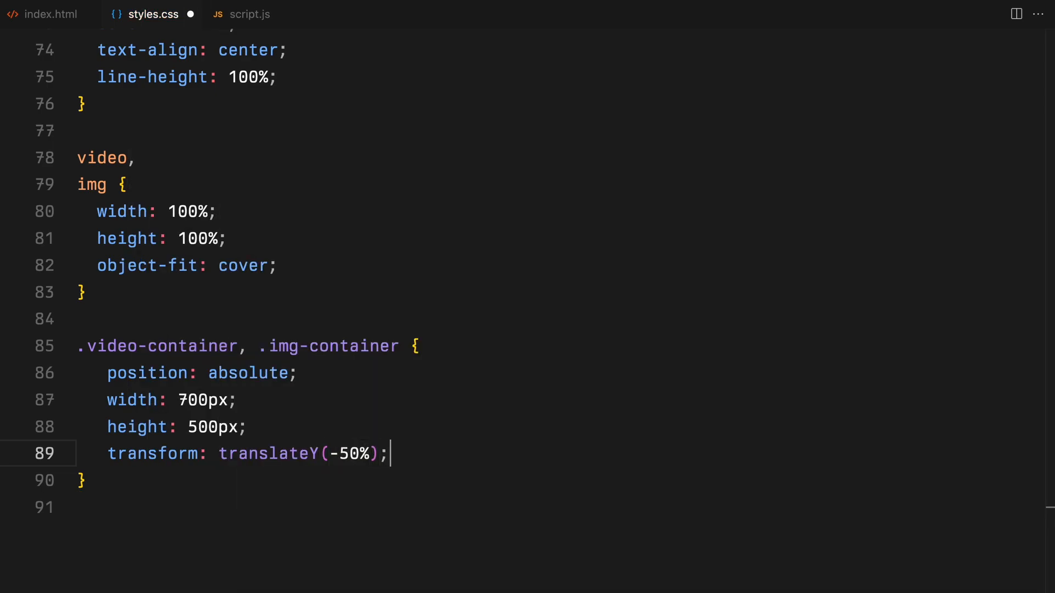
{"action": "type", "text": "pointer-events: ;"}
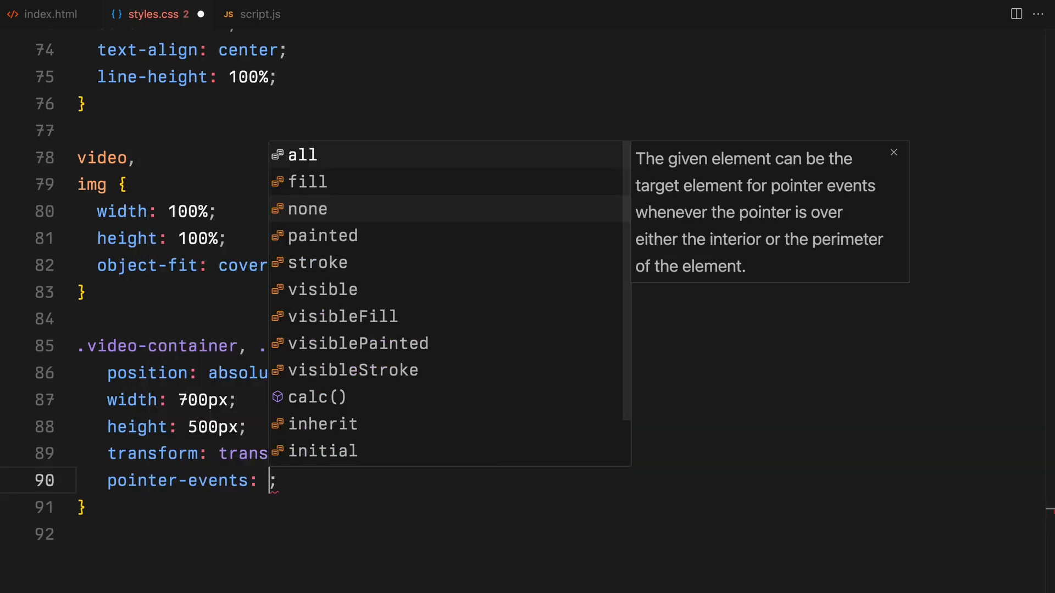
{"action": "left_click", "coordinate": [308, 208]}
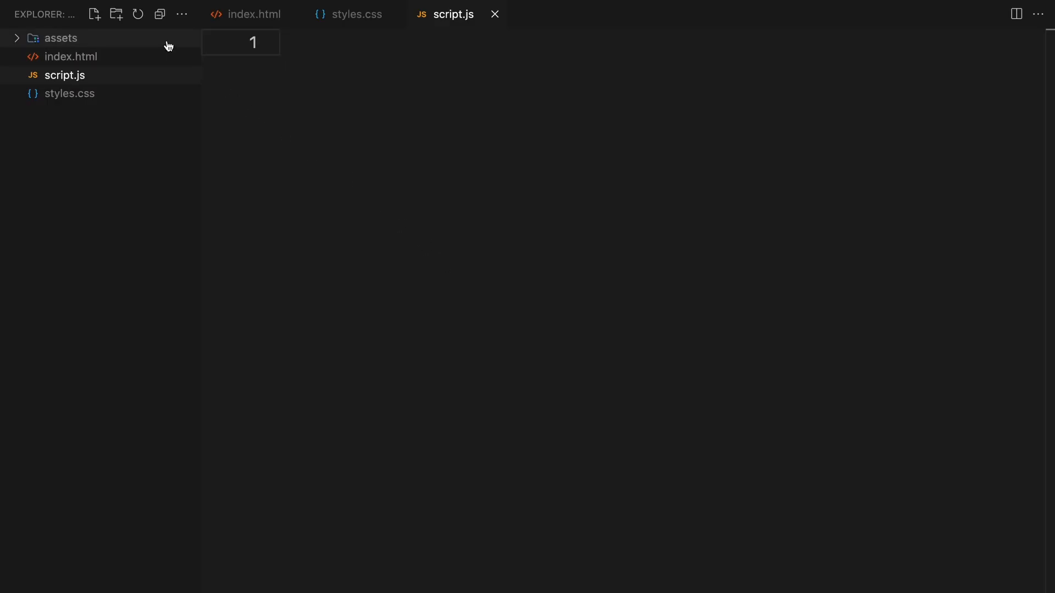
{"action": "left_click", "coordinate": [61, 37]}
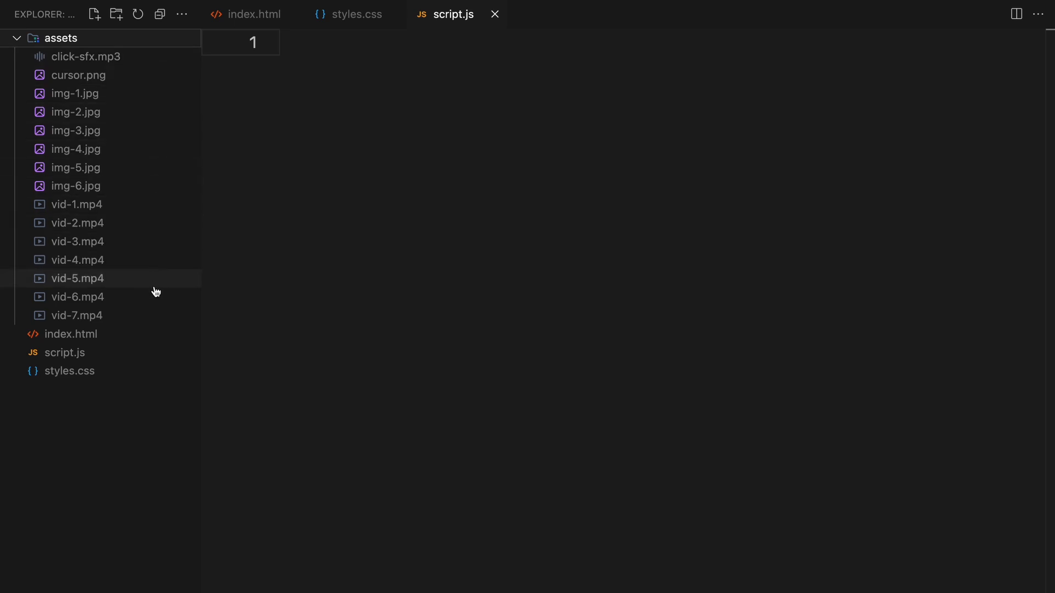
{"action": "mouse_move", "coordinate": [155, 315]}
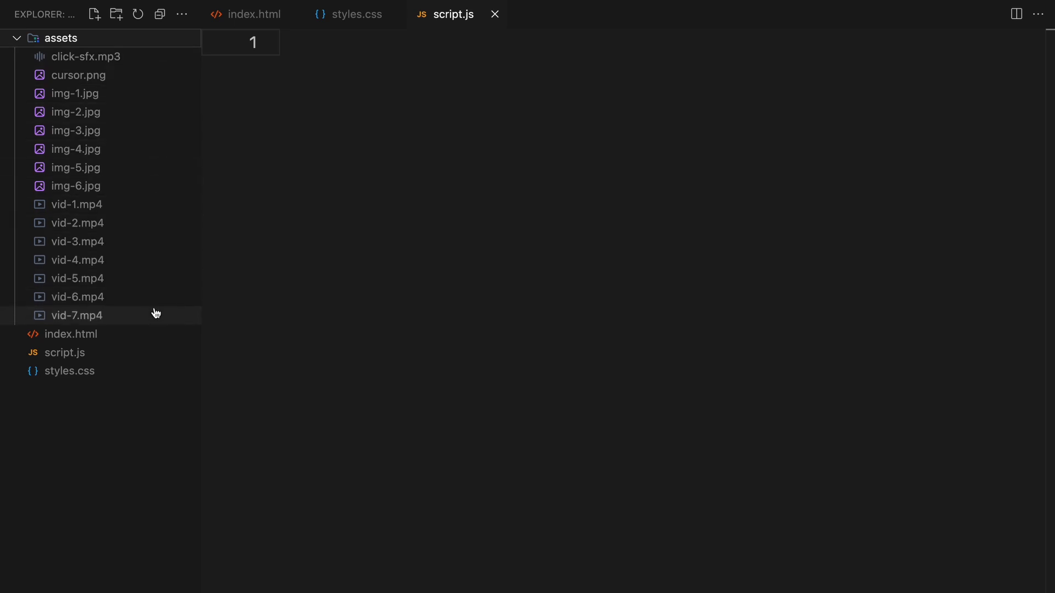
{"action": "left_click", "coordinate": [161, 13]}
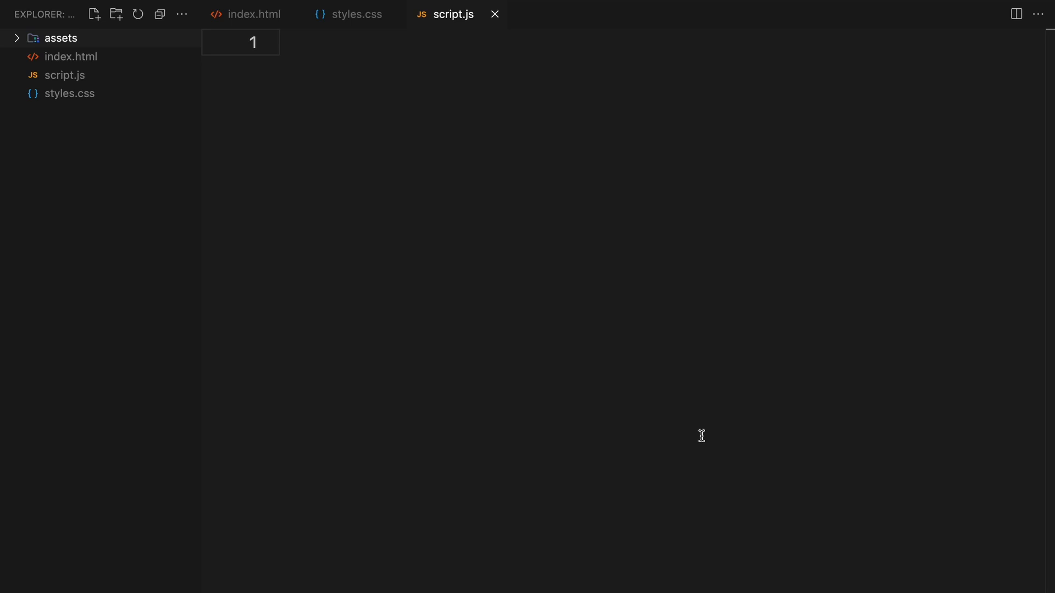
{"action": "type", "text": "const itemsAr"}
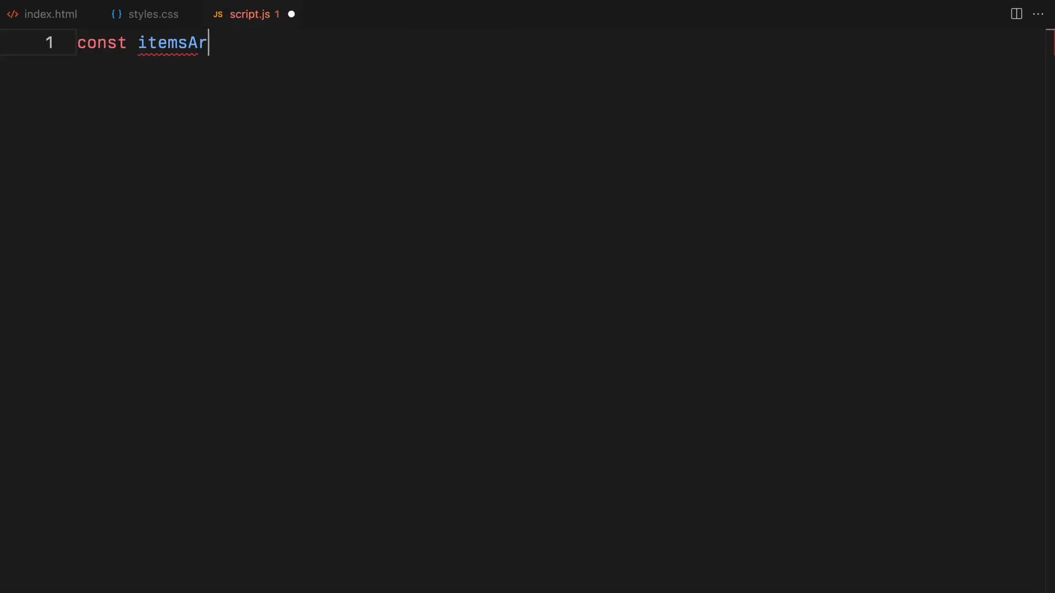
Step: Declare const itemsArray = [] and select the .cursor element with querySelector
{"action": "type", "text": "ray = [];"}
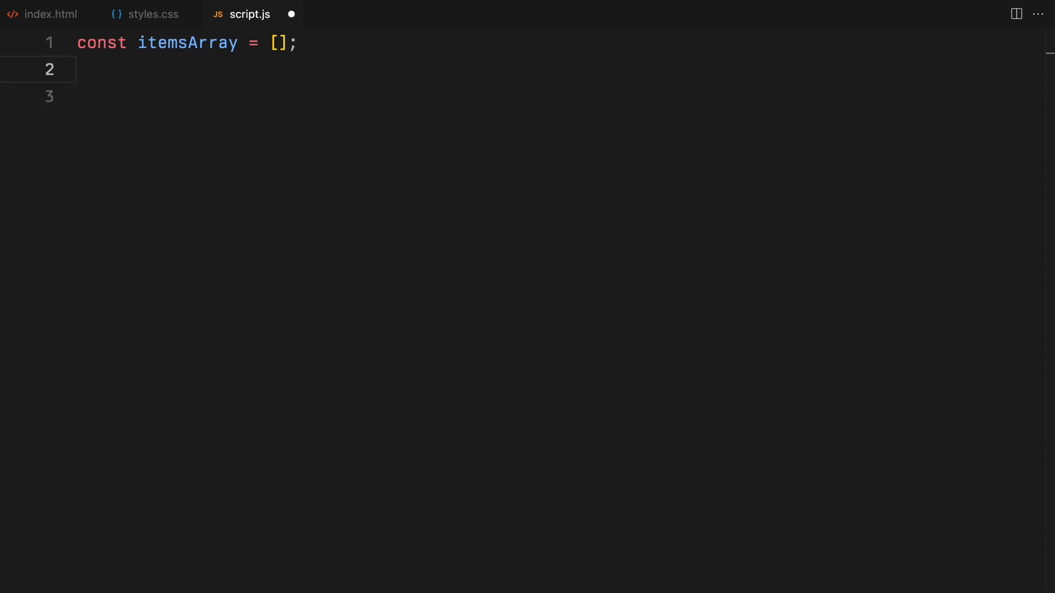
{"action": "type", "text": "const cursor = document.querySelector"}
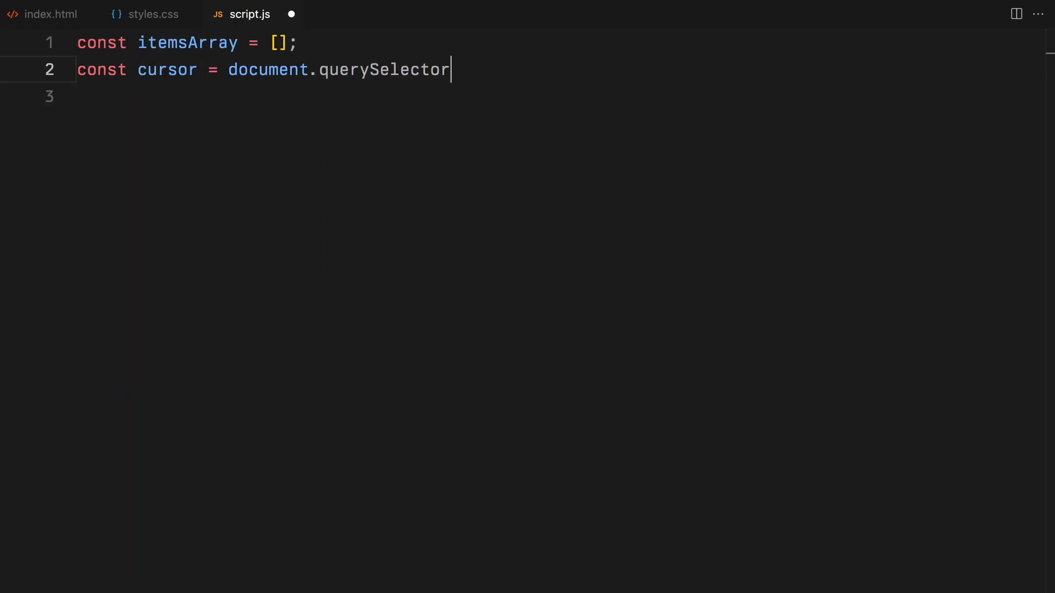
{"action": "type", "text": "(\".cursor\");"}
{"action": "type", "text": "document.addEventListener("}
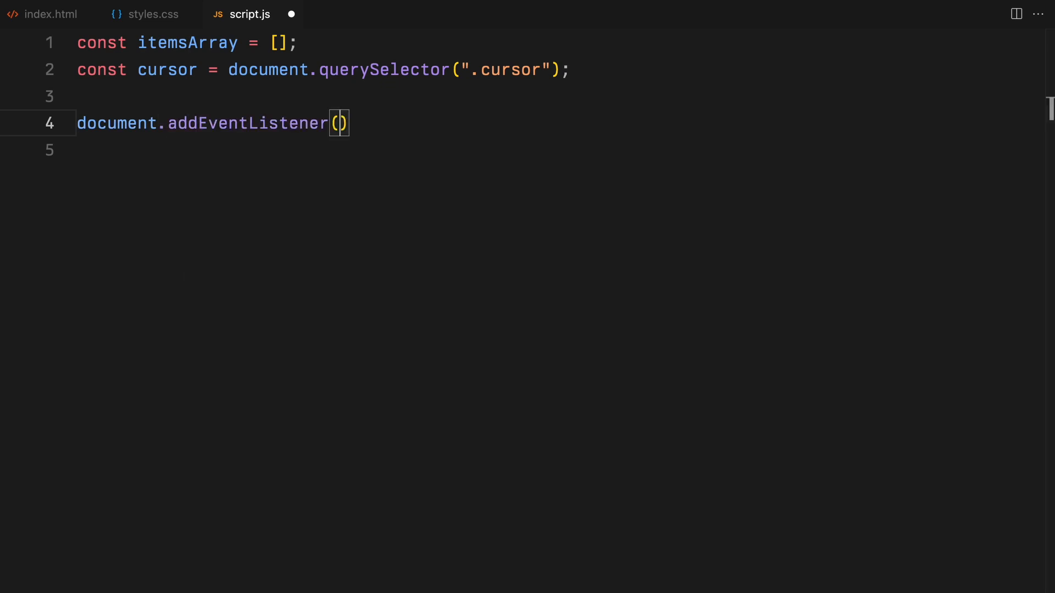
Step: Add a mousemove listener moving the cursor with gsap.to to clientX/clientY minus its offset
{"action": "type", "text": "\"mousemove\", ("}
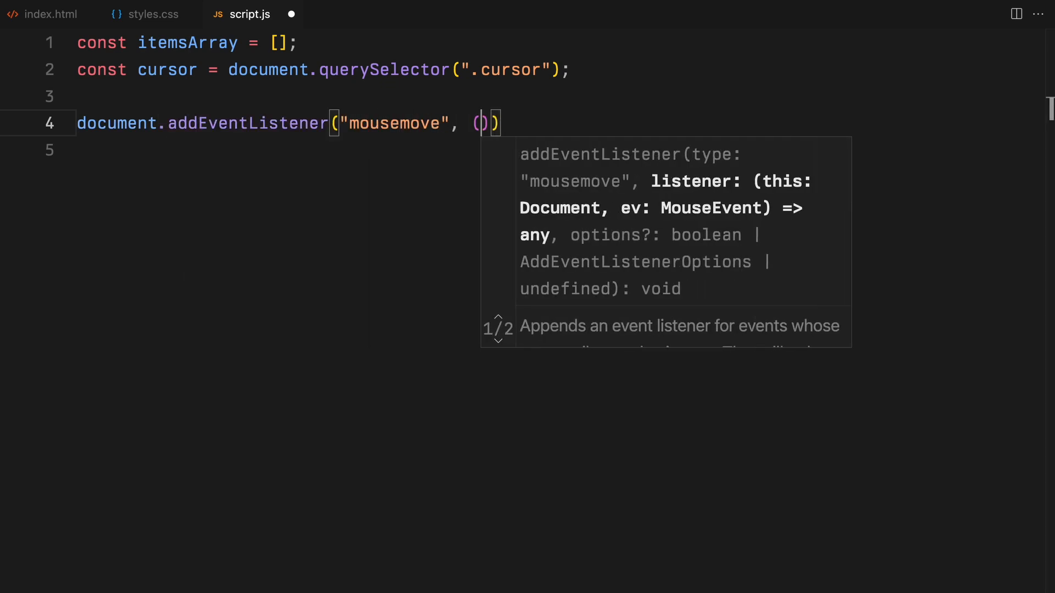
{"action": "type", "text": "e) => {"}
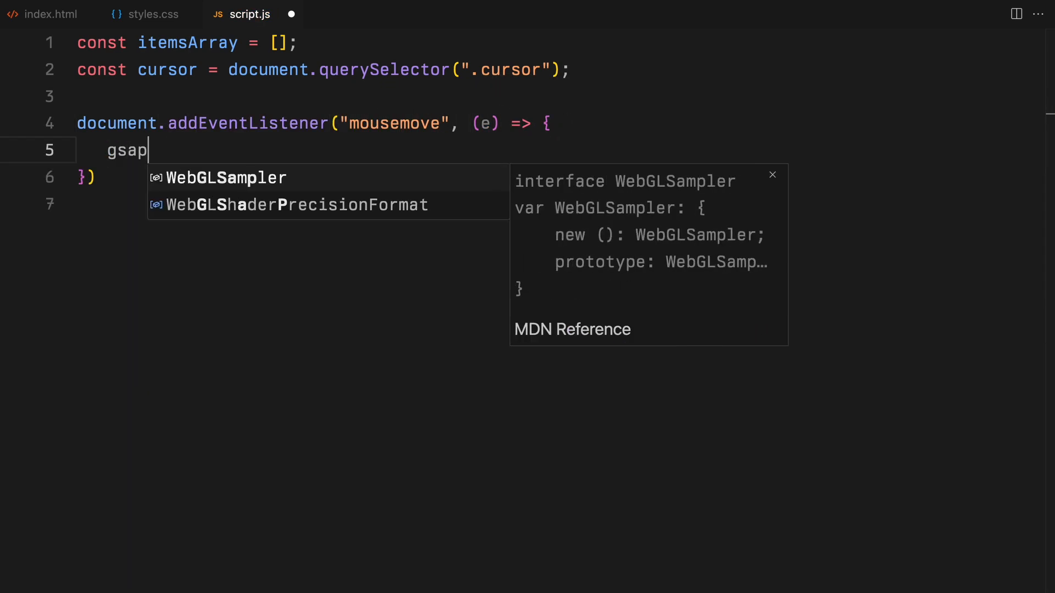
{"action": "type", "text": ".to(cursor,"}
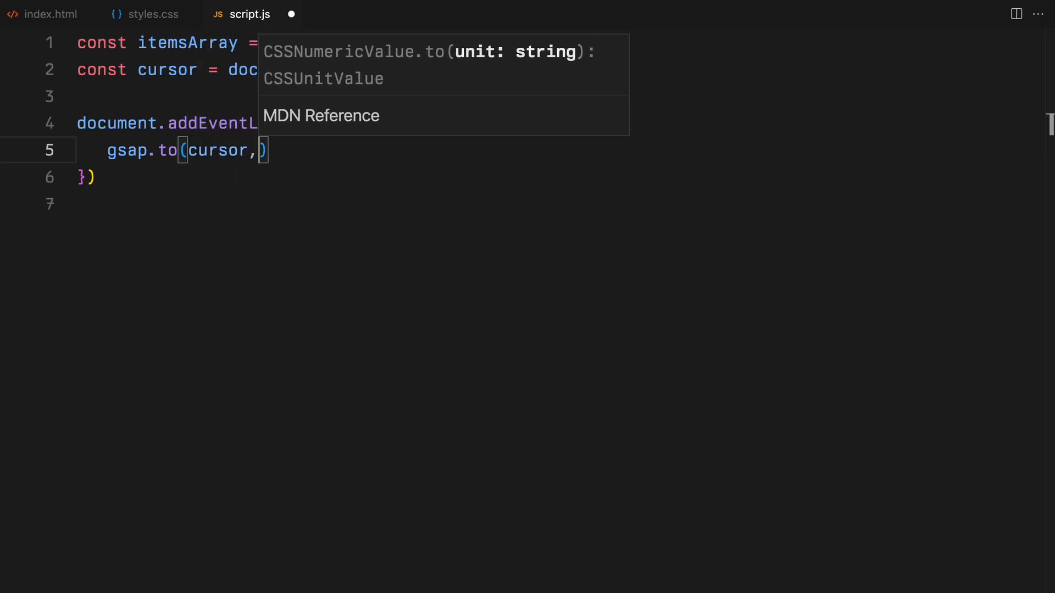
{"action": "type", "text": "x: e.clientX - cursor.offsetWidth / 2,"}
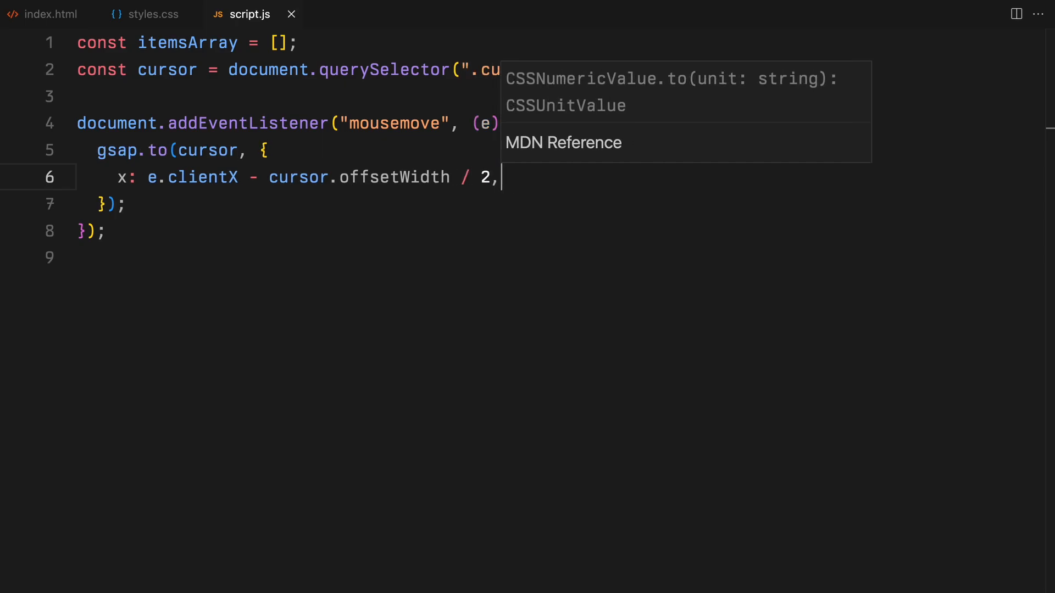
{"action": "type", "text": "y: e.cli"}
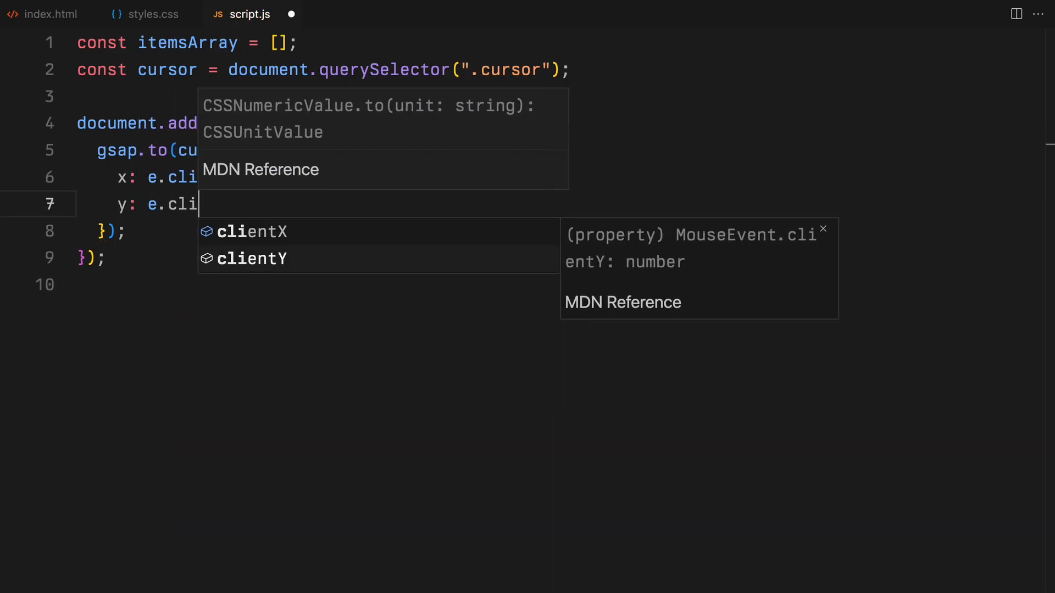
{"action": "type", "text": "- cursor.offse"}
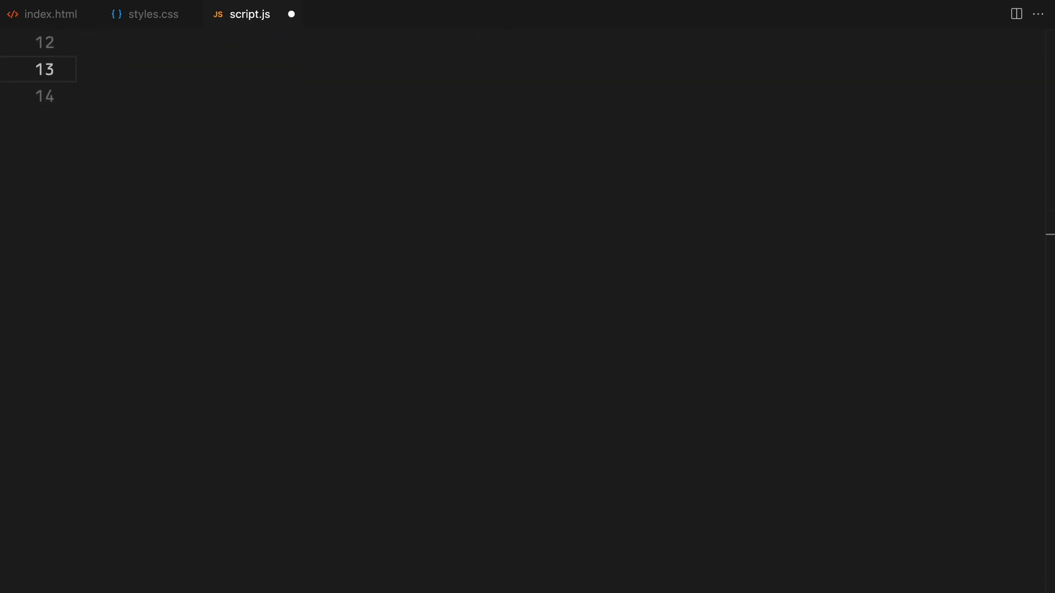
Step: Add a document click listener that creates an Audio from ./assets/click-sfx.mp3 and plays it
{"action": "type", "text": "document.addEventListener(\"click"}
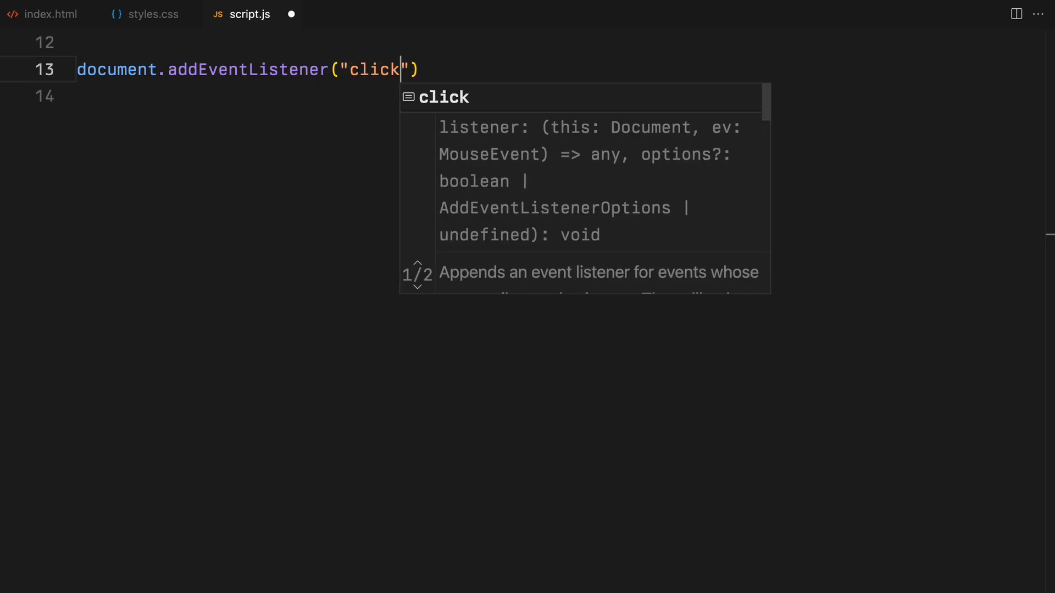
{"action": "type", "text": ", function"}
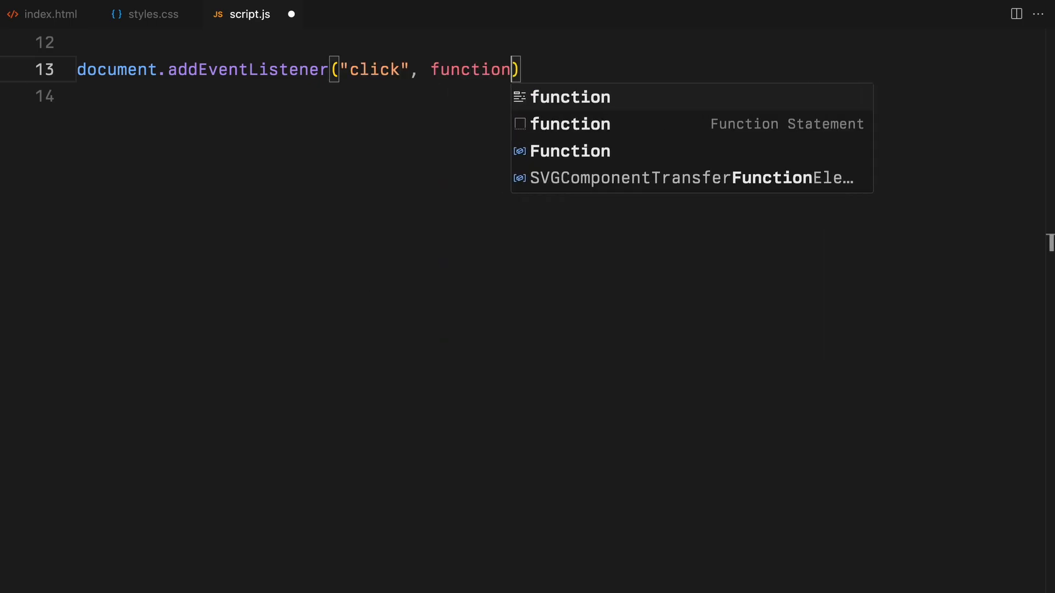
{"action": "type", "text": "(event) {}"}
{"action": "left_click", "coordinate": [558, 97]}
{"action": "type", "text": "const"}
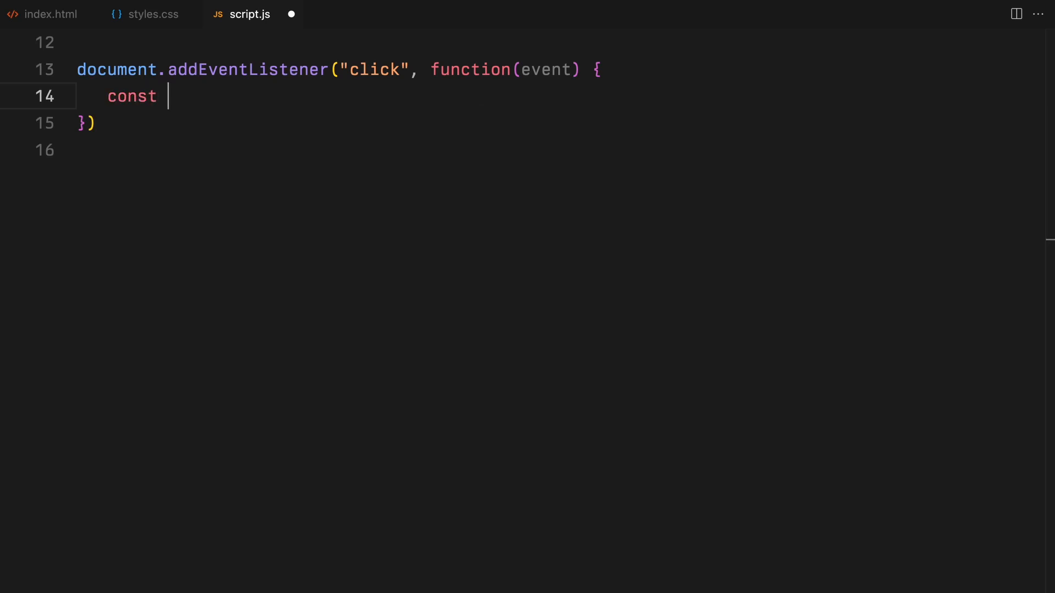
{"action": "type", "text": "clickSfx ="}
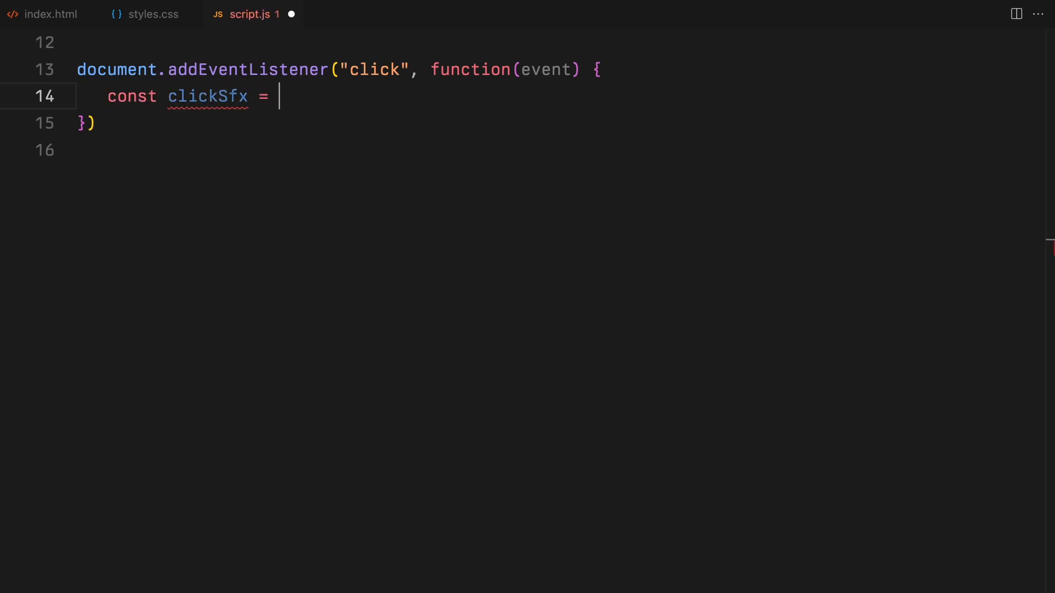
{"action": "type", "text": "new Audio(\"\")"}
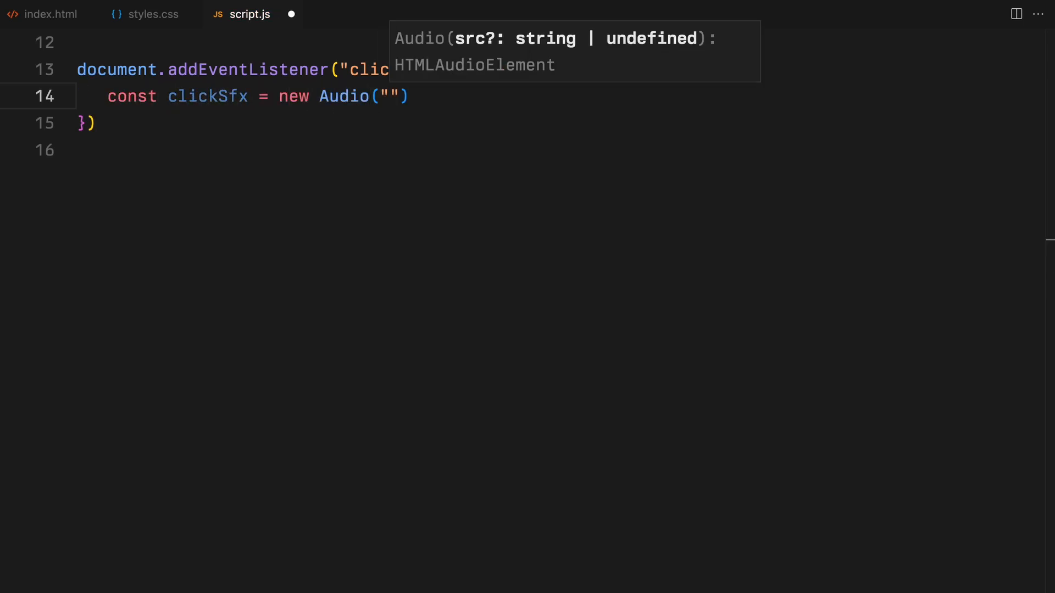
{"action": "type", "text": "./assets/click-sfx.mp3"}
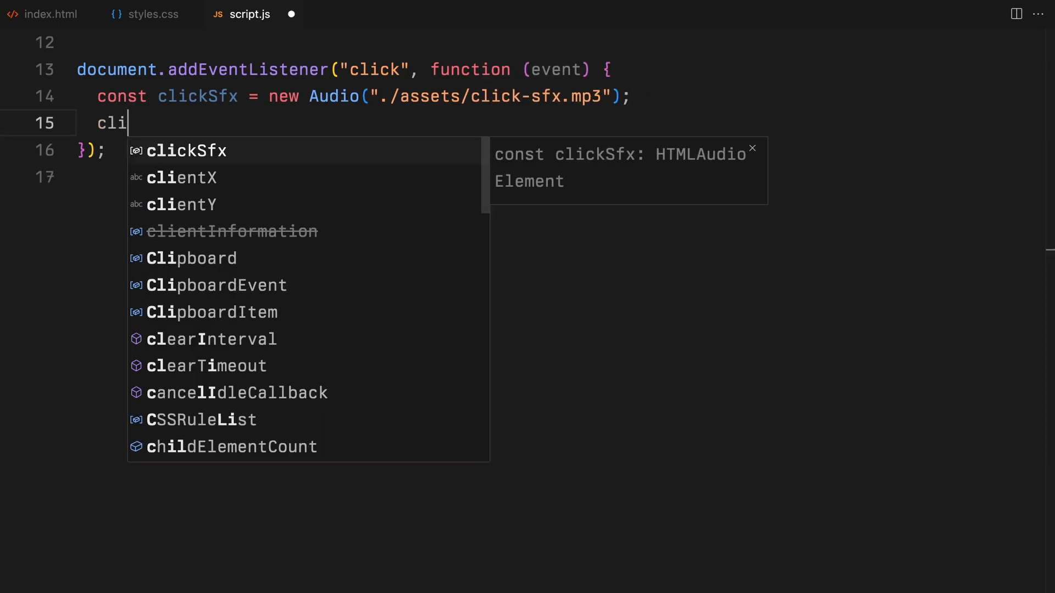
{"action": "type", "text": "ckSfx.play();"}
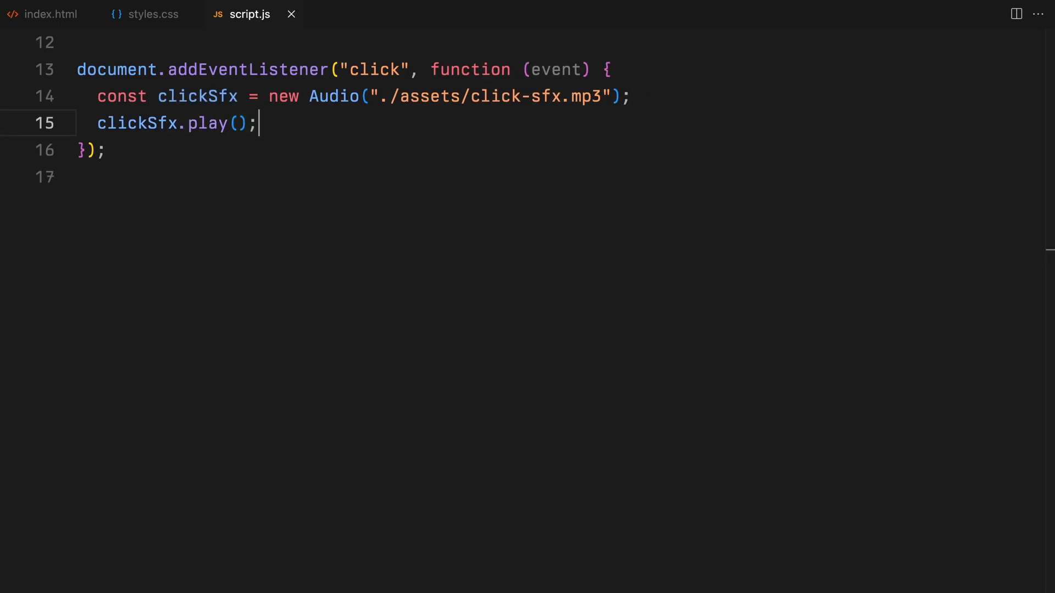
{"action": "key", "text": "Enter"}
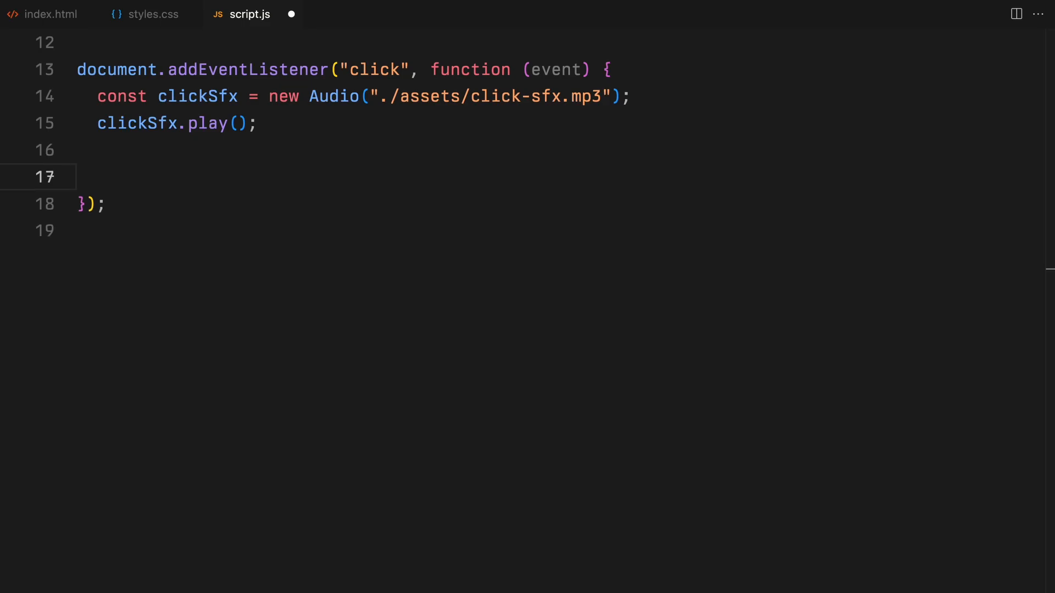
Step: Declare itemType as a Math.random() > 0.5 ternary choosing "video" or "image"
{"action": "type", "text": "const itemType = Math."}
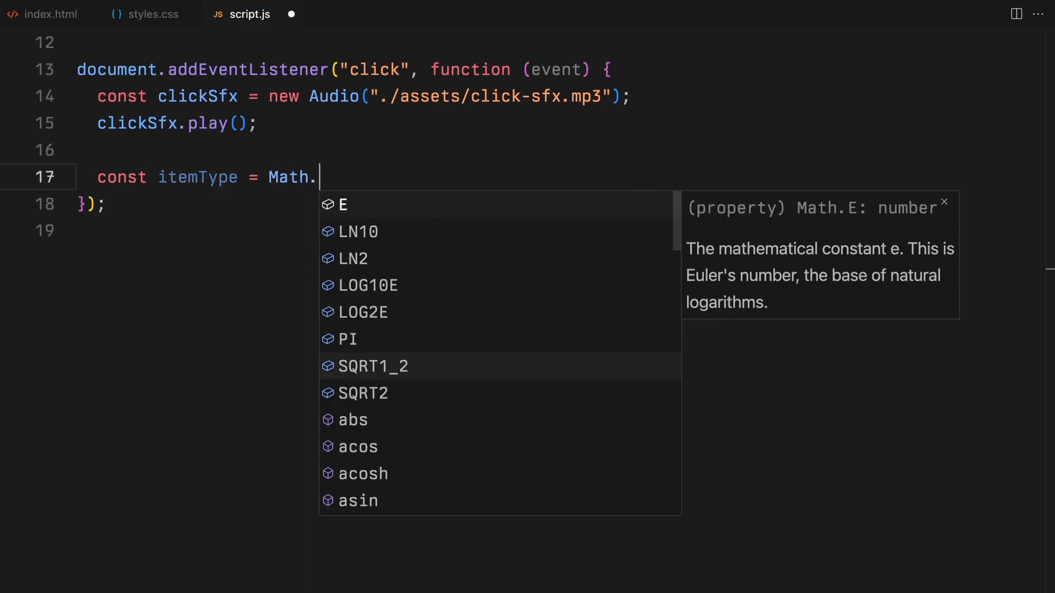
{"action": "type", "text": "random()"}
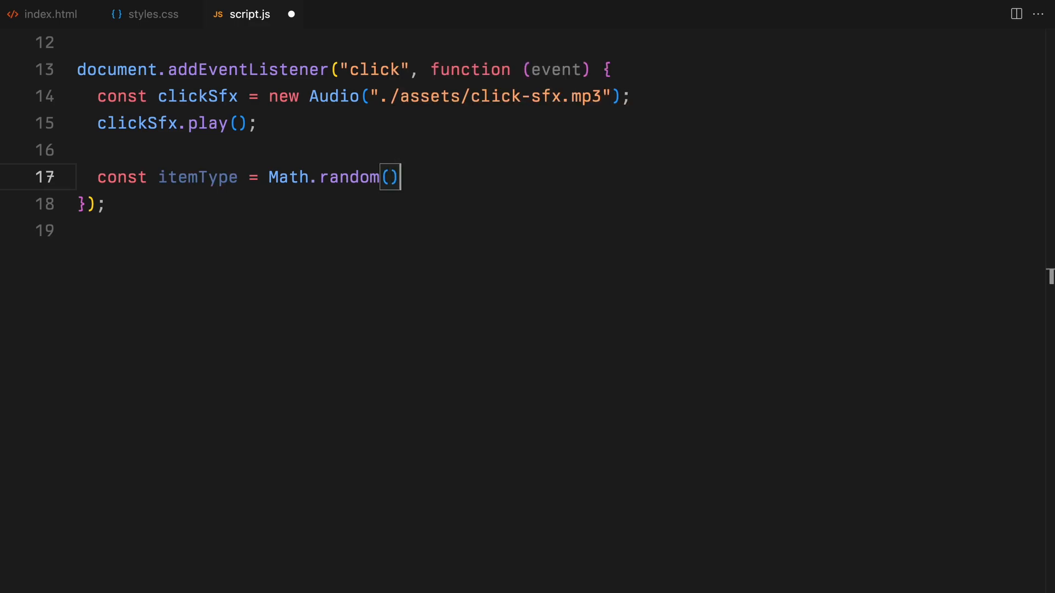
{"action": "type", "text": "> 0.5 ?"}
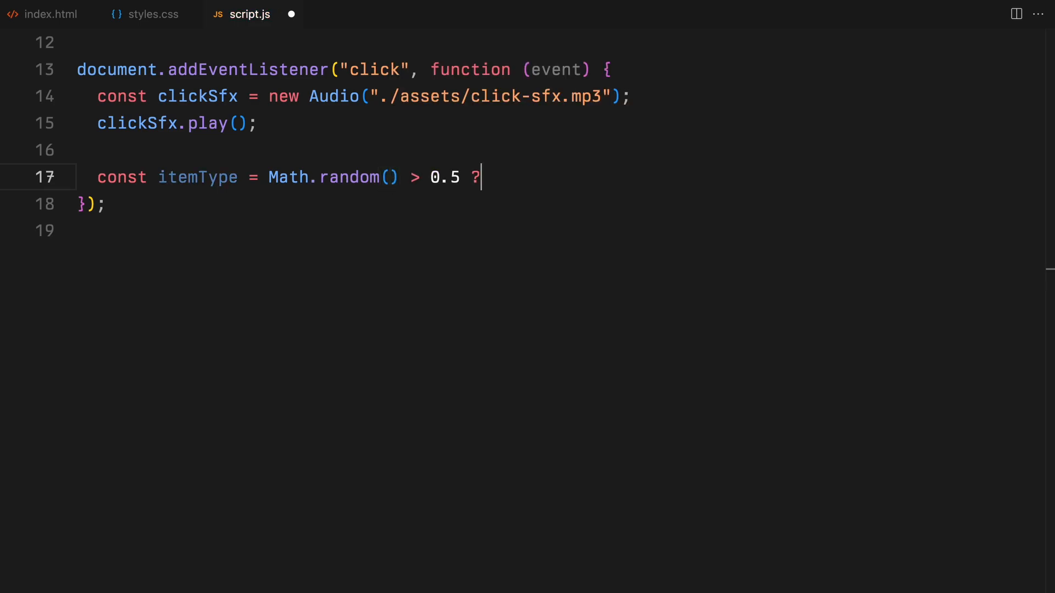
{"action": "type", "text": "\"vide\""}
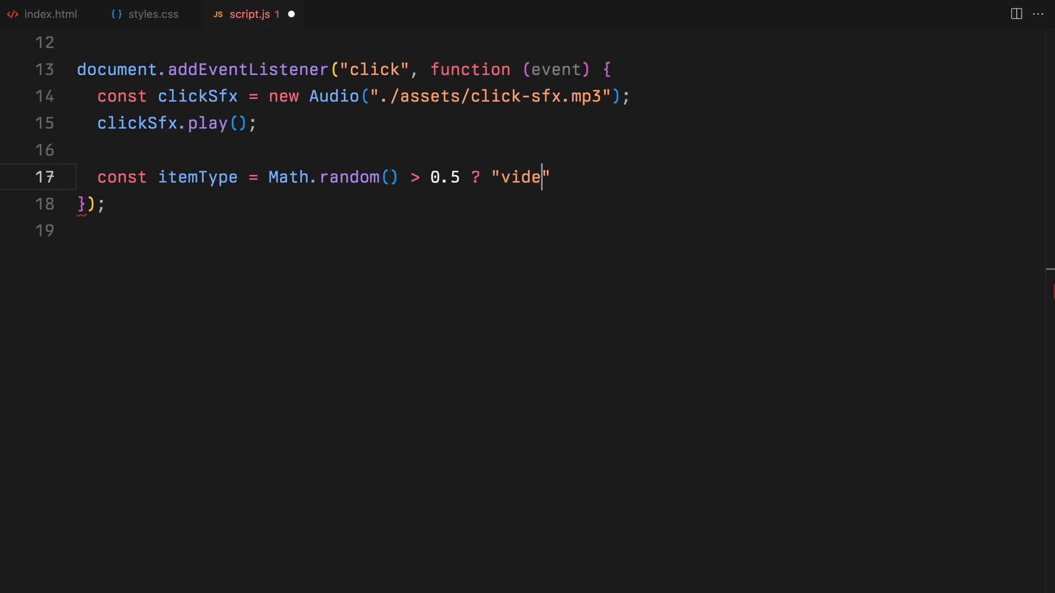
{"action": "type", "text": "o\" : \"image\";"}
{"action": "type", "text": "let contain"}
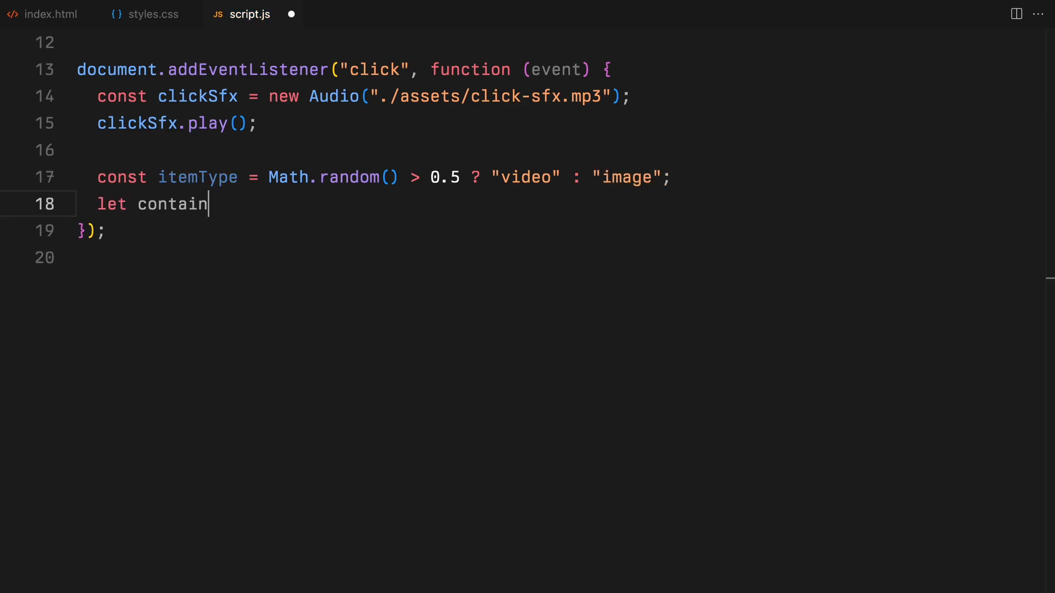
Step: Create a container div with document.createElement and set elementWidth = 700
{"action": "type", "text": "er = document.createElement(\"div\");"}
{"action": "type", "text": "let ele"}
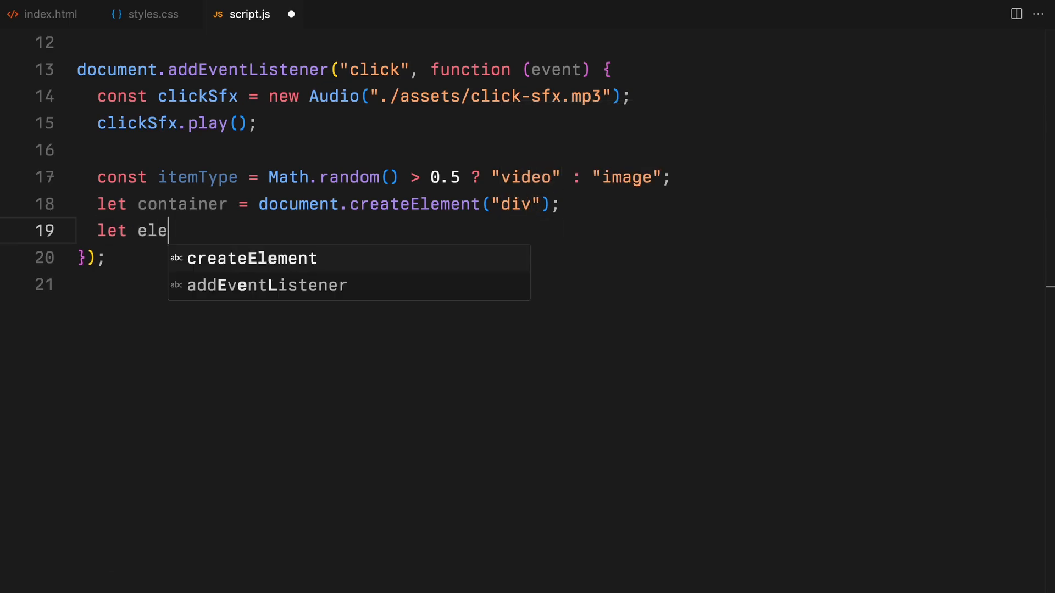
{"action": "type", "text": "mentWidth = 700;"}
{"action": "type", "text": "if (itemType === "}
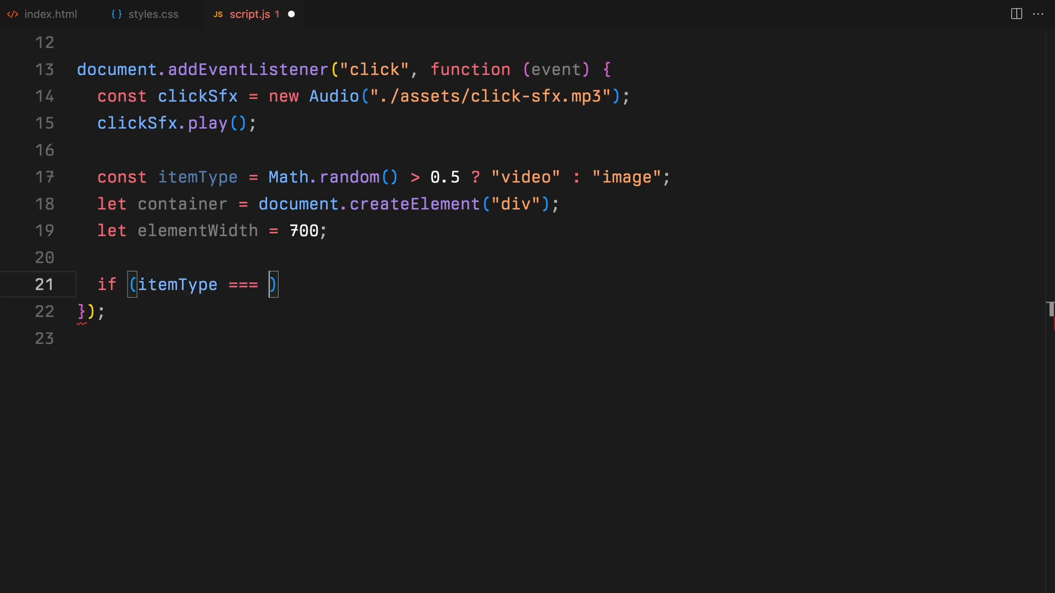
Step: In the video branch, compute a random videoNumber with Math.floor(Math.random() + 7) + 1
{"action": "type", "text": "\"video\") {"}
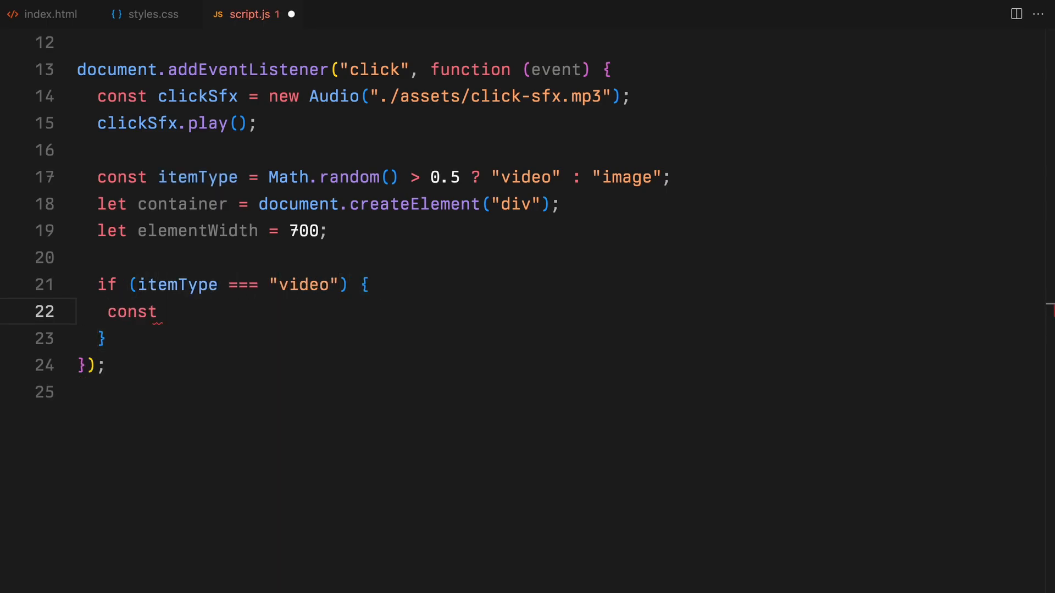
{"action": "type", "text": "videoNumber = Math"}
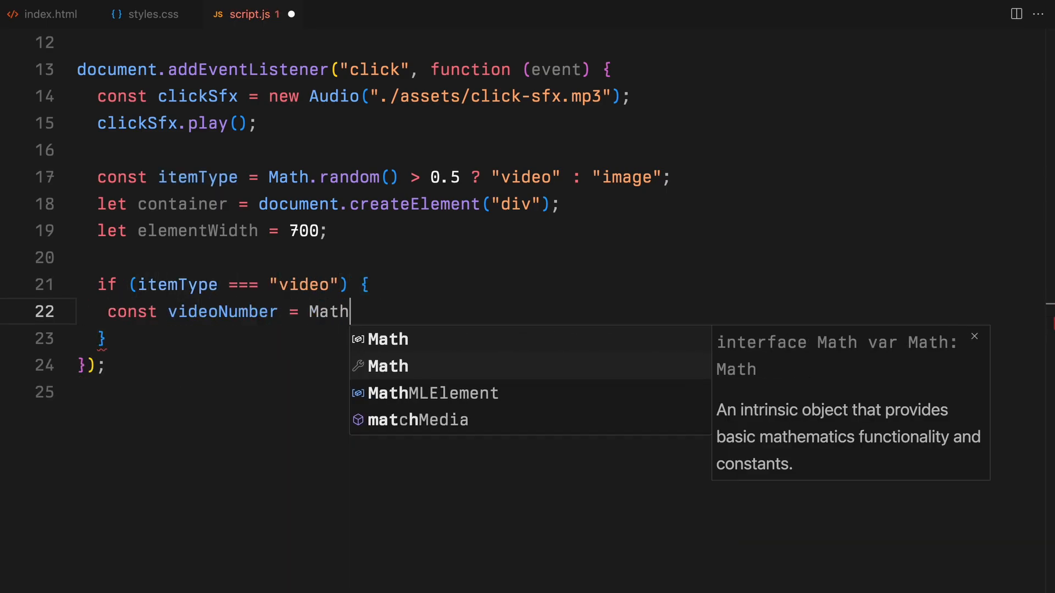
{"action": "type", "text": ".floor(Math.random)"}
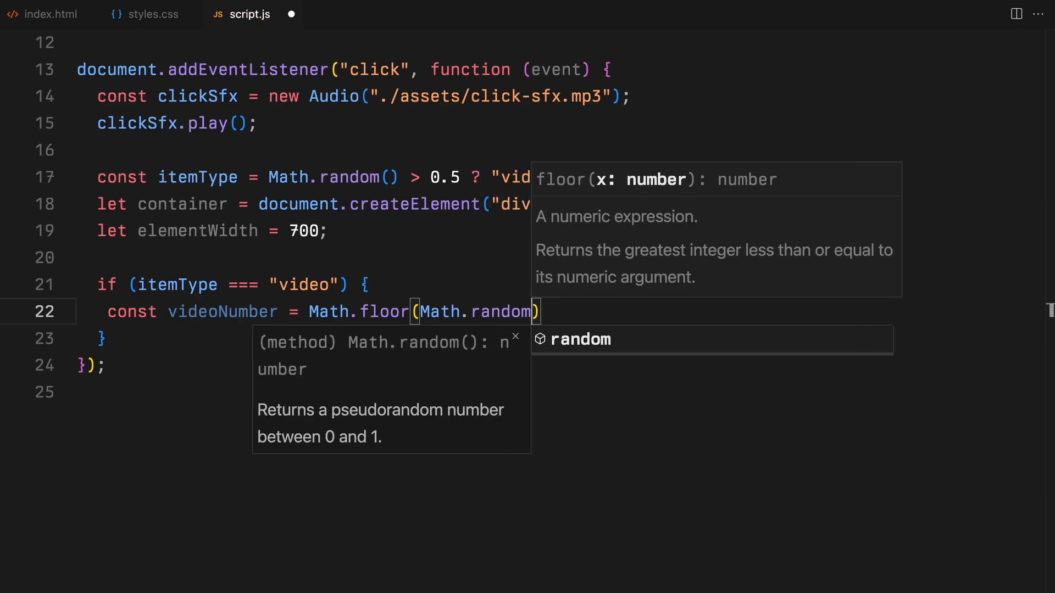
{"action": "type", "text": "+ 7) + 1;"}
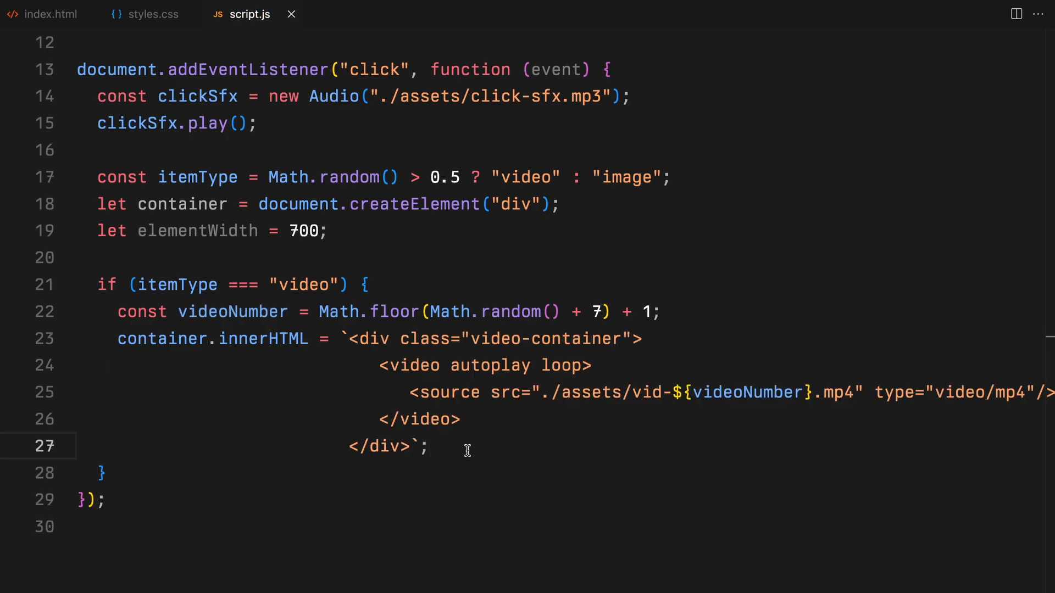
Step: Add the else branch picking a random imgNumber and injecting an img-container with the matching jpg
{"action": "double_click", "coordinate": [748, 393]}
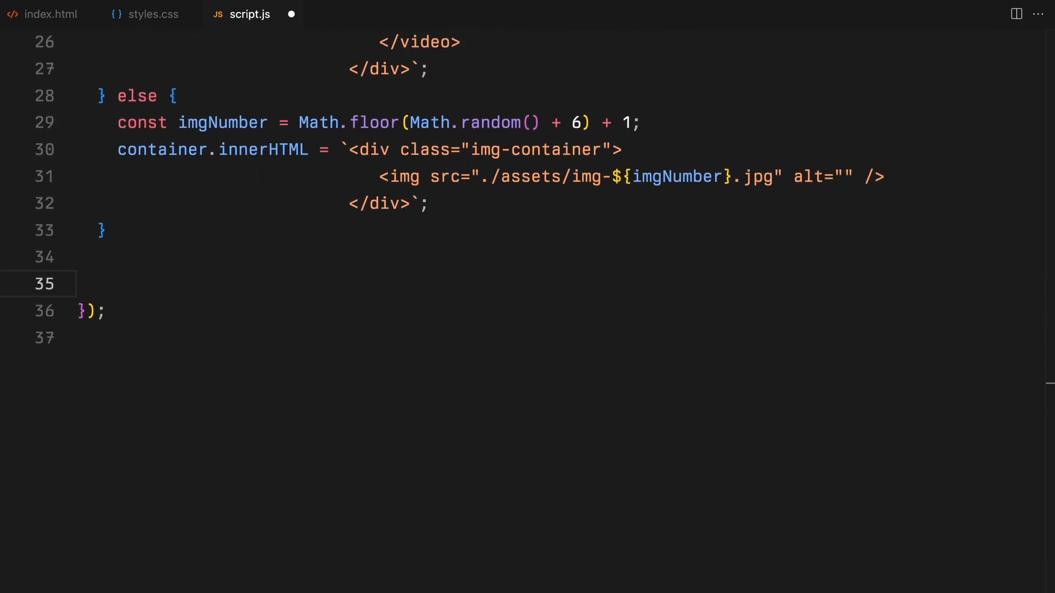
Step: Set appendedElement = container.firstChild and append it to .items-container
{"action": "type", "text": "const appended"}
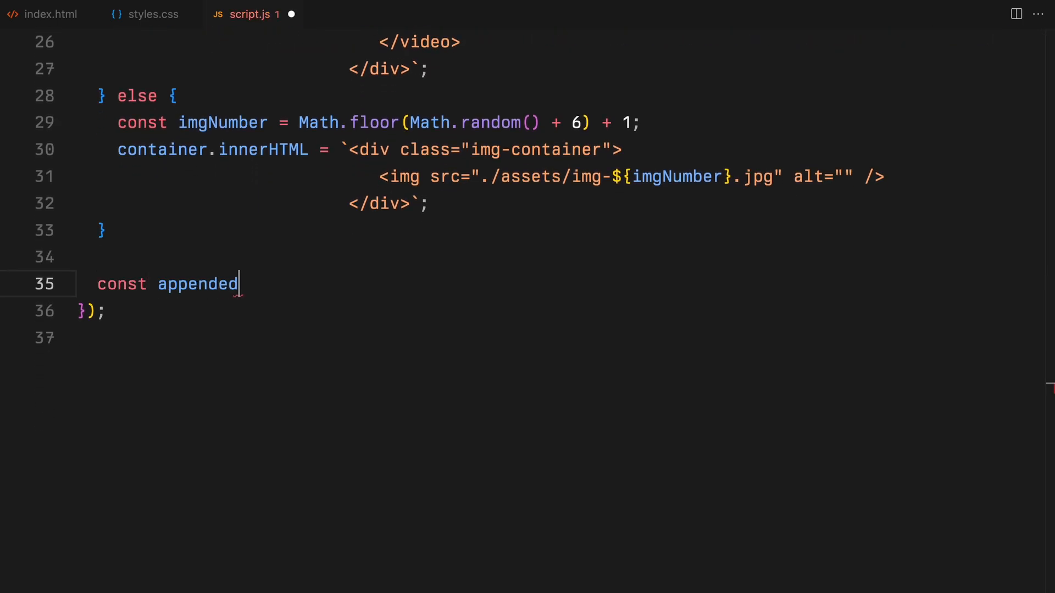
{"action": "type", "text": "Element = container.firstChild;"}
{"action": "type", "text": "document."}
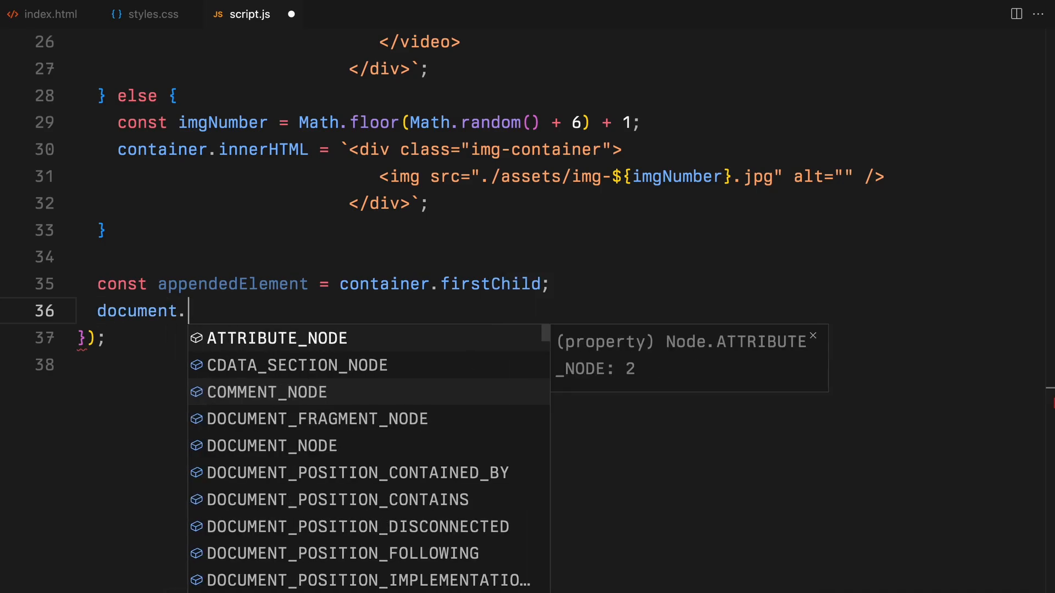
{"action": "type", "text": "querySelector(\".items-con\""}
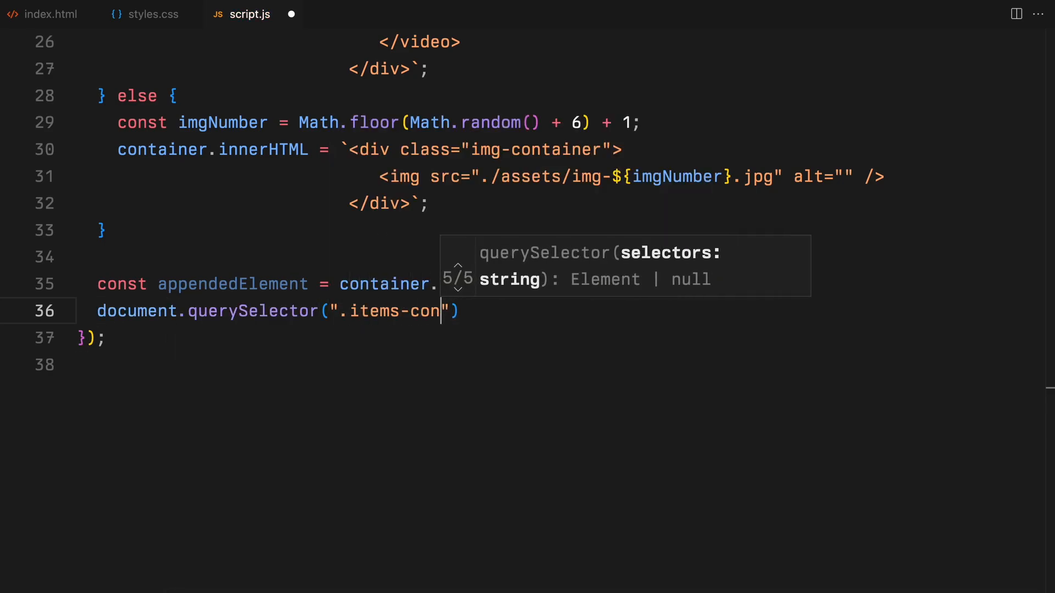
{"action": "type", "text": "tainer\").appendChild(appendedElement);"}
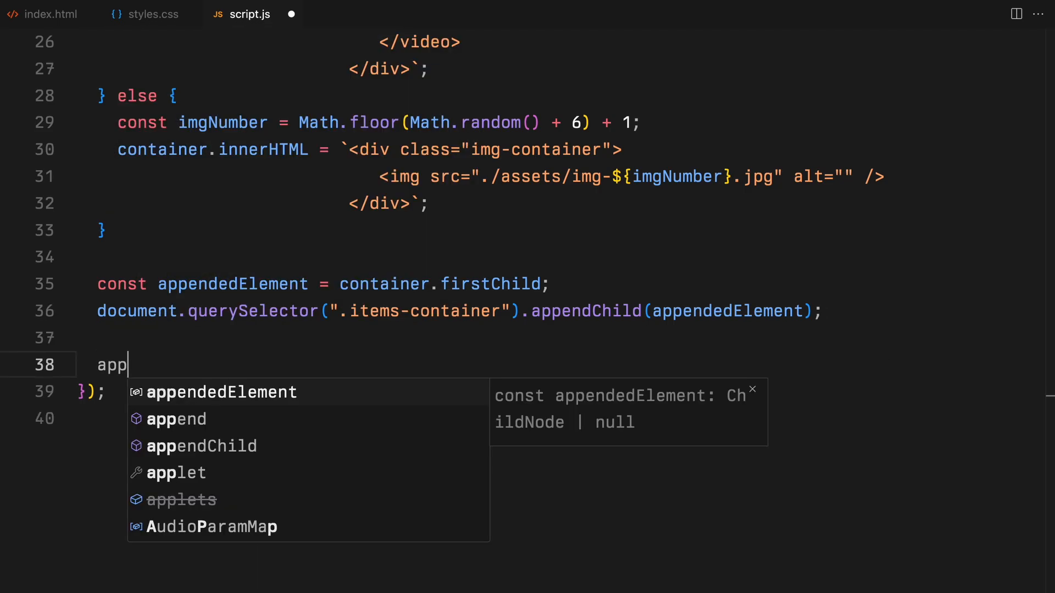
Step: Position appendedElement's left and top from event.clientX/clientY minus the element offset
{"action": "type", "text": "endedElement.style.left = `${event."}
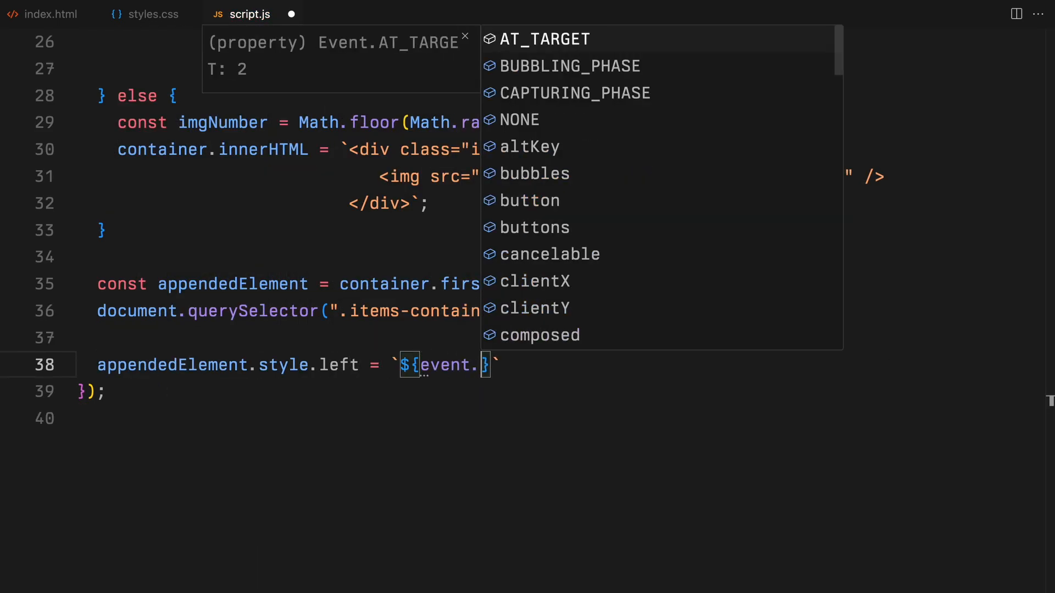
{"action": "type", "text": "clientX - ele"}
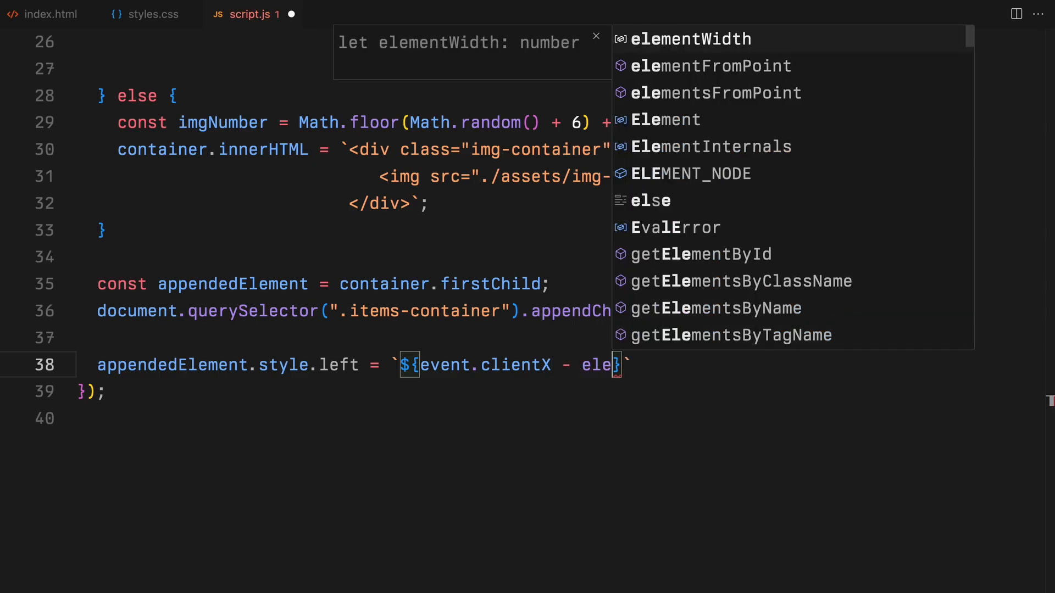
{"action": "type", "text": "appendedElement.style.top = `"}
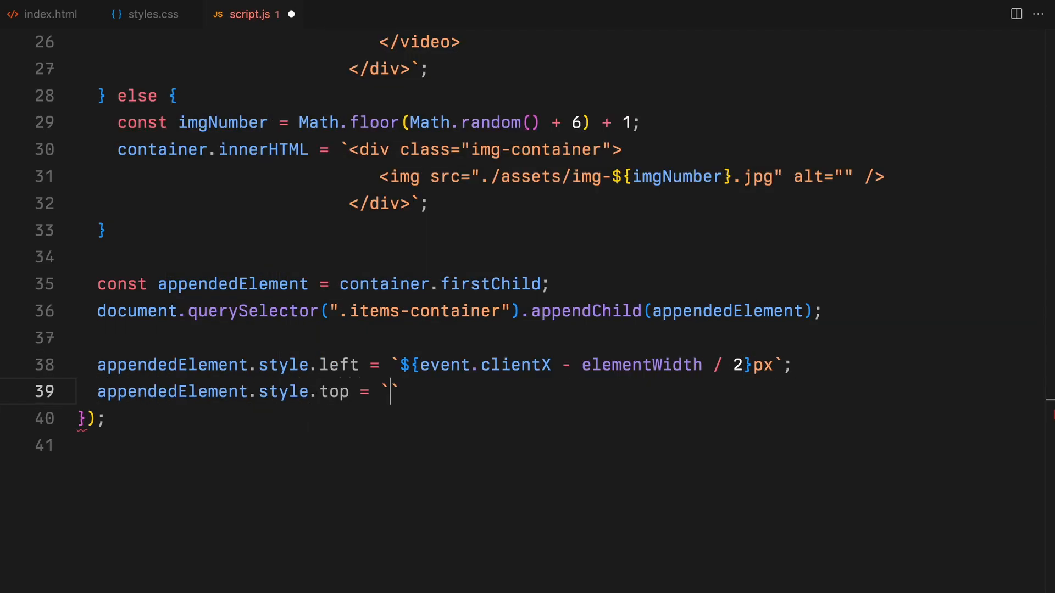
{"action": "type", "text": "${event.clientY}px"}
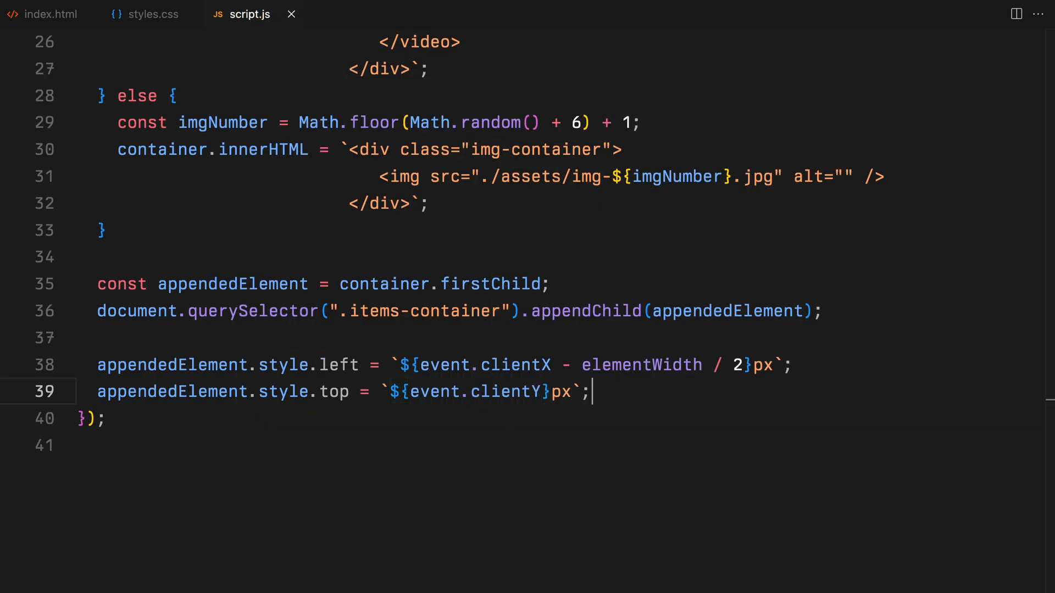
Step: Define randomRotation = Math.random() * 10 - 5
{"action": "type", "text": "const randomRotation"}
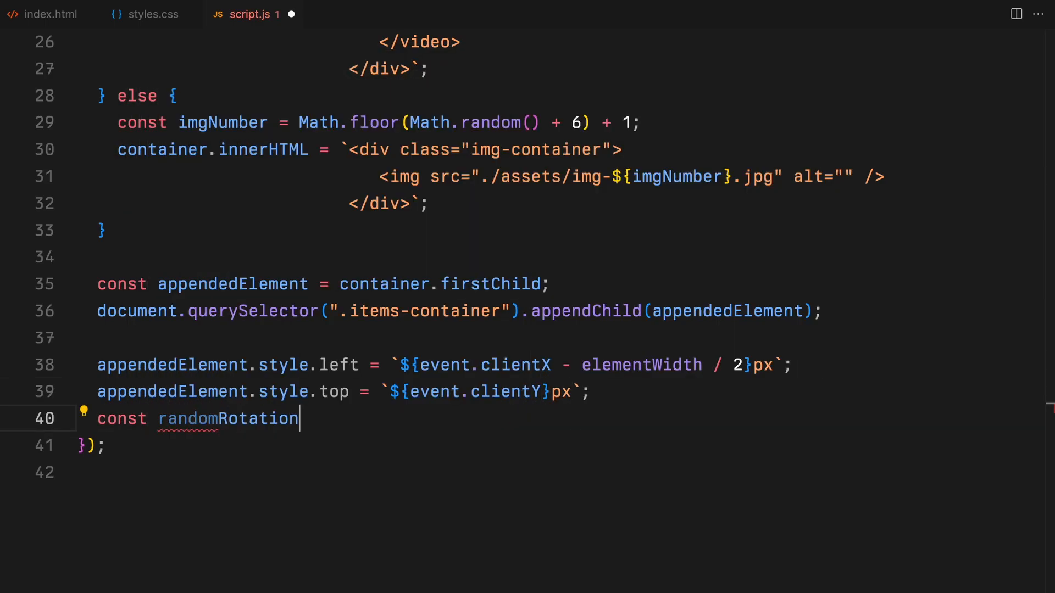
{"action": "type", "text": "= Math.random"}
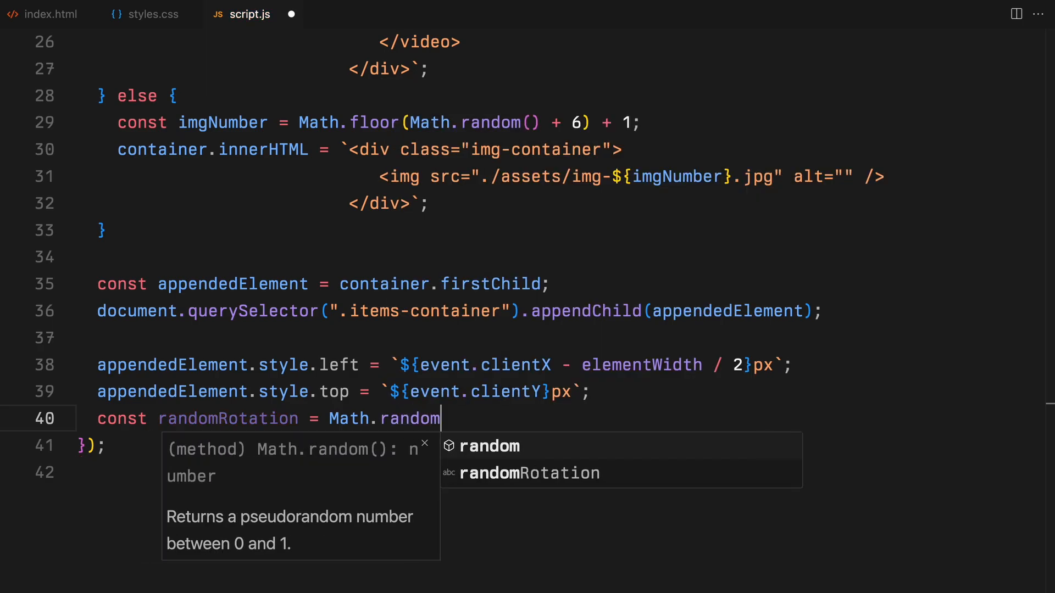
{"action": "type", "text": "() * 10"}
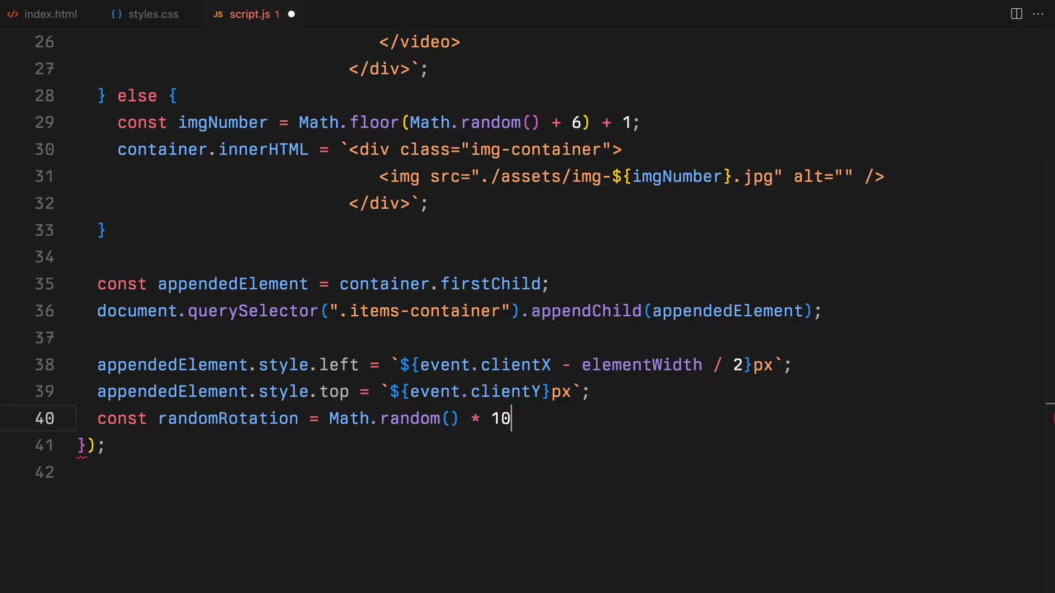
{"action": "type", "text": "- 5;"}
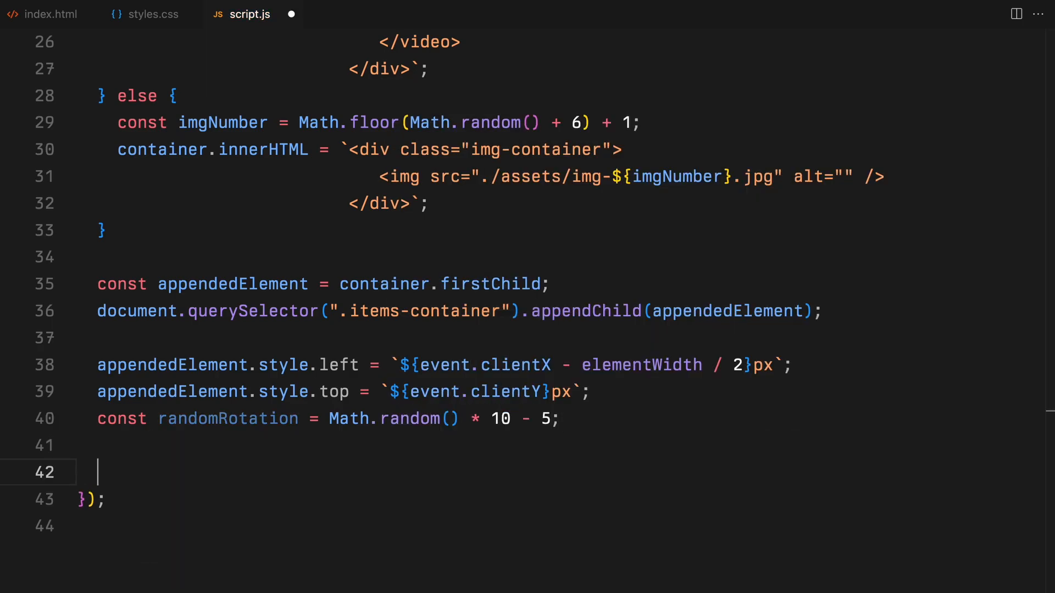
{"action": "scroll", "scroll_direction": "down", "scroll_amount": 3}
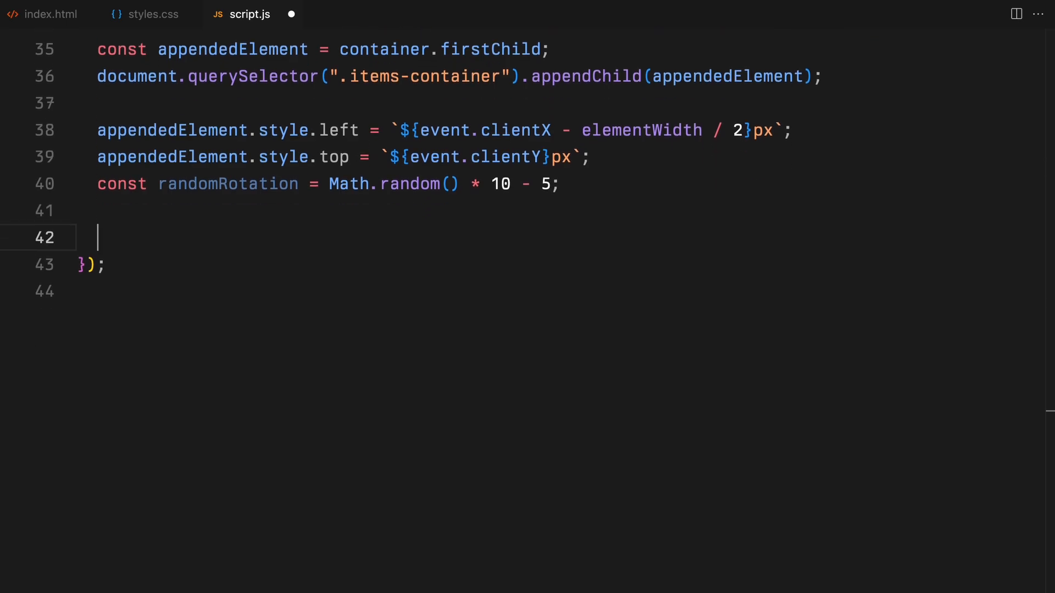
Step: Add gsap.set(appendedElement, { scale: 0, rotation: randomRotation, transformOrigin: "center" })
{"action": "type", "text": "gsap.set()"}
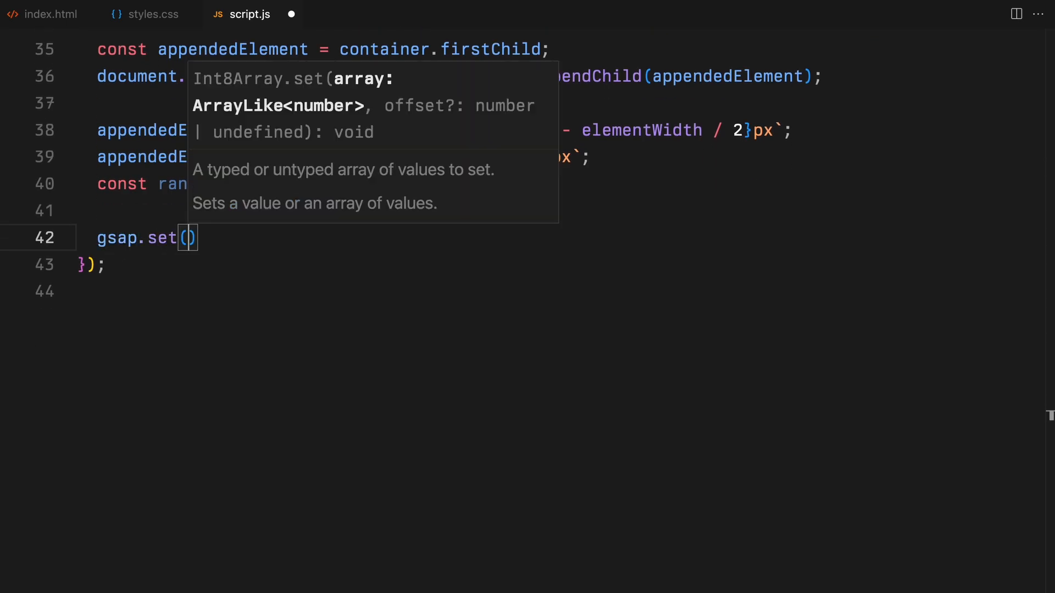
{"action": "type", "text": "appendedElement,"}
{"action": "left_click", "coordinate": [560, 291]}
{"action": "type", "text": "rotation: randomRotation"}
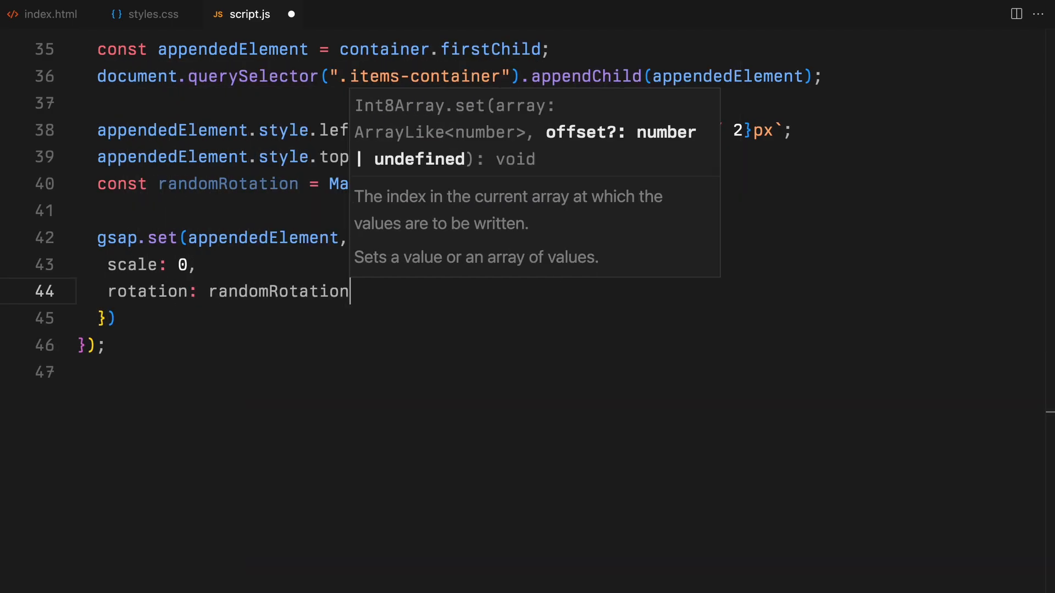
{"action": "type", "text": "tr"}
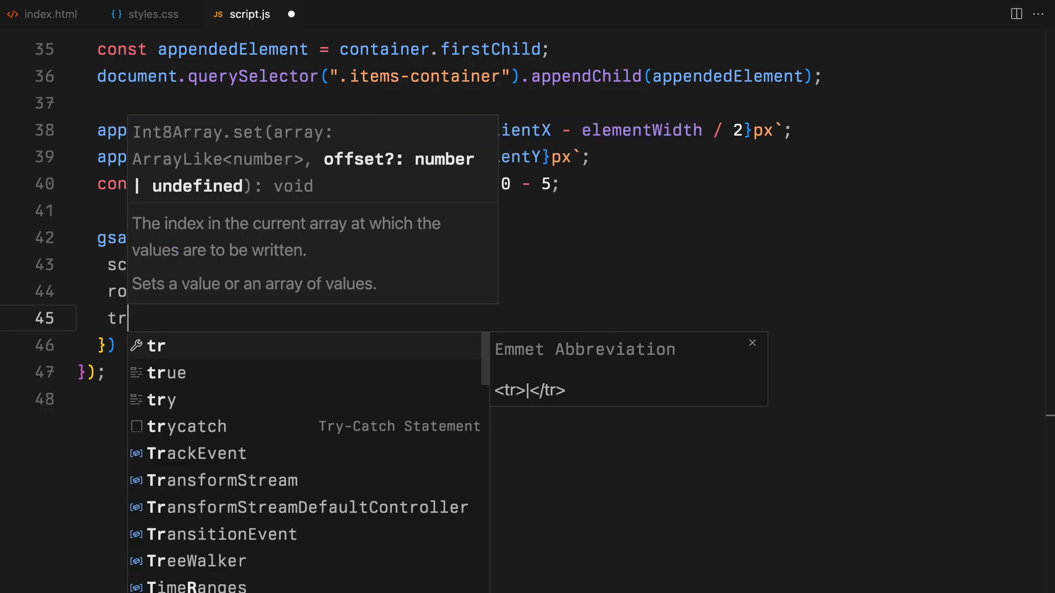
{"action": "type", "text": "transformOrigin: \"center\","}
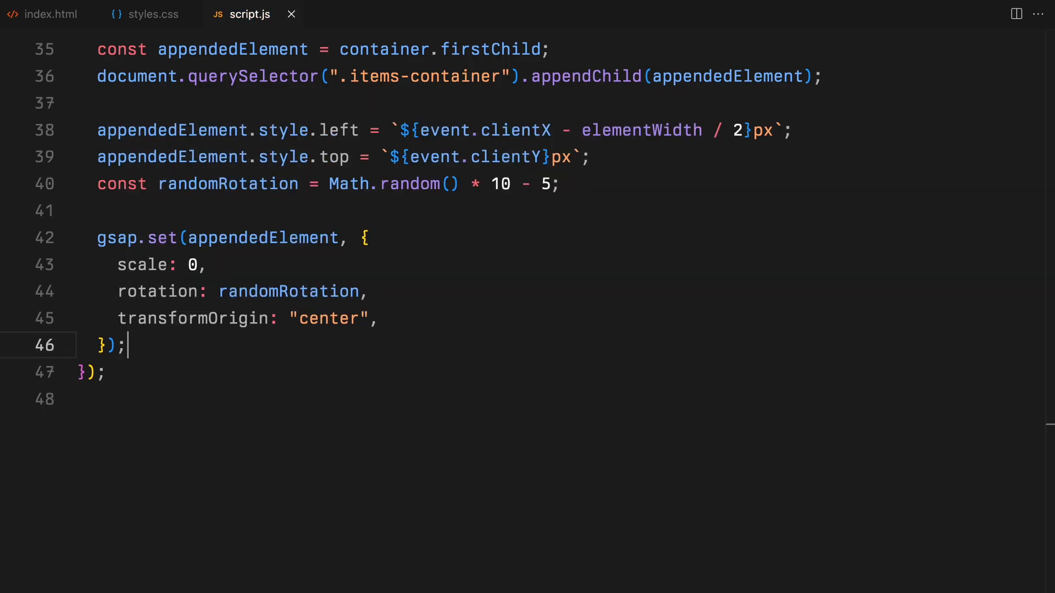
{"action": "key", "text": "Enter"}
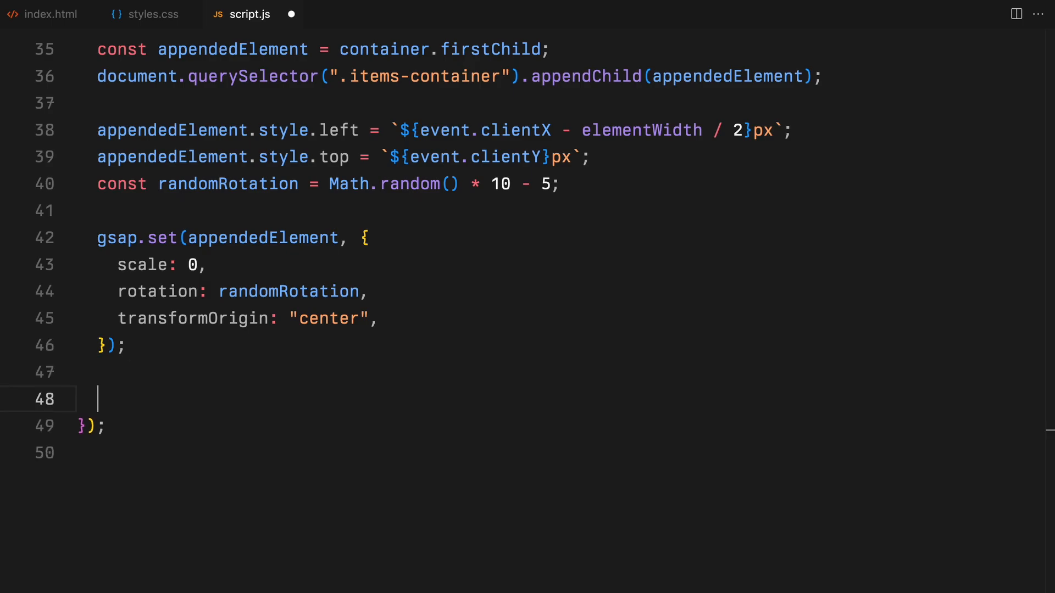
Step: Create const tl = gsap.timeline() and randomScale = Math.random() * 0.5 + 0.5
{"action": "type", "text": "const tl ="}
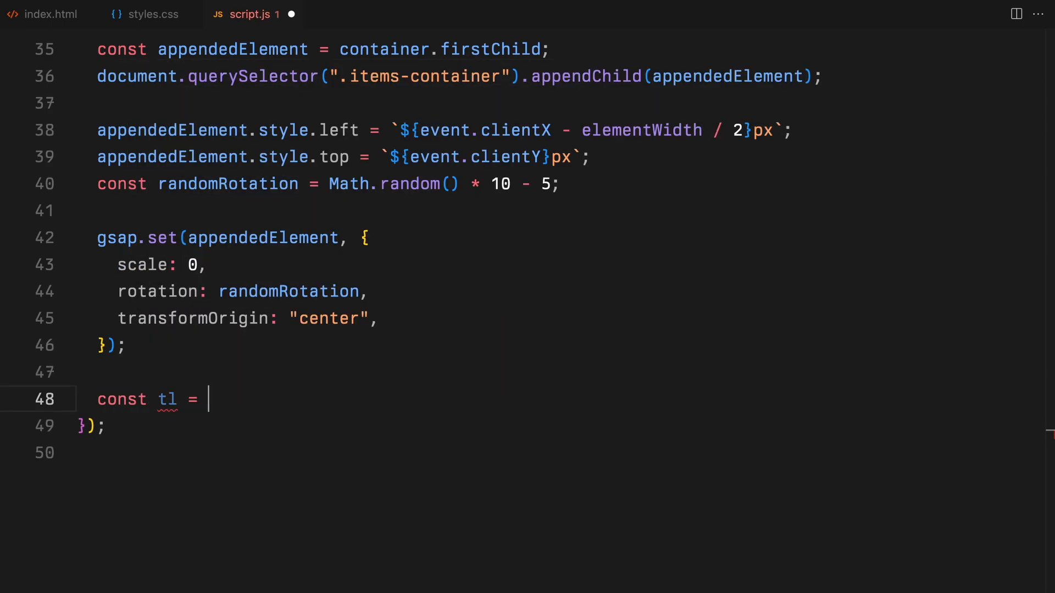
{"action": "type", "text": "gsap.timeli"}
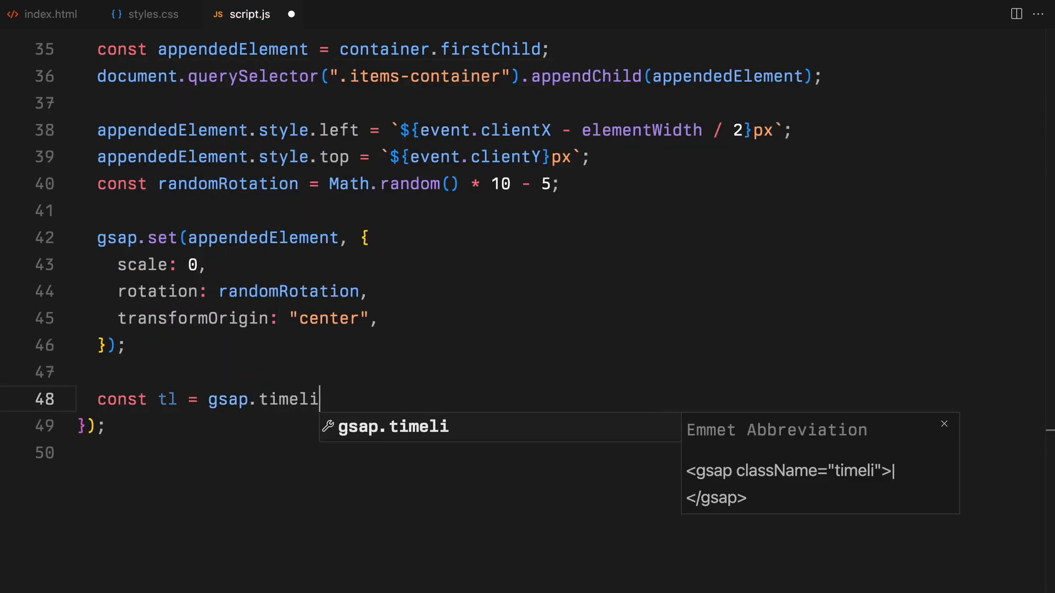
{"action": "type", "text": "ne();"}
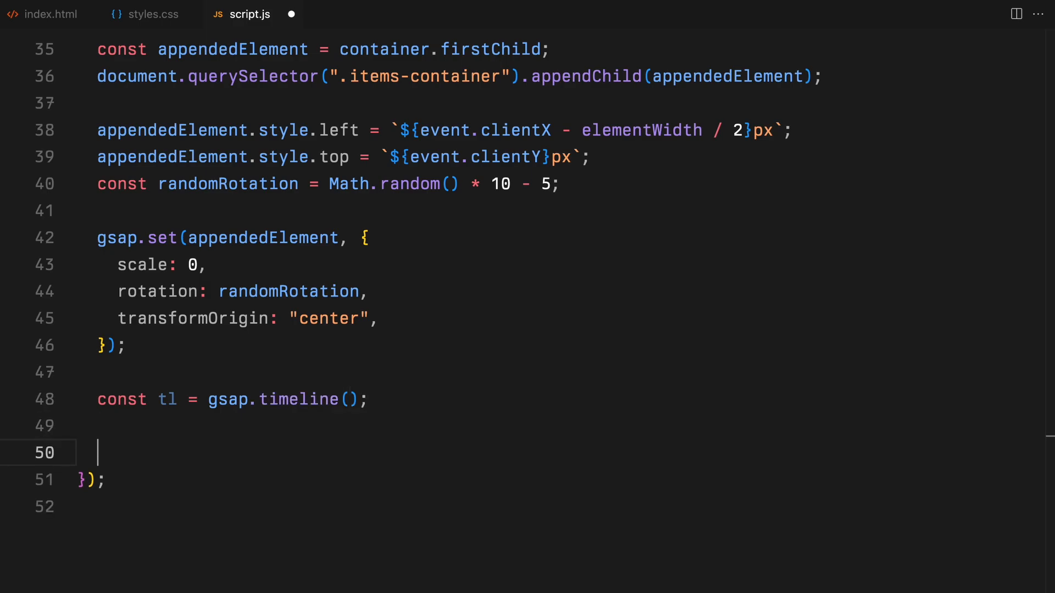
{"action": "type", "text": "const"}
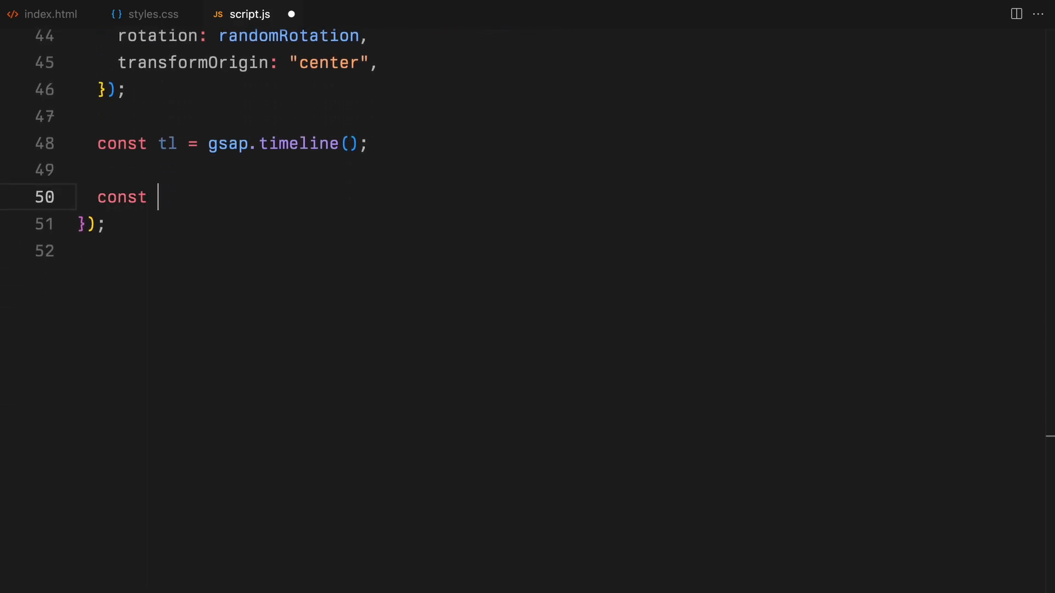
{"action": "type", "text": "randomScale"}
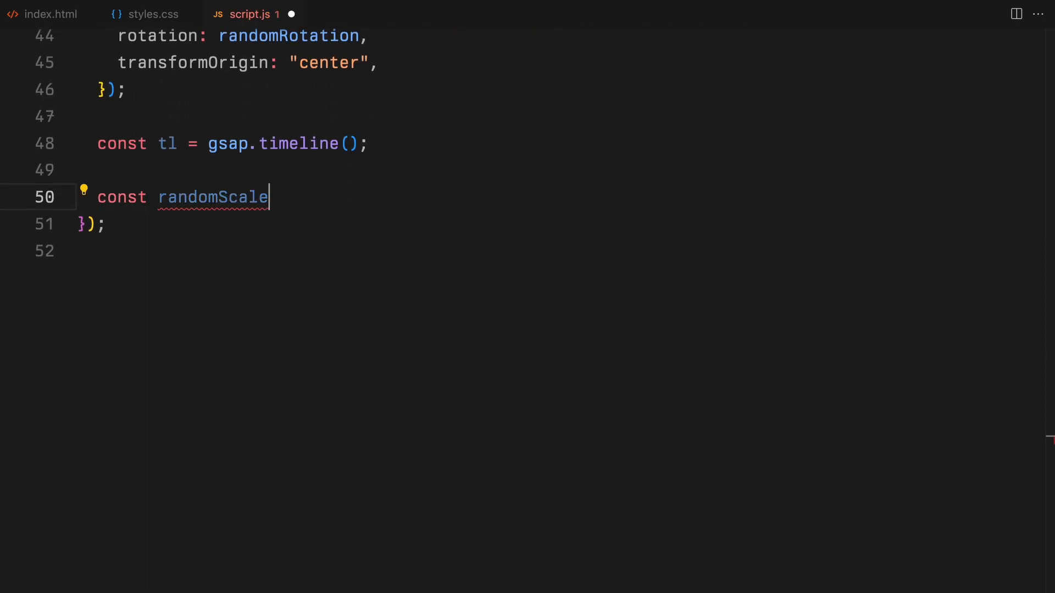
{"action": "type", "text": "= Math.random("}
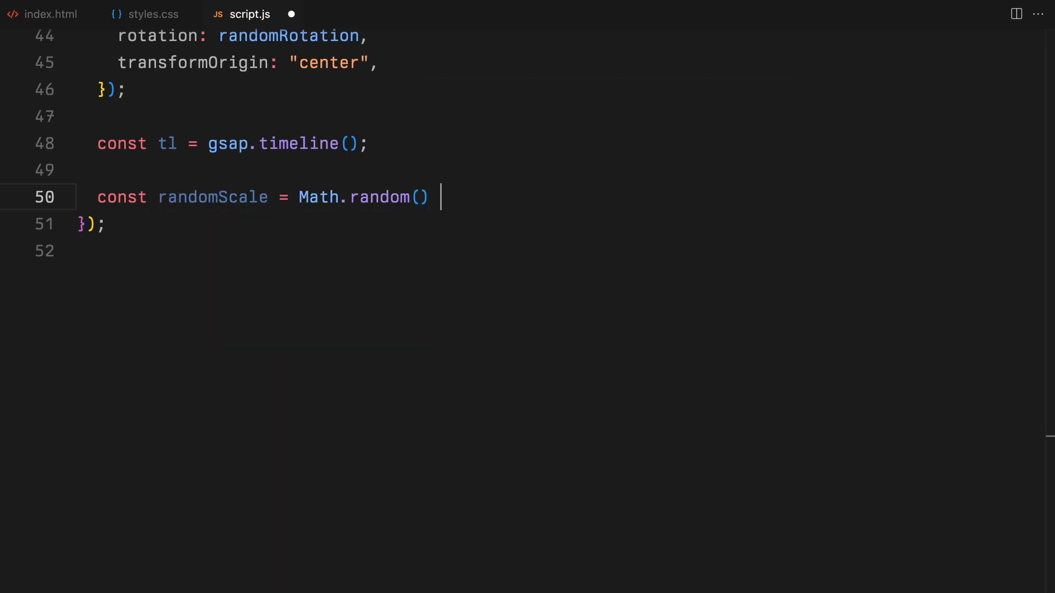
{"action": "type", "text": "* 0.5"}
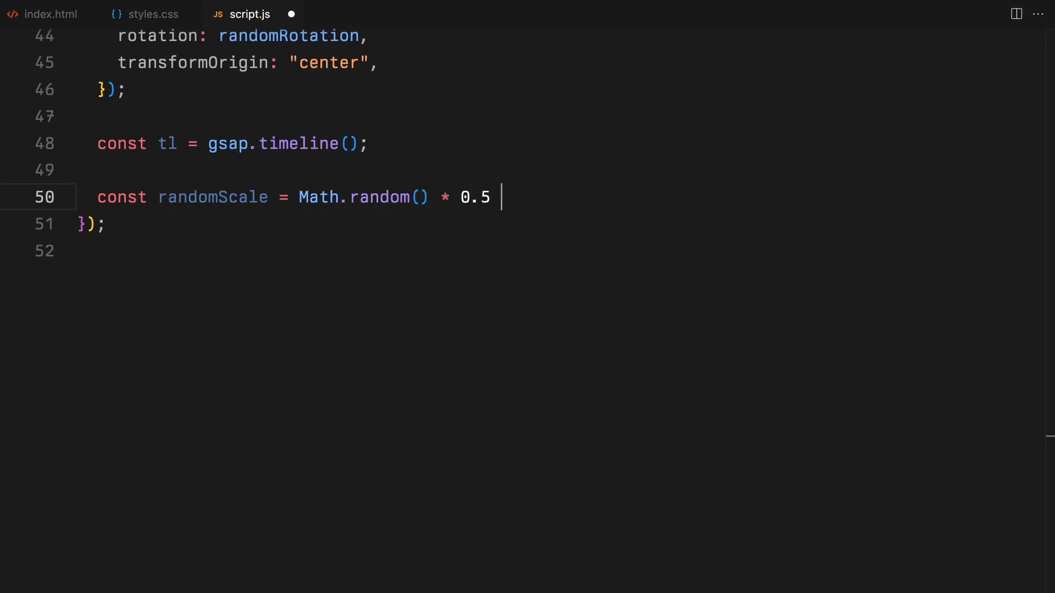
{"action": "type", "text": "+ 0.5;"}
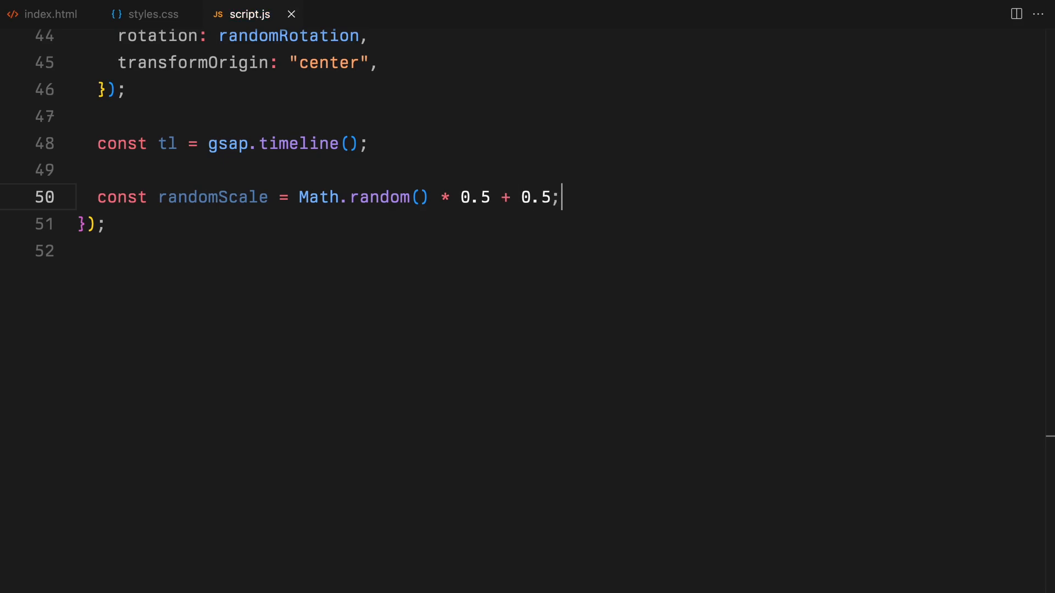
Step: Add tl.to scaling appendedElement to randomScale with duration 0.5 and delay 0.1, and begin the next tween
{"action": "type", "text": "tl.to(appendedElement"}
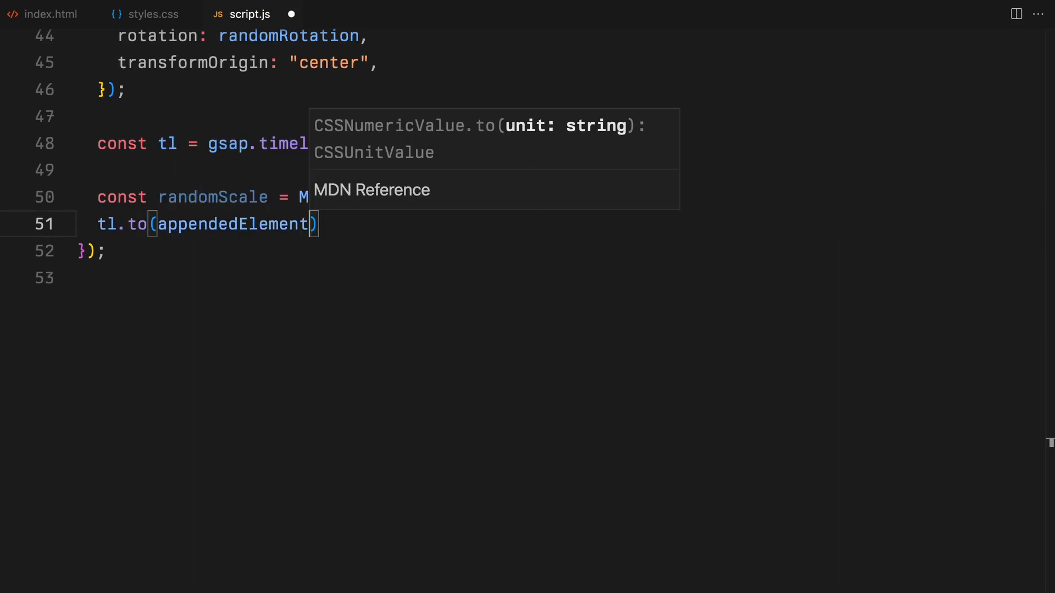
{"action": "type", "text": "scale:"}
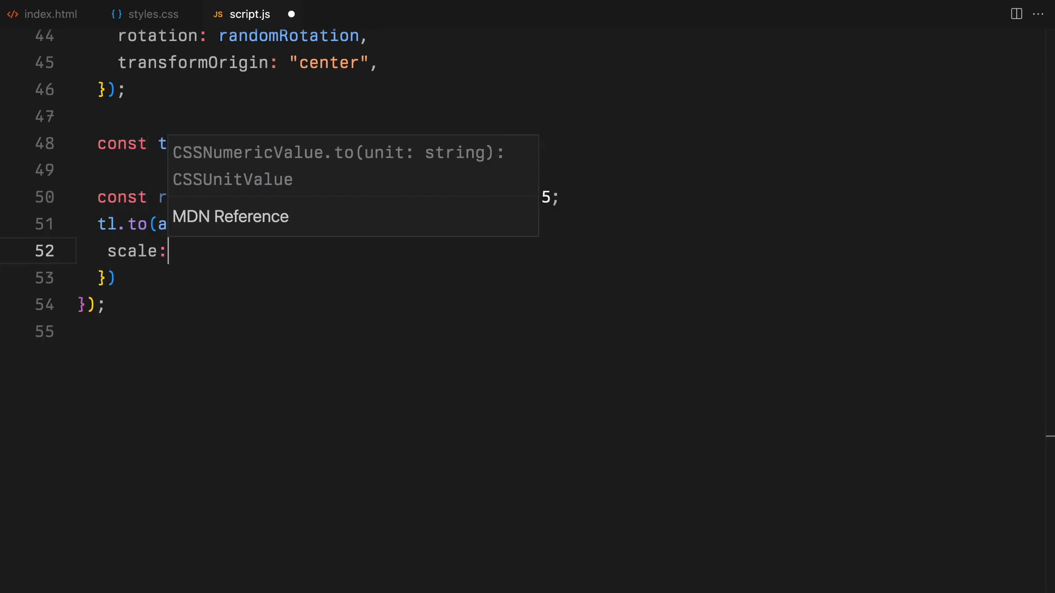
{"action": "type", "text": "randomS"}
{"action": "type", "text": "duration: 0.5,"}
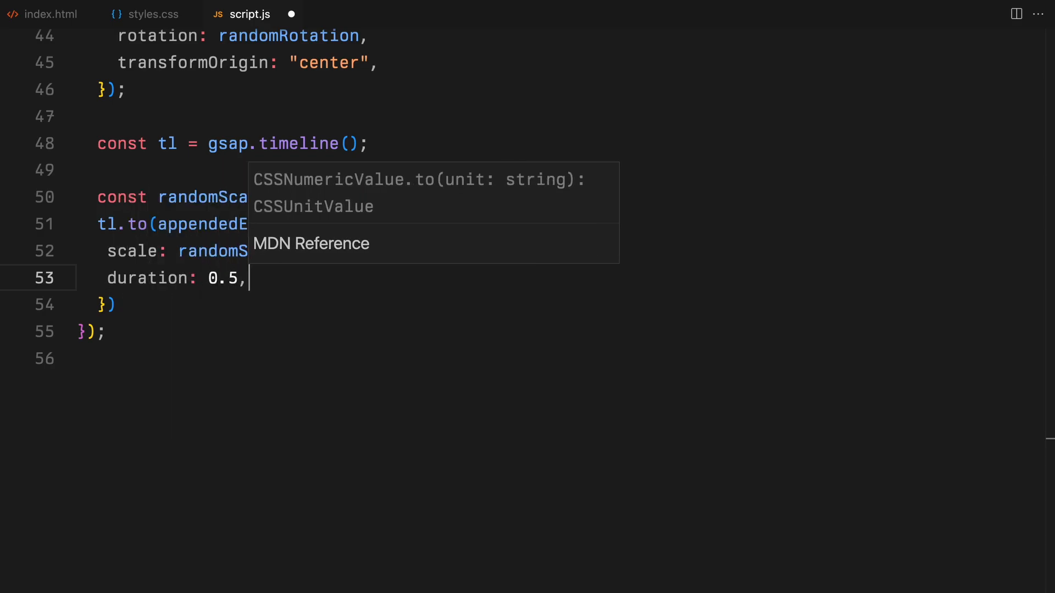
{"action": "type", "text": "delay: 0.1,"}
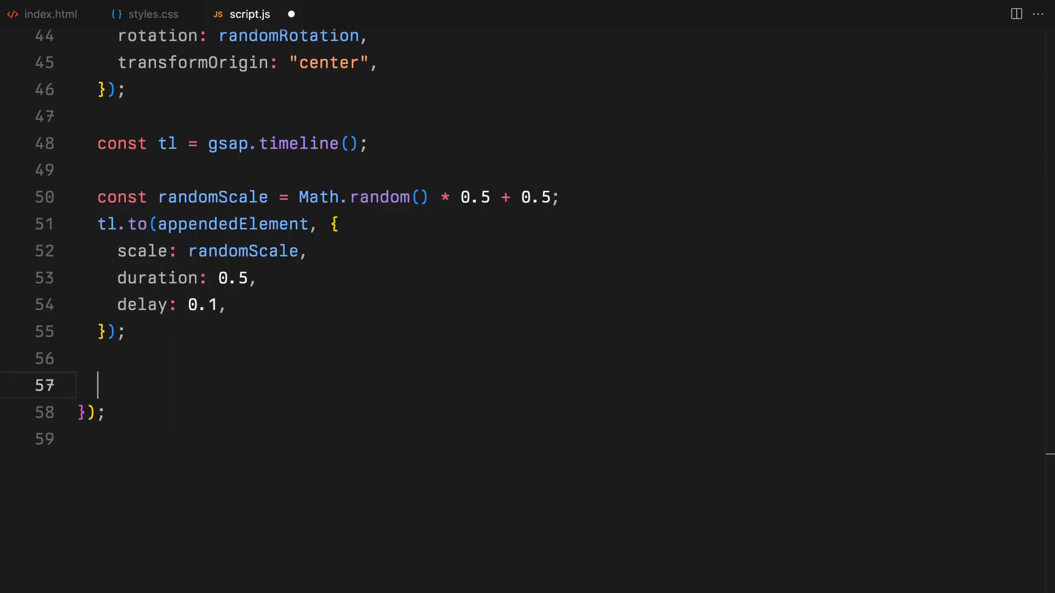
{"action": "type", "text": "tl.to(appendedEleme"}
{"action": "type", "text": "y: () => `-=500`,"}
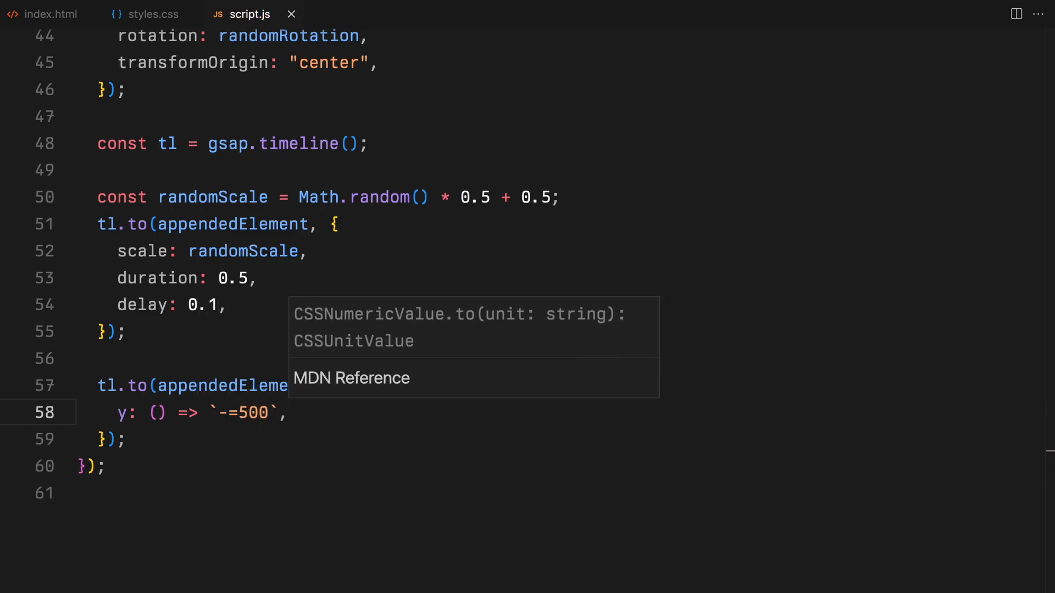
Step: Give the upward -=500 tween opacity 1, duration 4, ease "none" at position "<"
{"action": "type", "text": "opacity: 1,"}
{"action": "type", "text": "duration: 4,"}
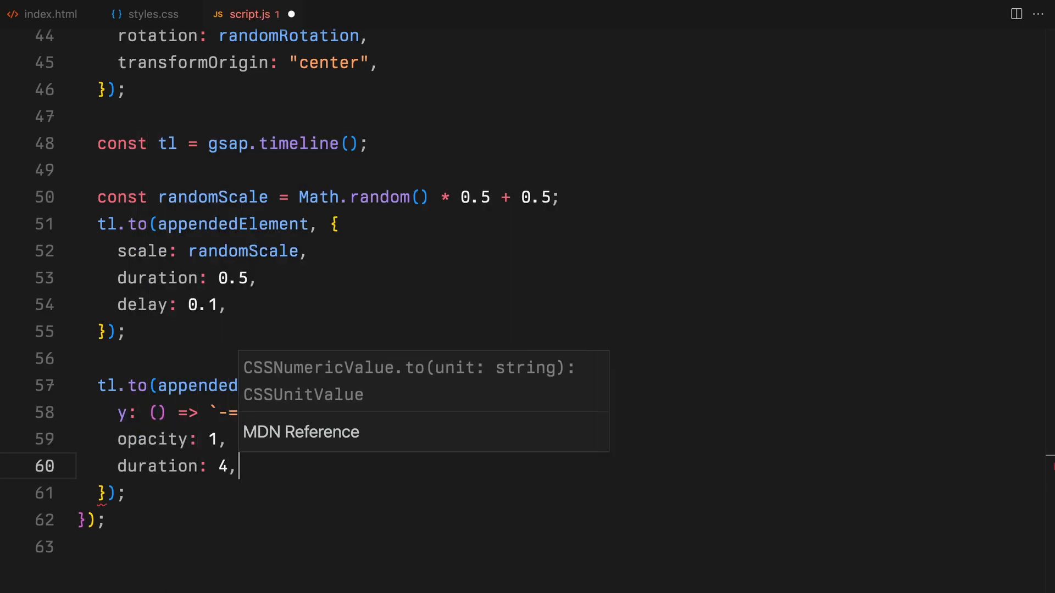
{"action": "type", "text": "ease: \"none\","}
{"action": "type", "text": "\"<"}
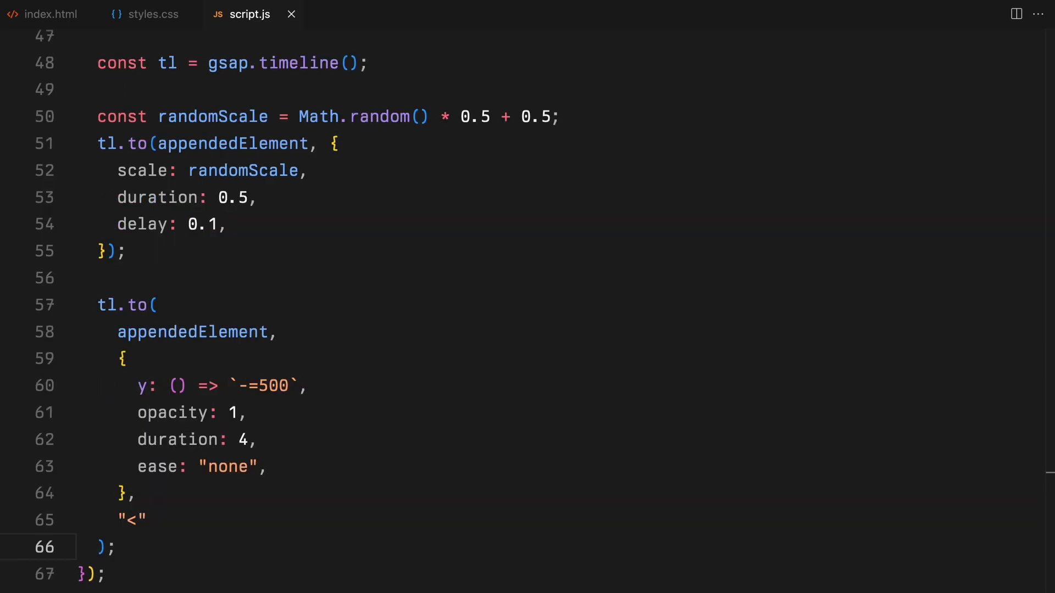
{"action": "type", "text": ".to"}
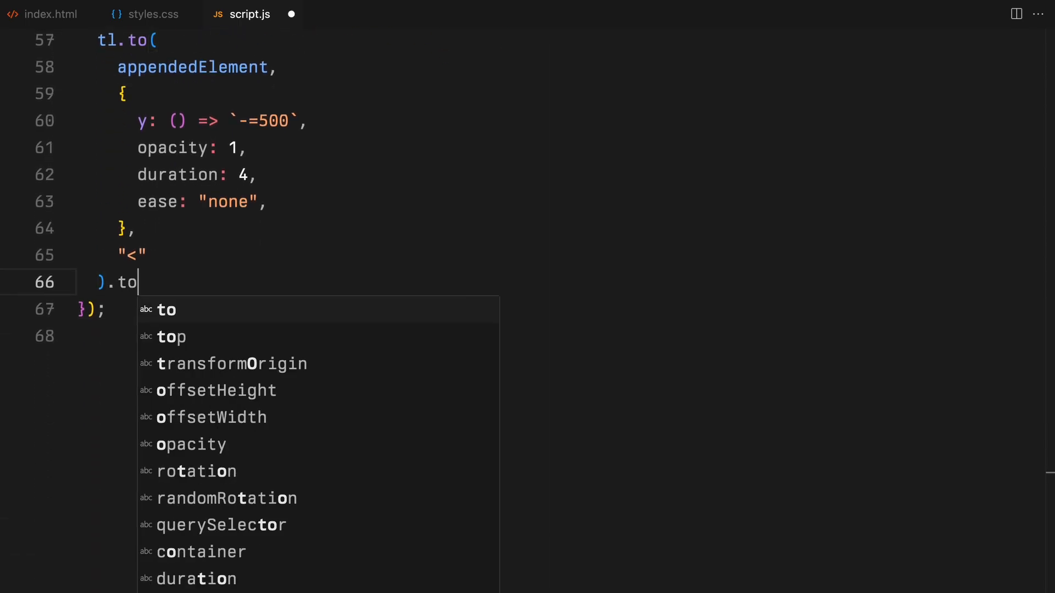
Step: Chain a 1-second opacity 0 fade whose onComplete removes appendedElement from its parentNode
{"action": "type", "text": "(appendedElement)"}
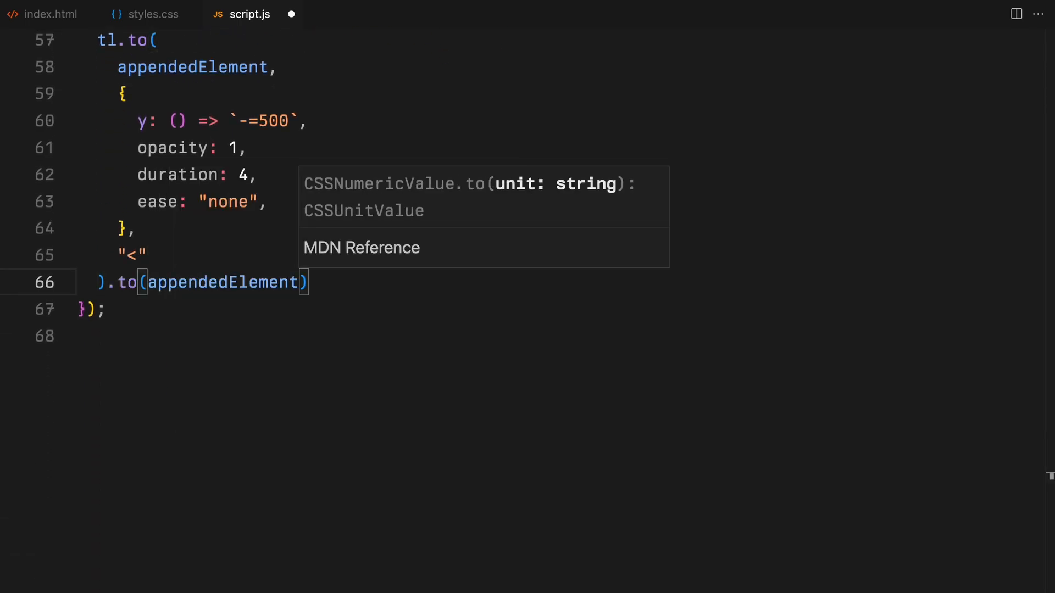
{"action": "type", "text": "opacity: 0,"}
{"action": "type", "text": "onComplete:"}
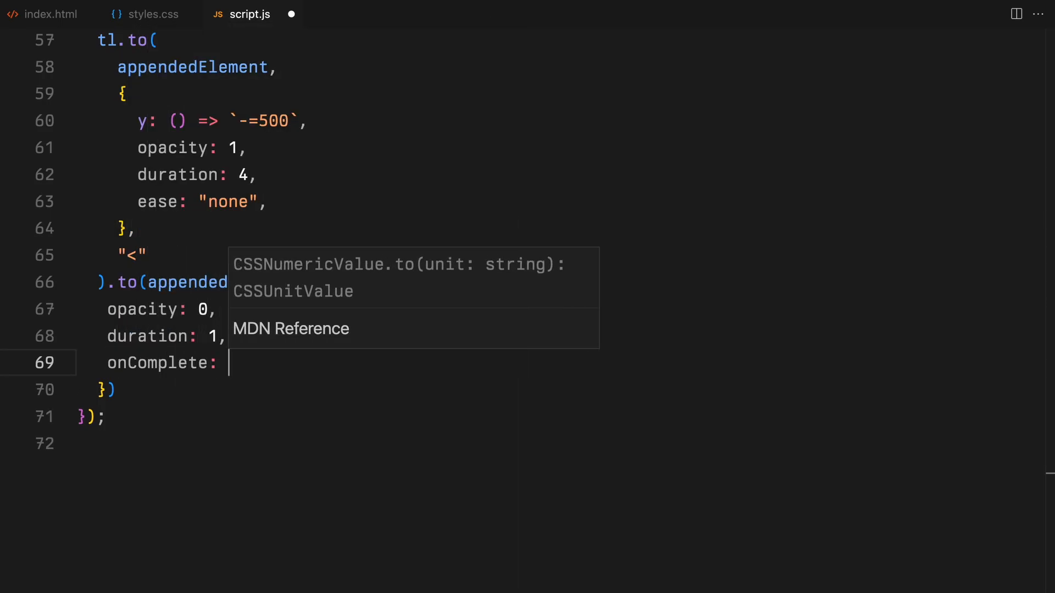
{"action": "type", "text": "() =>"}
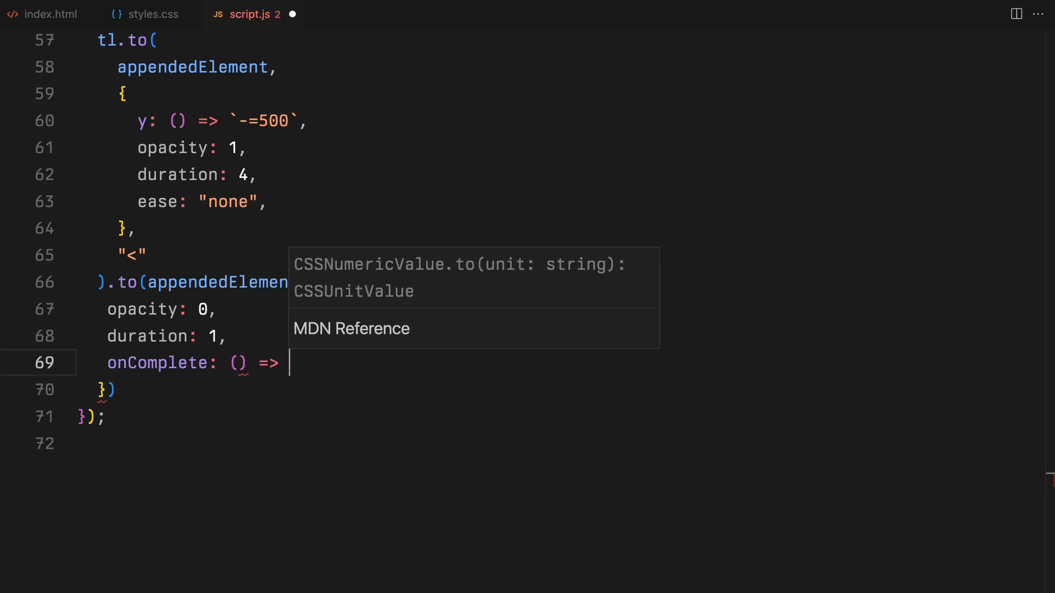
{"action": "type", "text": "{ appendedElement.pa"}
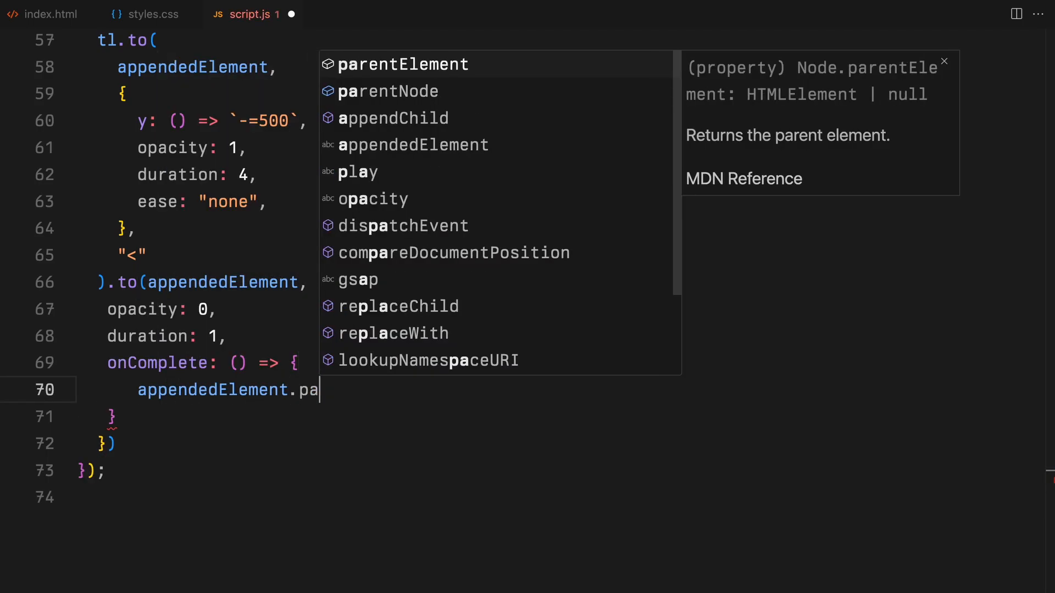
{"action": "type", "text": "rentNode.removeChild(appendedElement);"}
{"action": "type", "text": "const index ="}
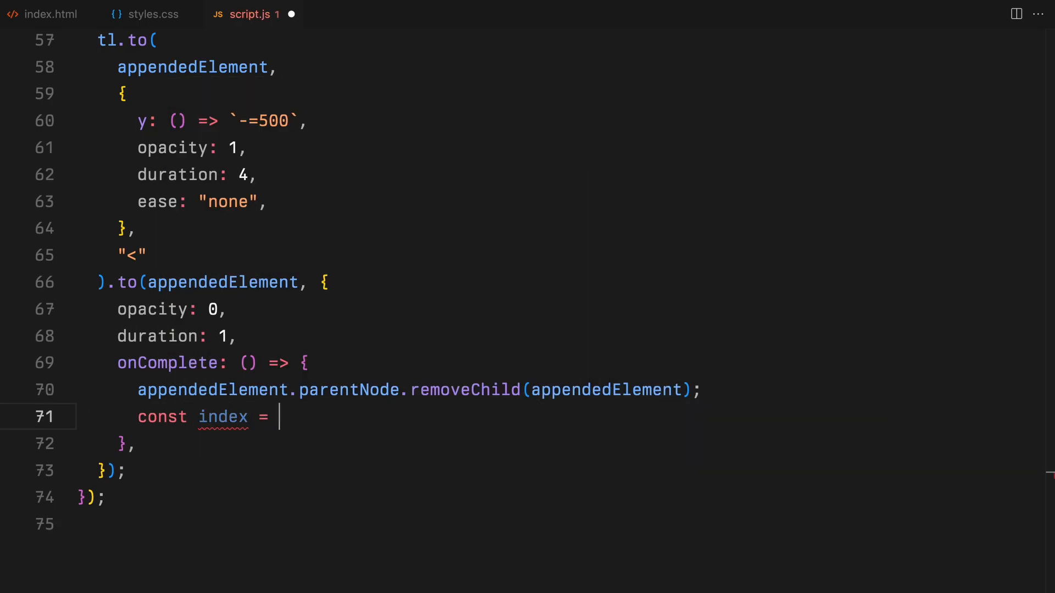
Step: Splice appendedElement out of itemsArray when indexOf finds it, and offset the fade by "-=0.5"
{"action": "type", "text": "itemsArray.indexOf(appendedElement);"}
{"action": "type", "text": "if(i"}
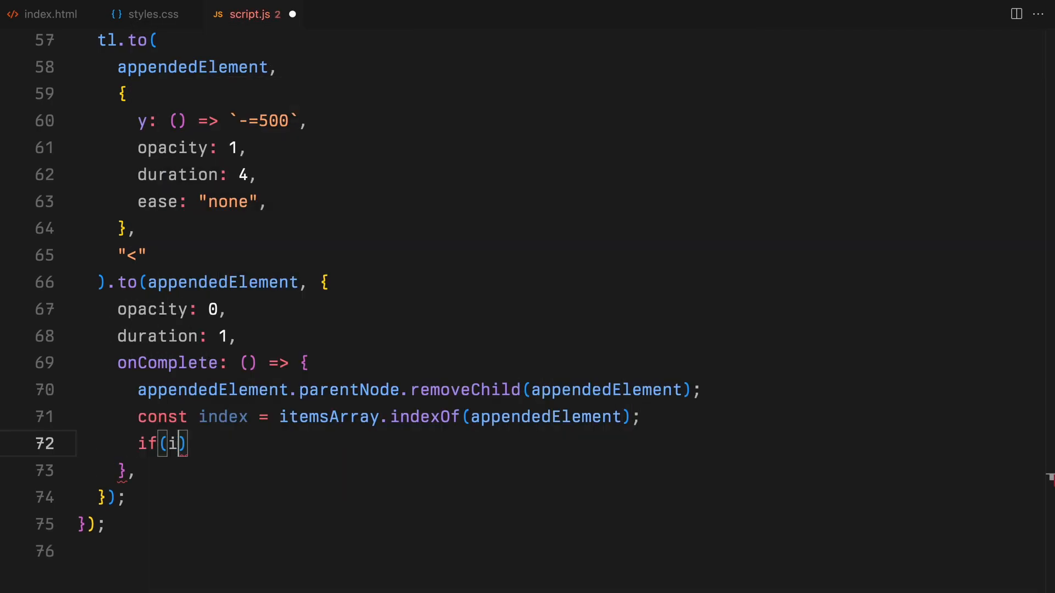
{"action": "type", "text": "ndex > -1) {"}
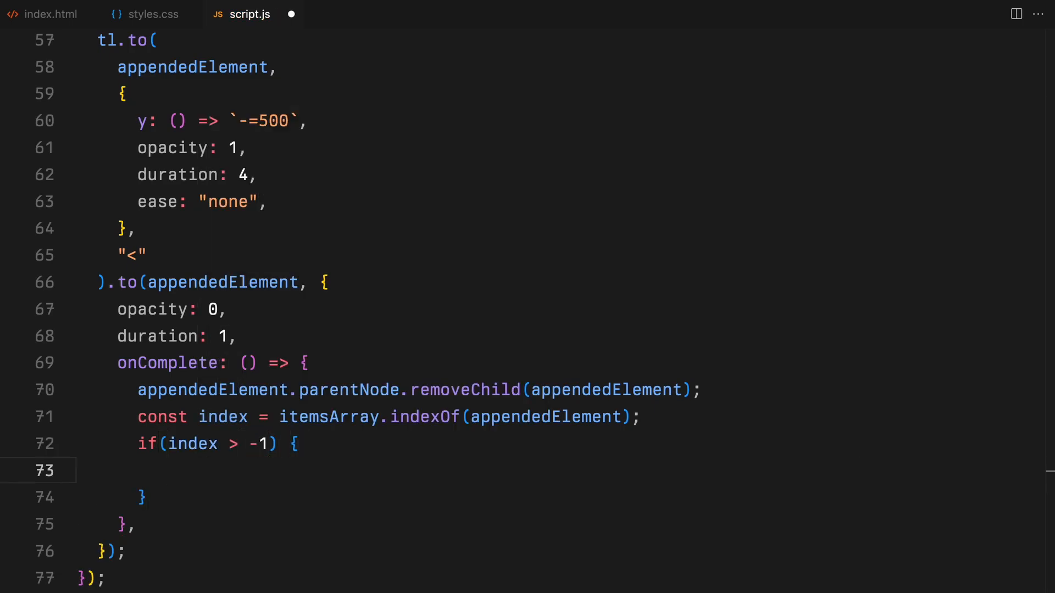
{"action": "type", "text": "itemsArray.splice"}
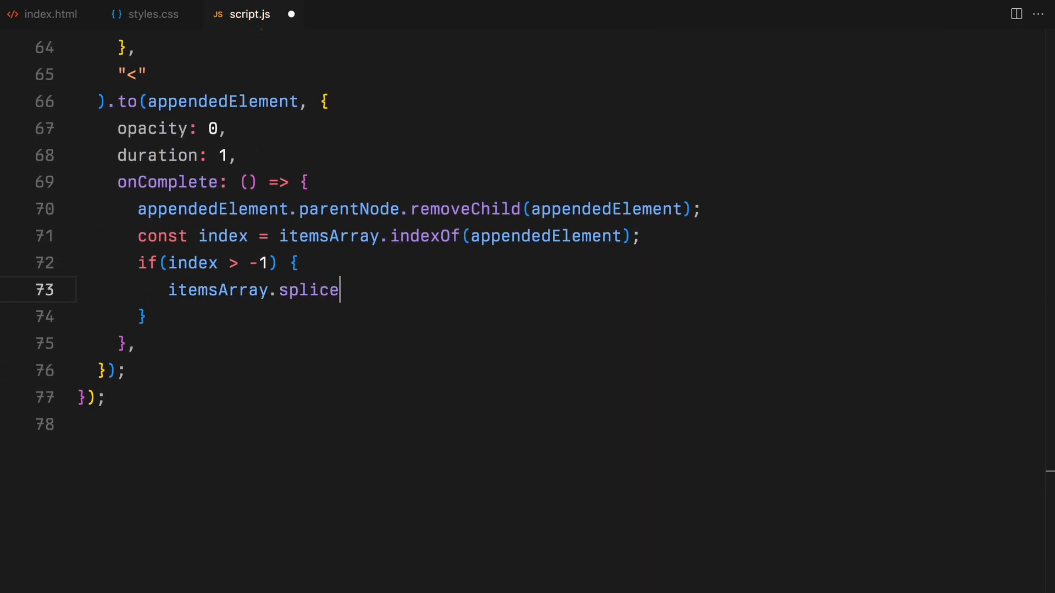
{"action": "type", "text": "(index, 1);"}
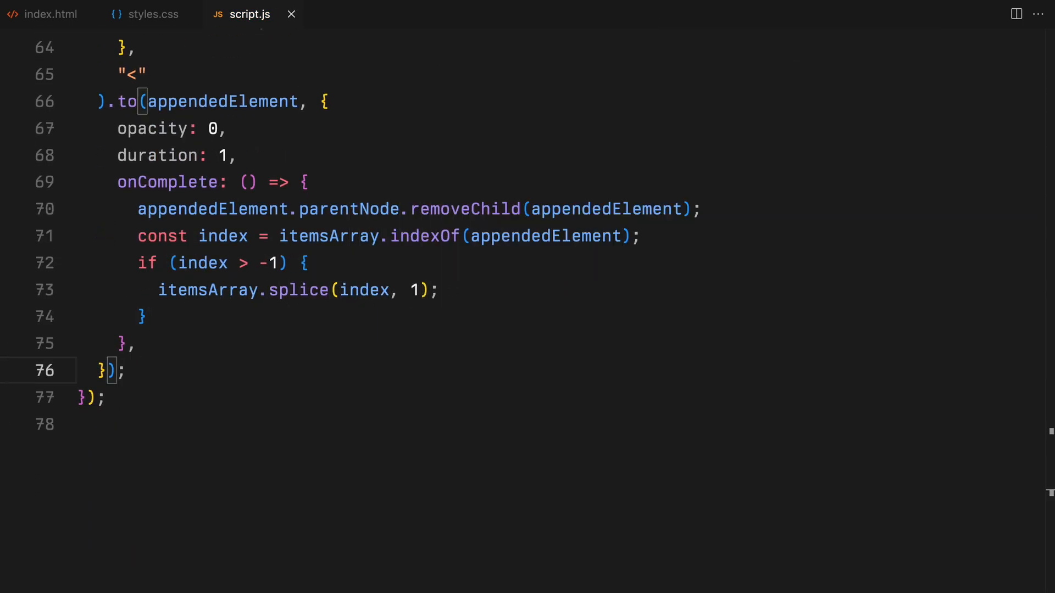
{"action": "type", "text": ", \"-=0.5\""}
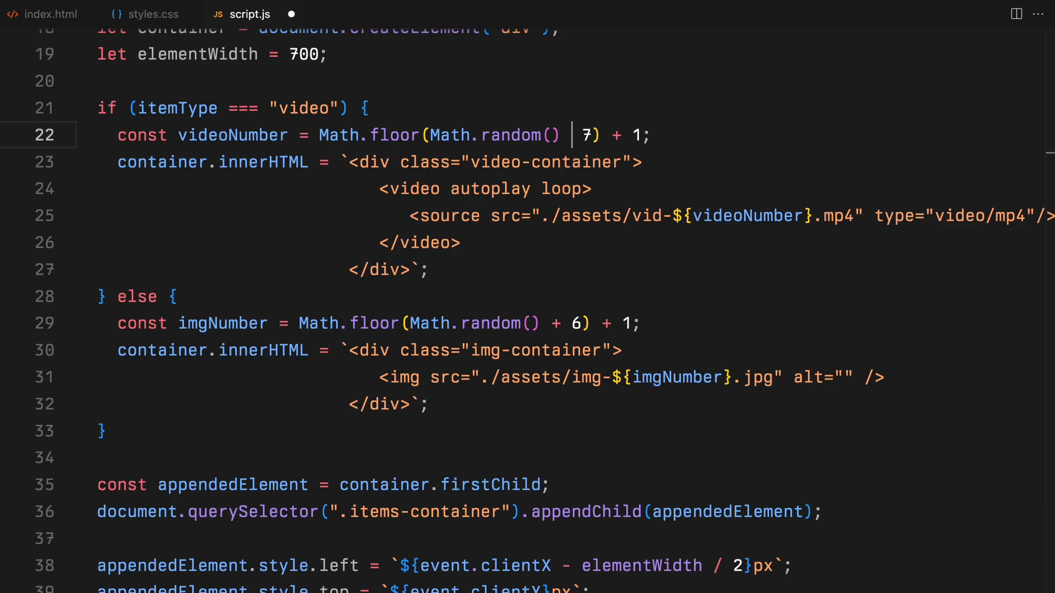
Step: Insert the missing * so the video number uses Math.floor(Math.random() * 7)
{"action": "type", "text": "*"}
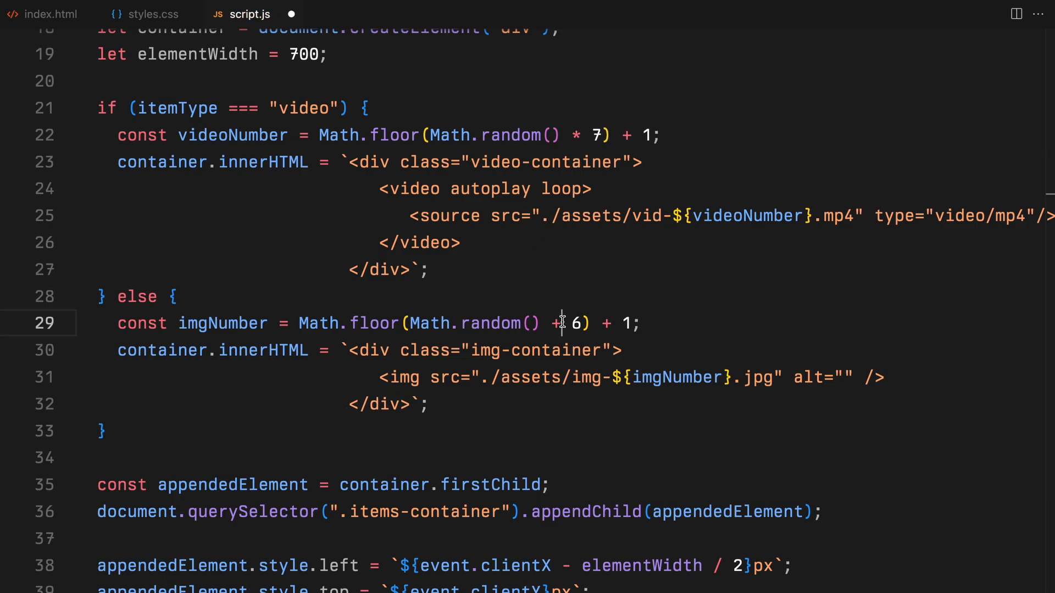